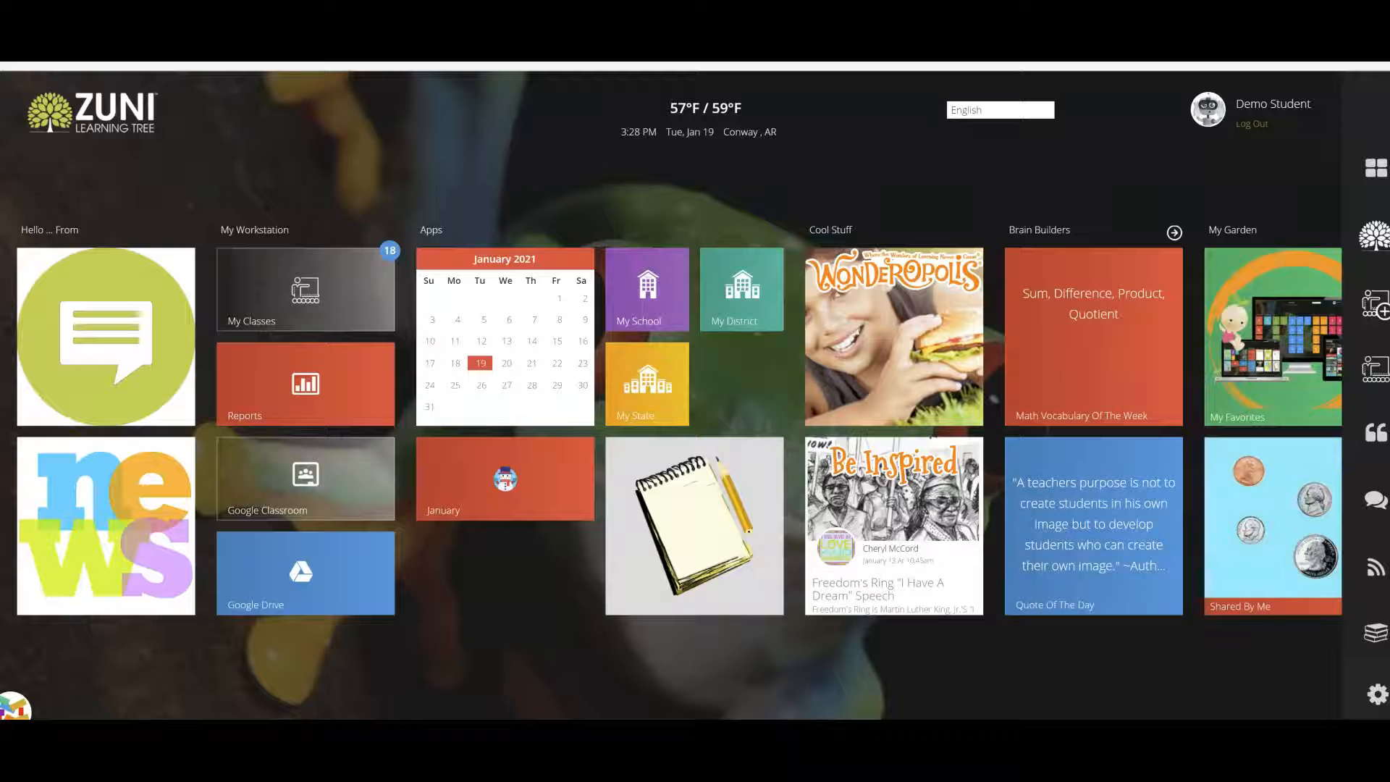
mouse_move(193, 180)
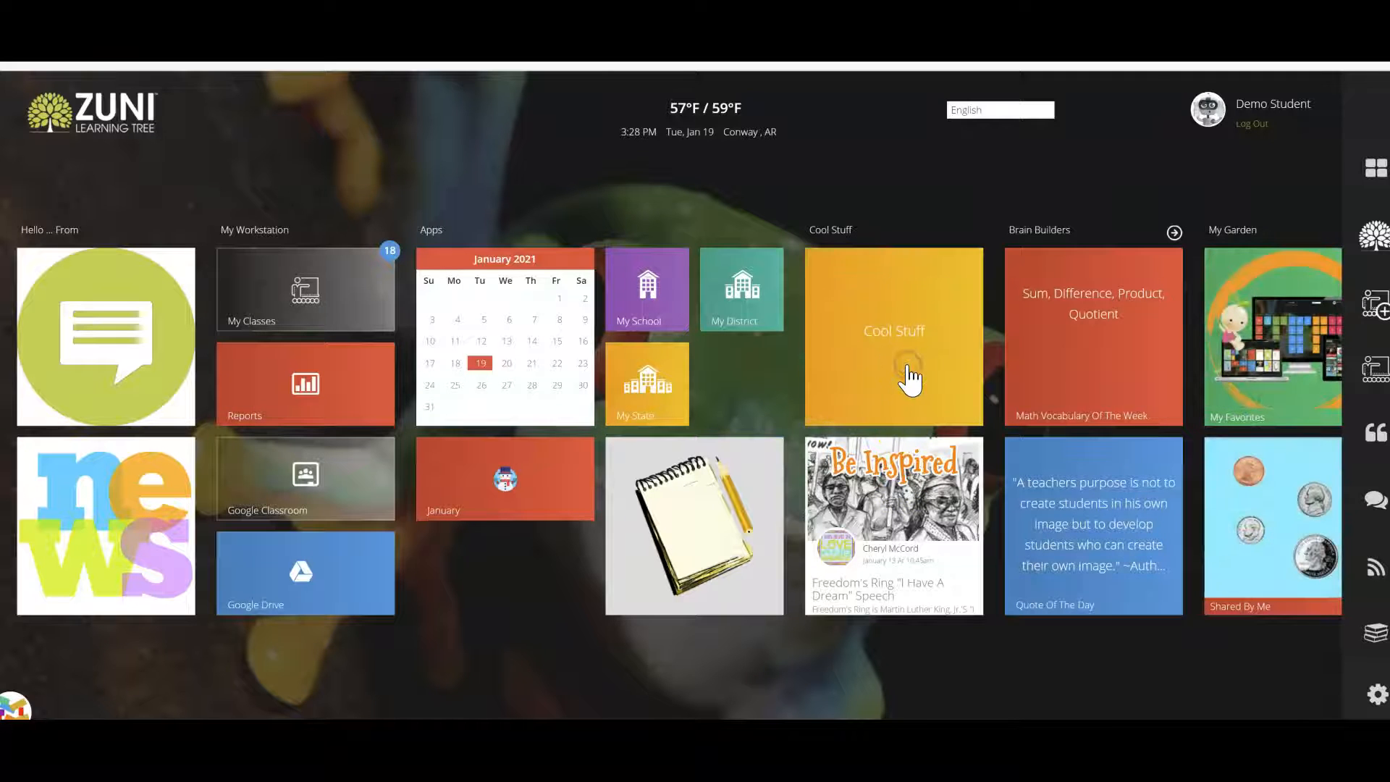
Step: Open Cool Stuff, preview Wonderopolis full-screen, and close it back to Cool Stuff
left_click(892, 336)
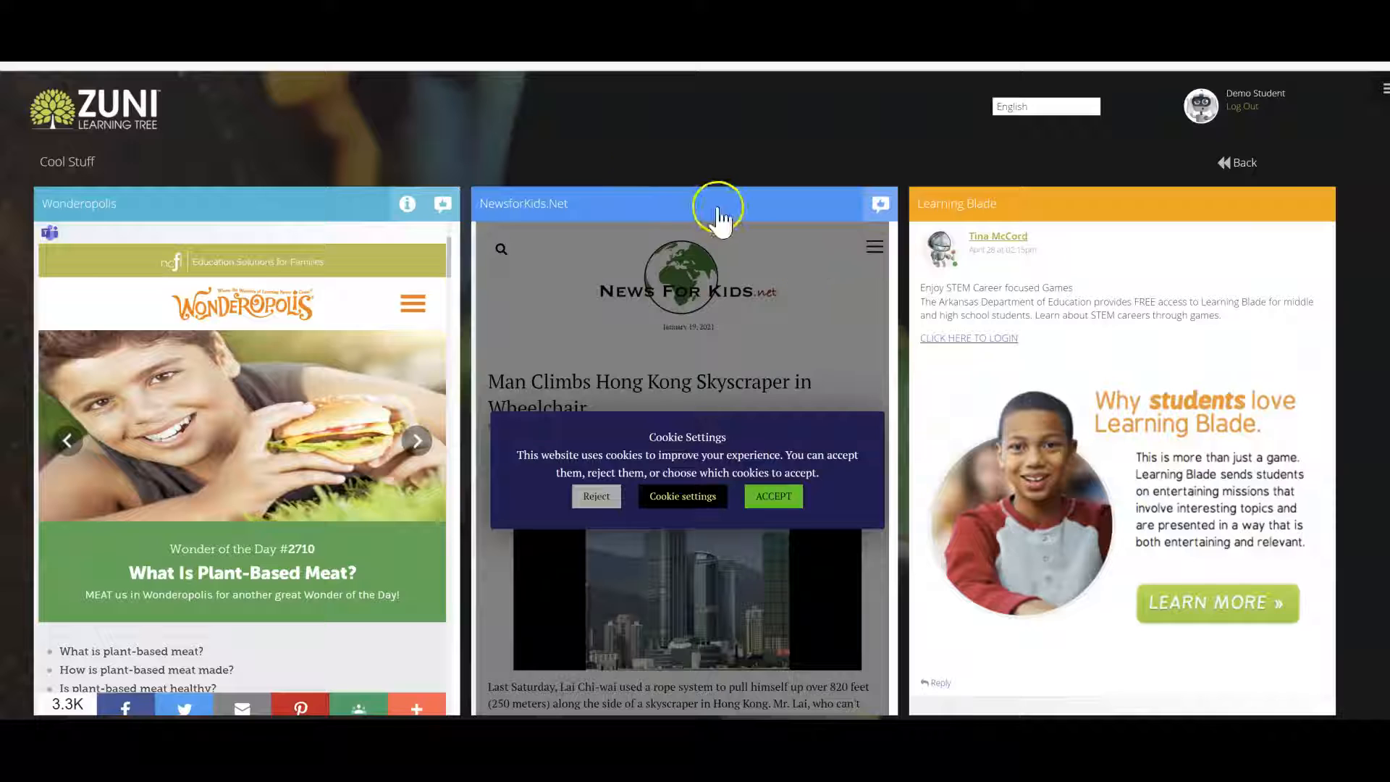
mouse_move(567, 146)
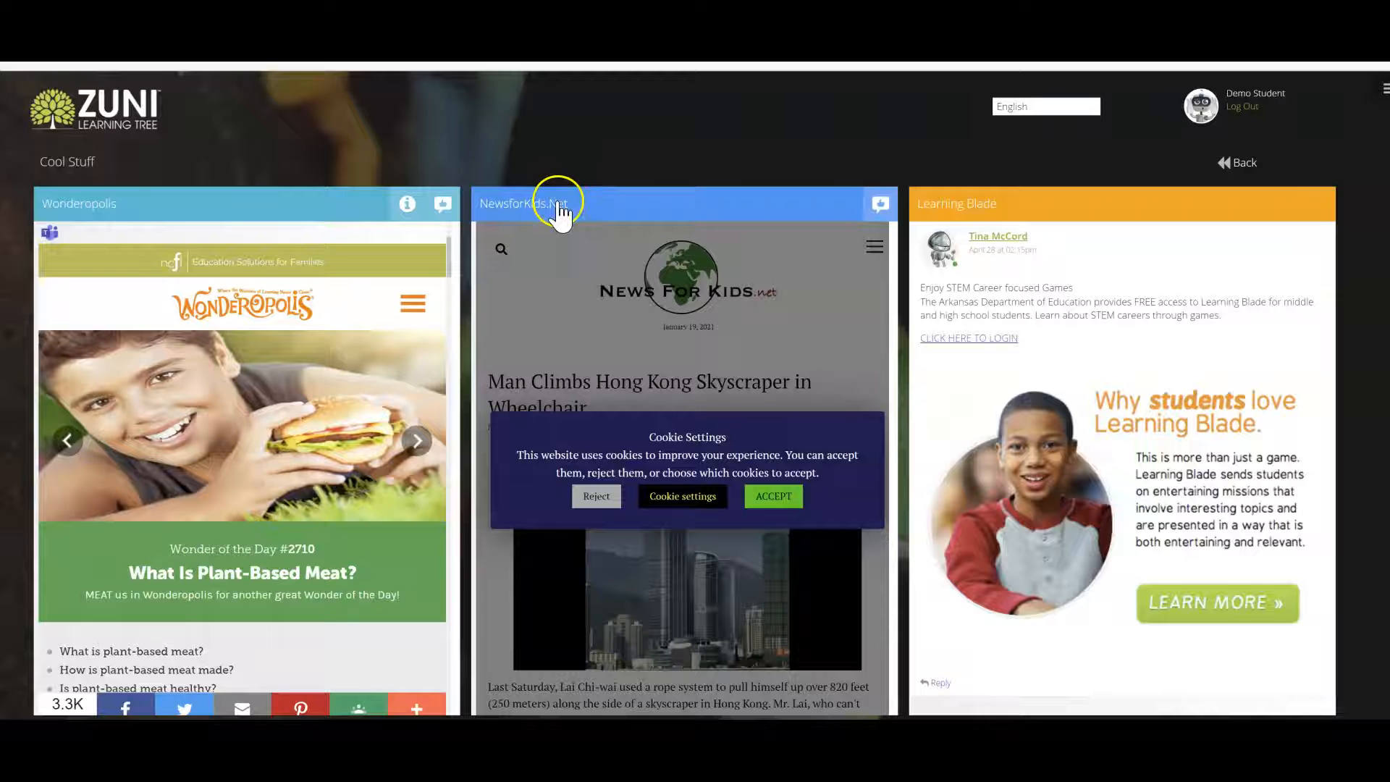
mouse_move(246, 599)
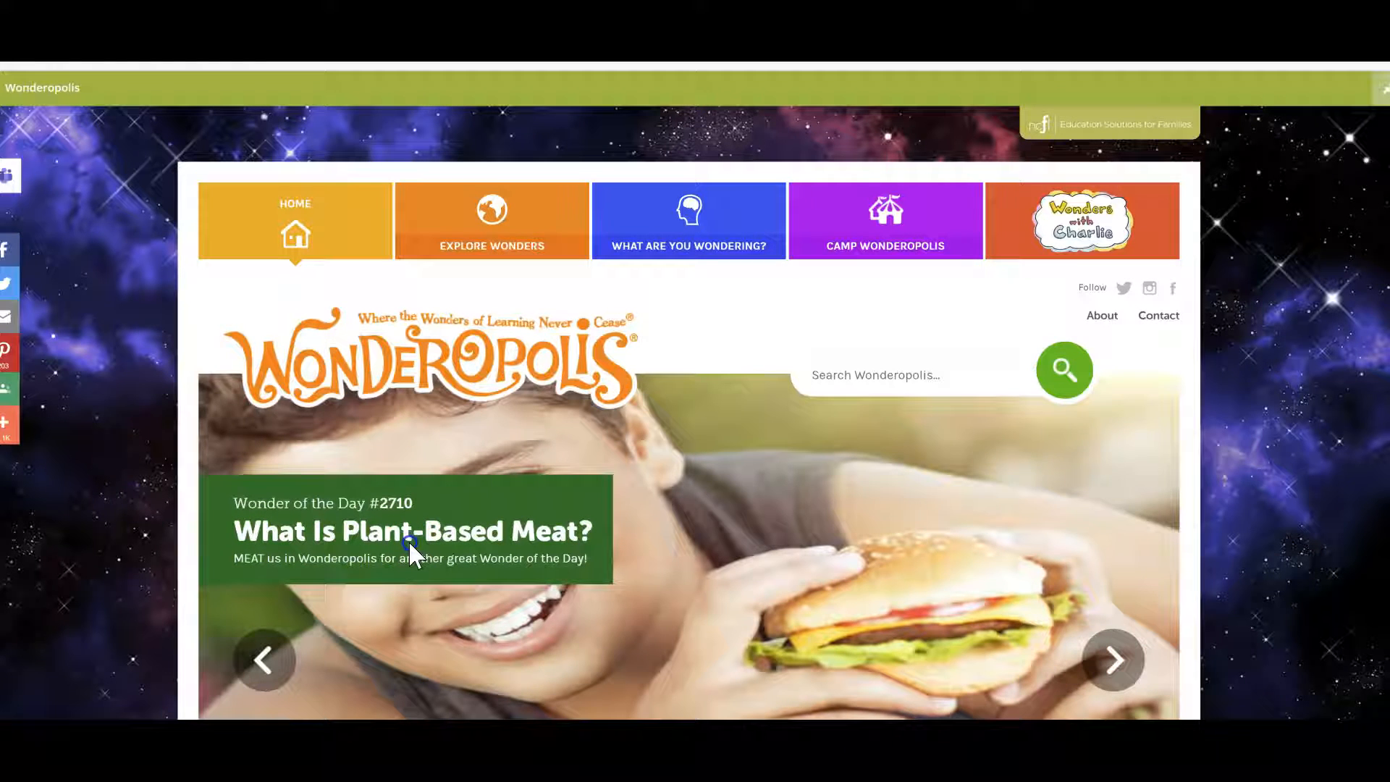
left_click(412, 530)
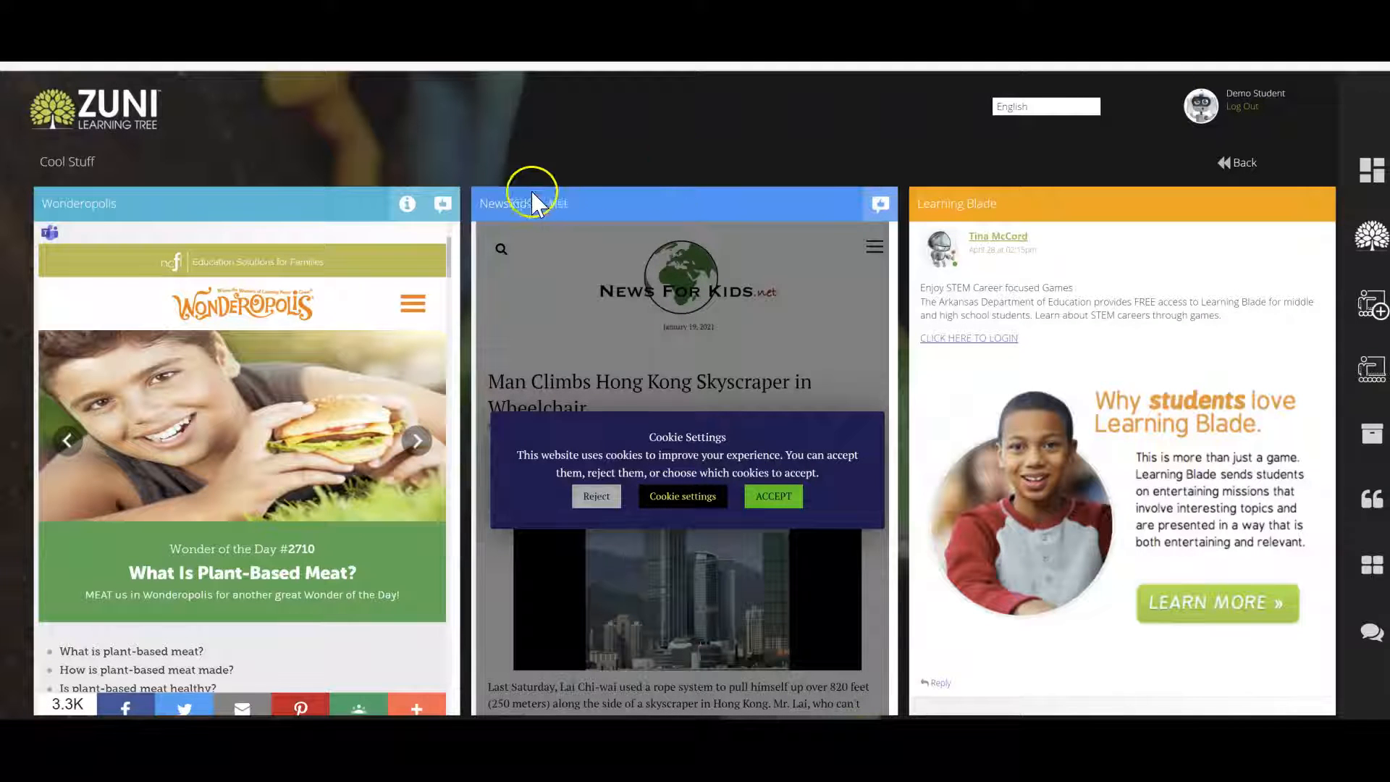
Step: Post 'I loved what I learned today' in the Wonderopolis feedback discussion
left_click(442, 203)
type("I loved")
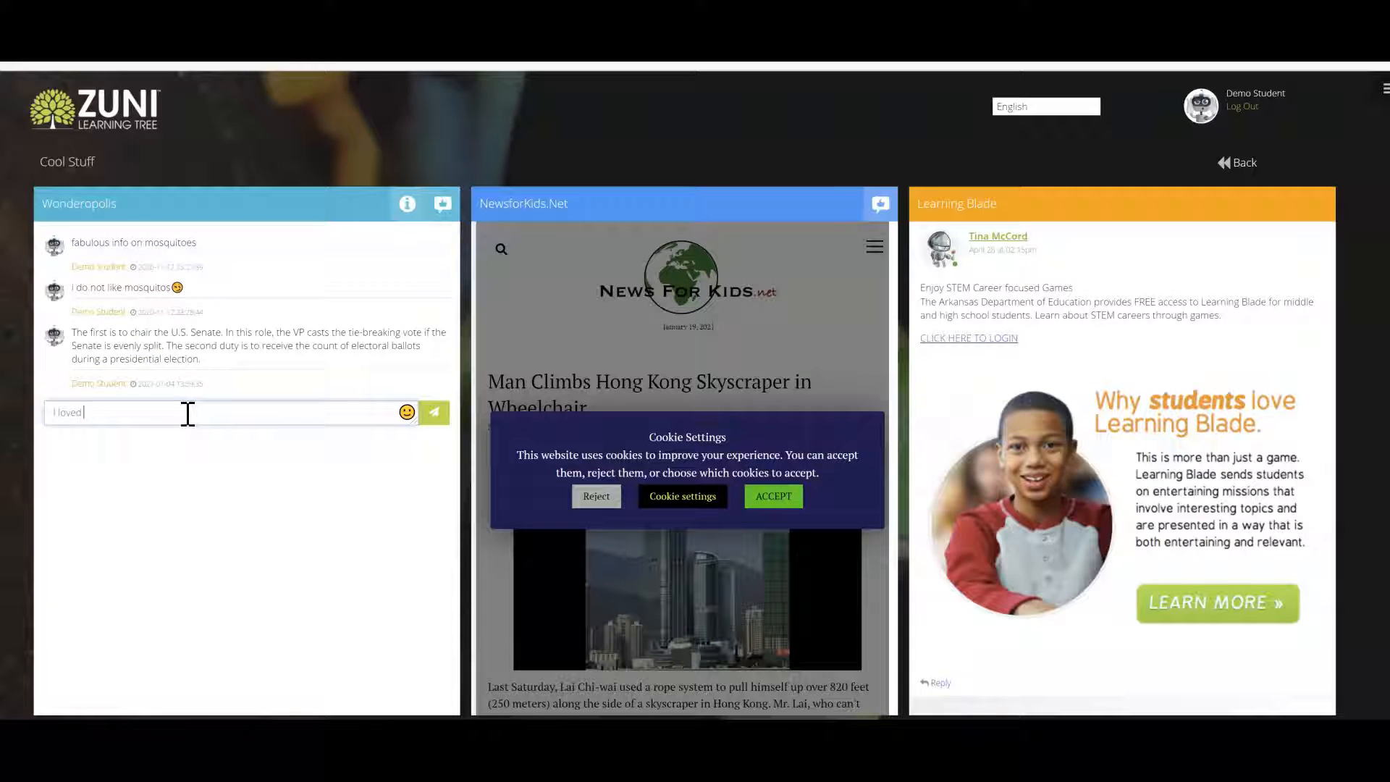
type("what I learned")
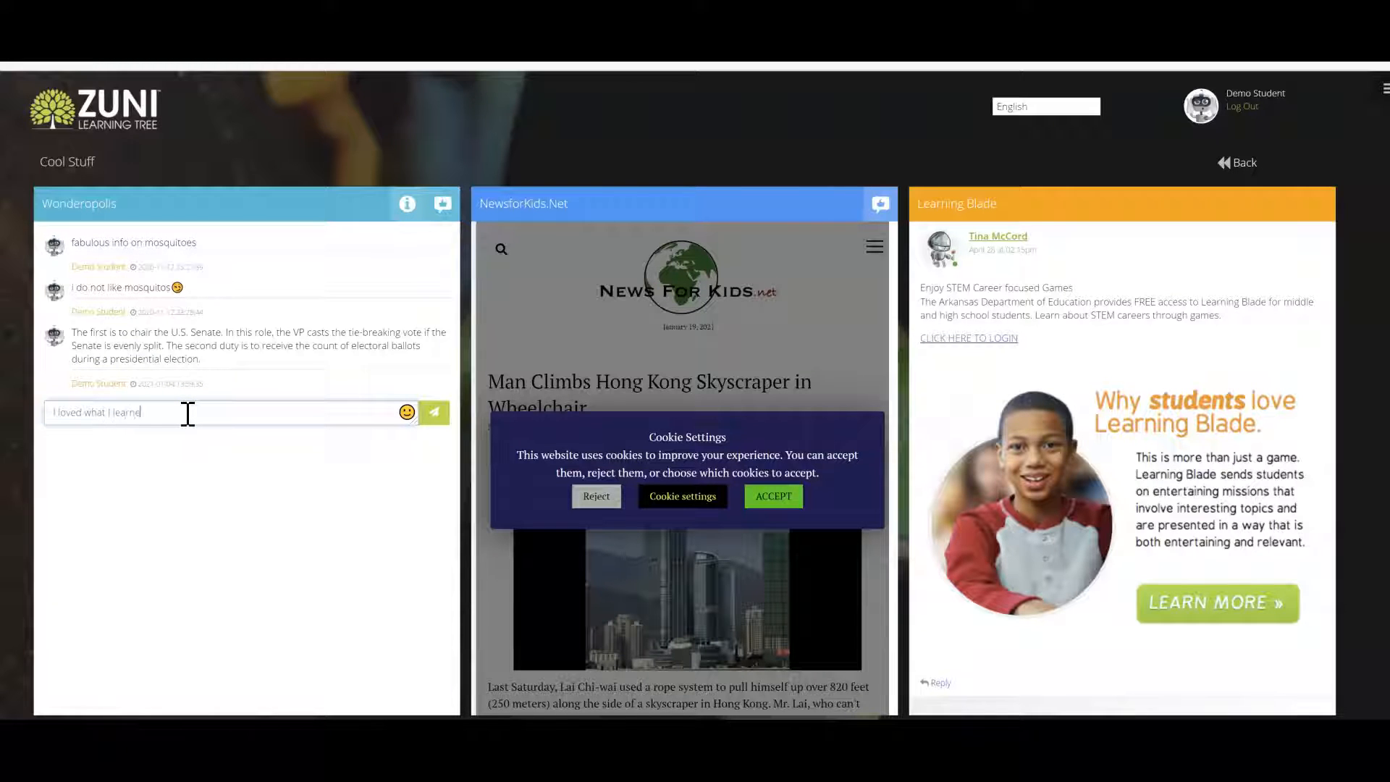
type("d")
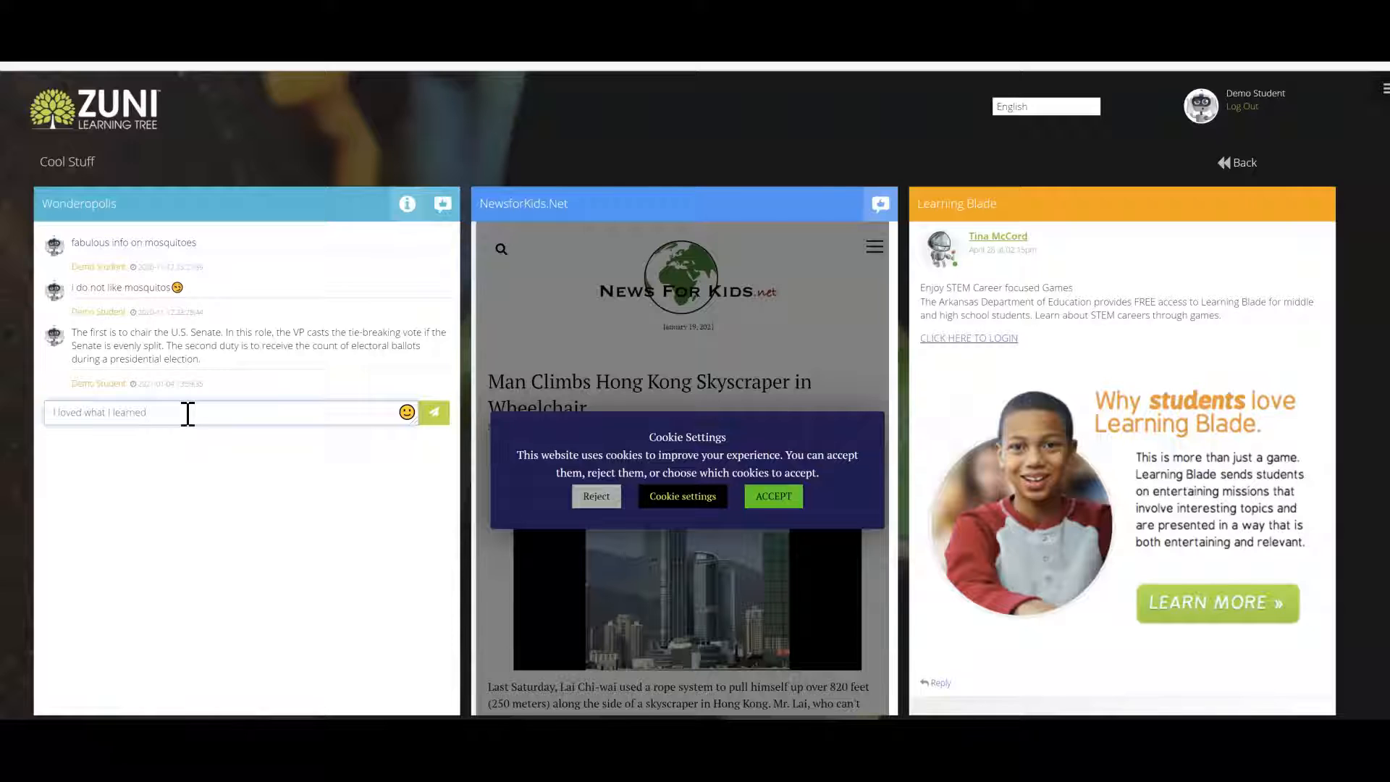
type("today")
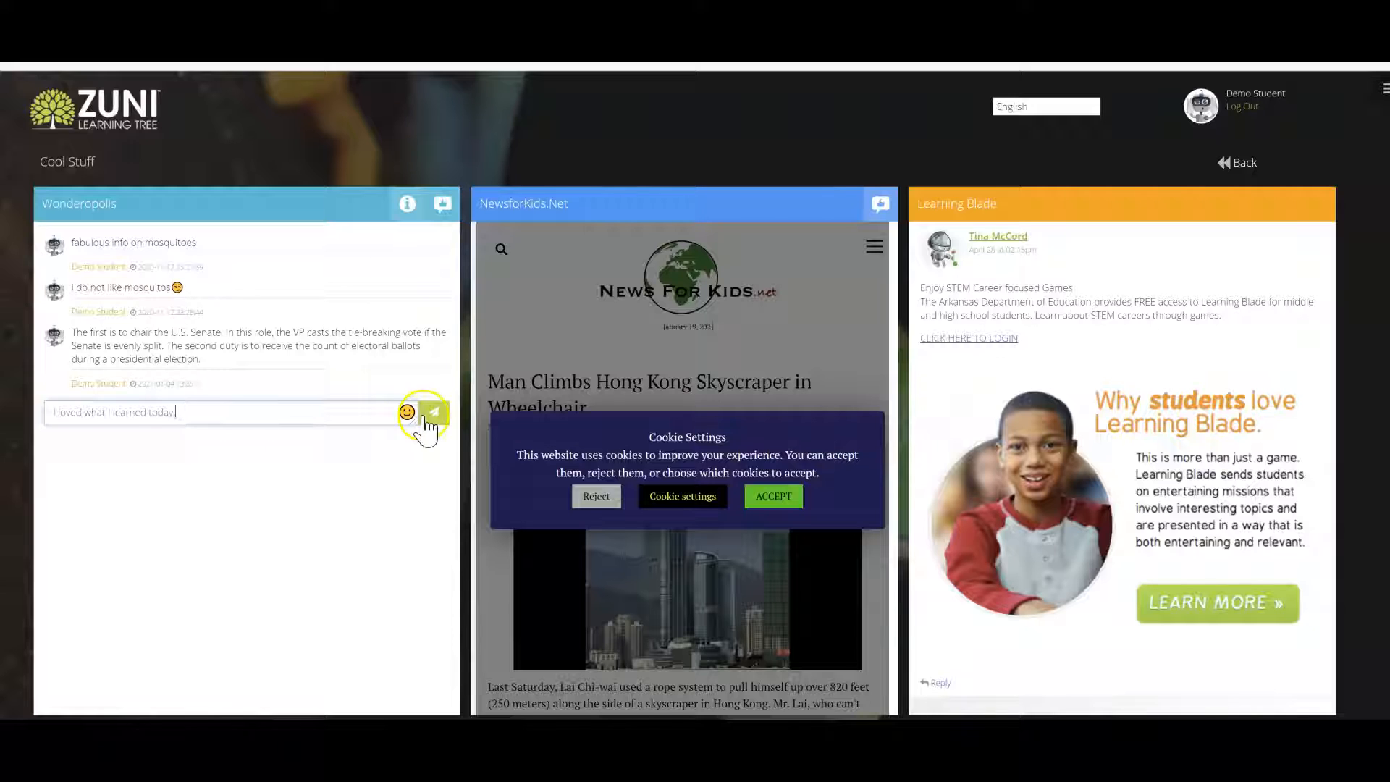
left_click(433, 411)
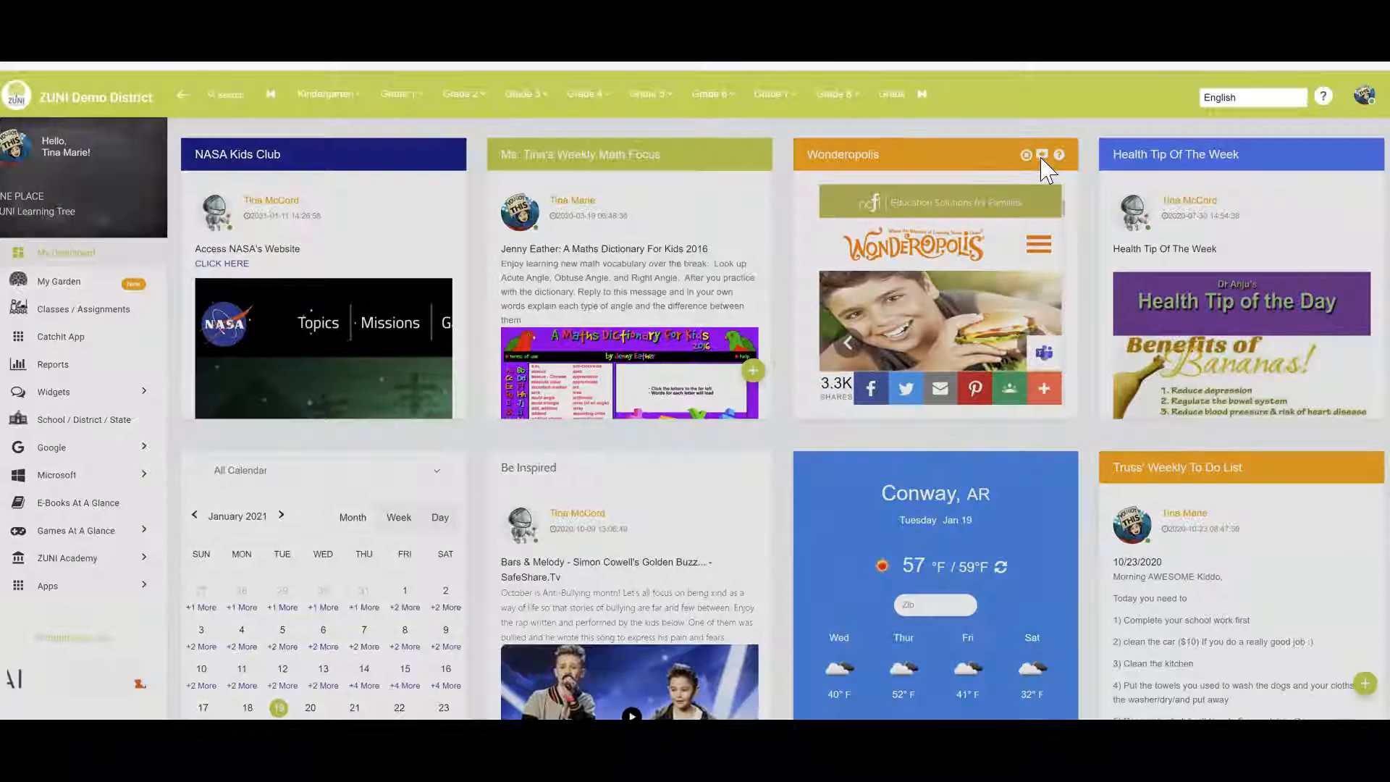
Step: View the Wonderopolis student comments, including the new one, then close the list
left_click(1026, 154)
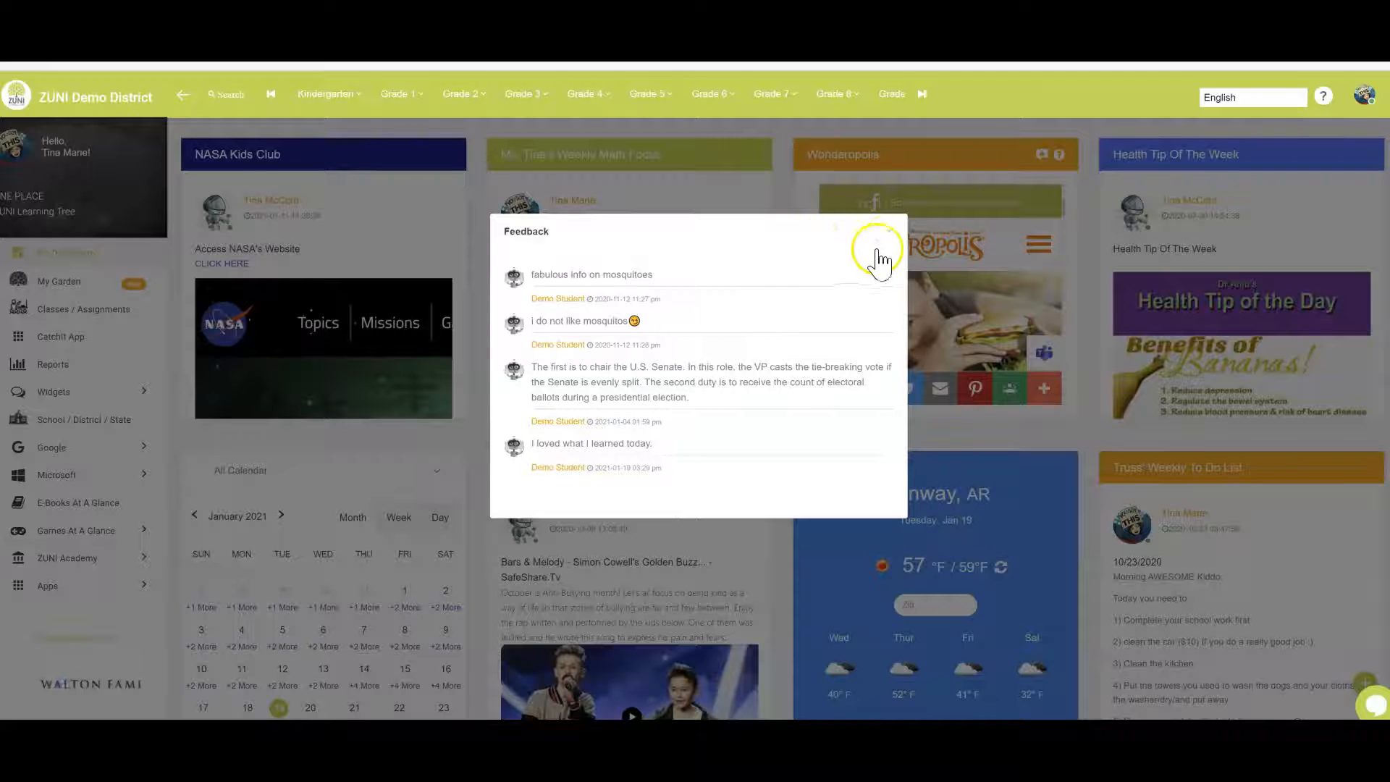
left_click(880, 251)
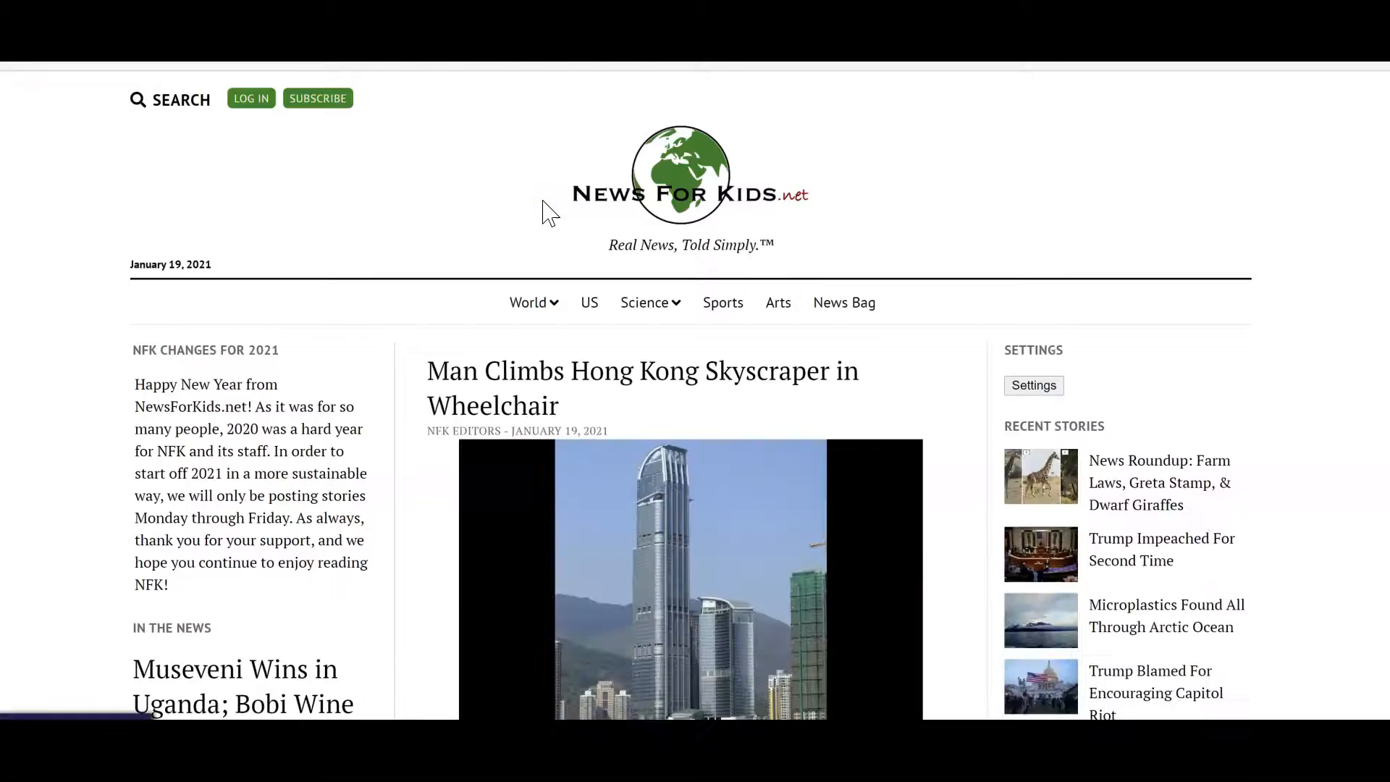
Step: Scroll down NewsForKids.net to the older stories and articles-by-date calendar
scroll("down", 3)
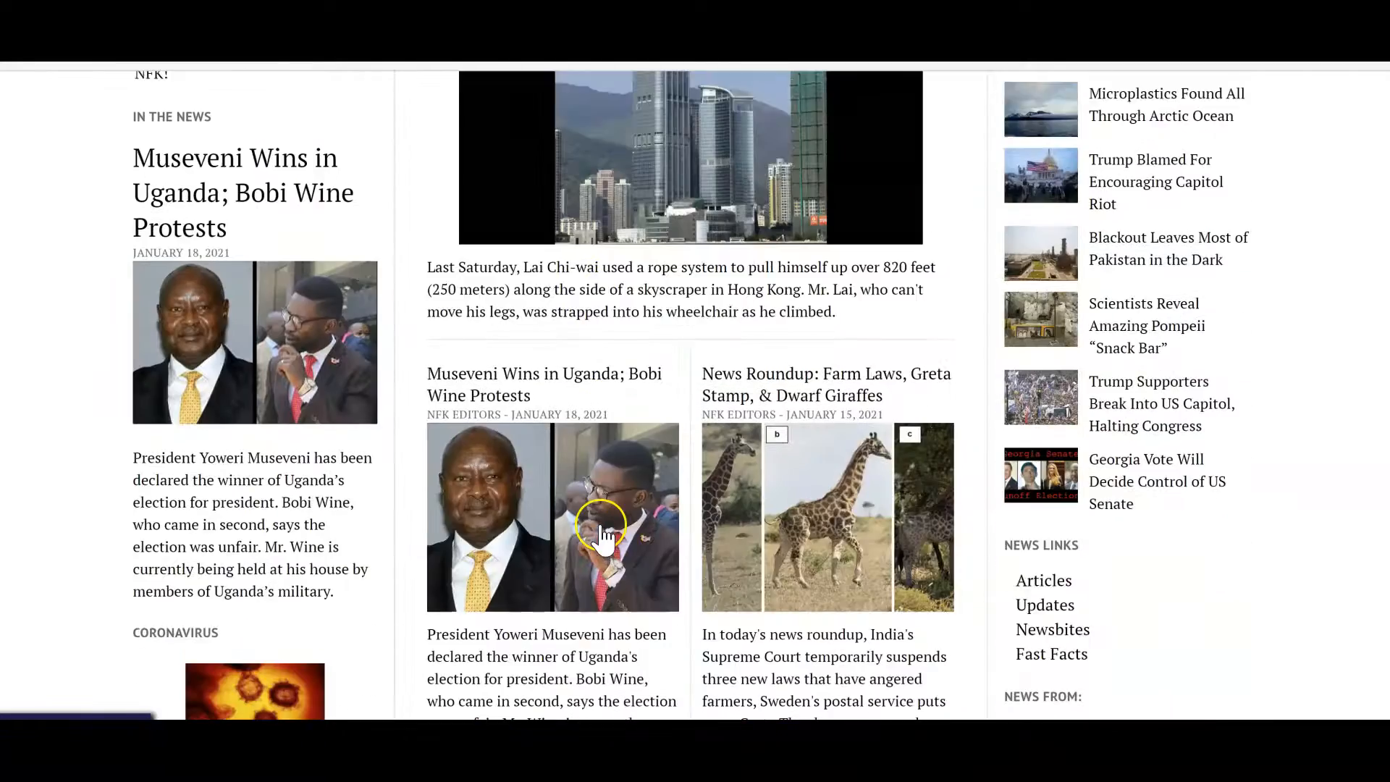
scroll("down", 3)
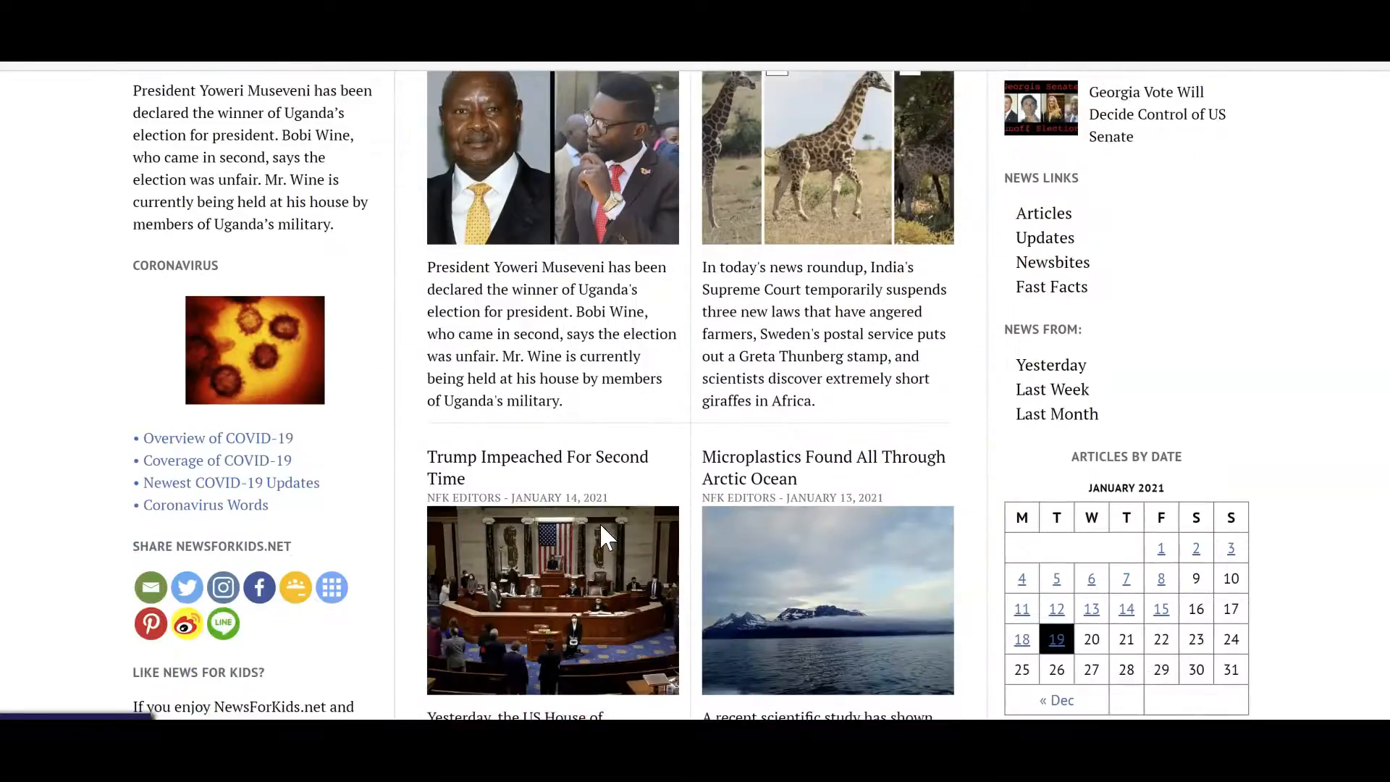
scroll("down", 3)
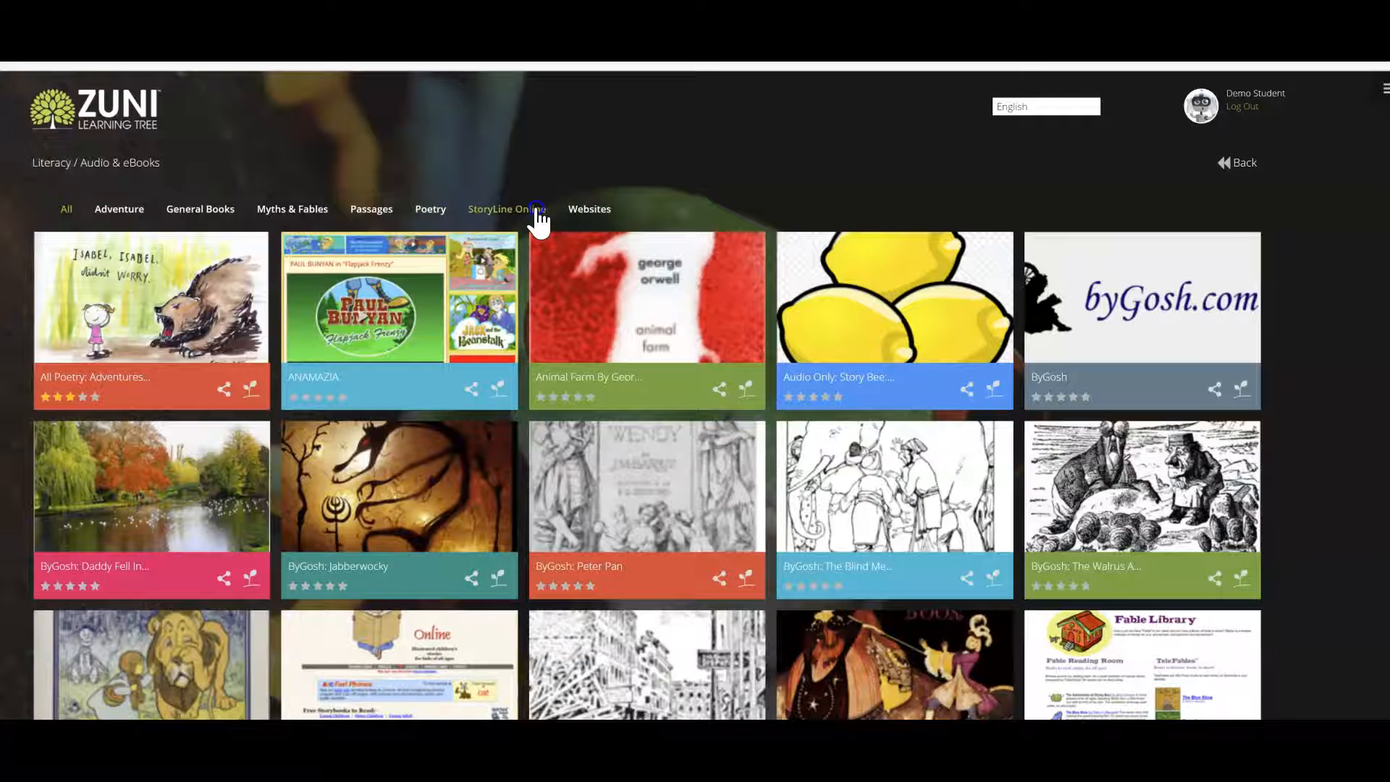
Step: Filter to StoryLine Online titles and open sharing for 'Me and My Cat'
left_click(505, 209)
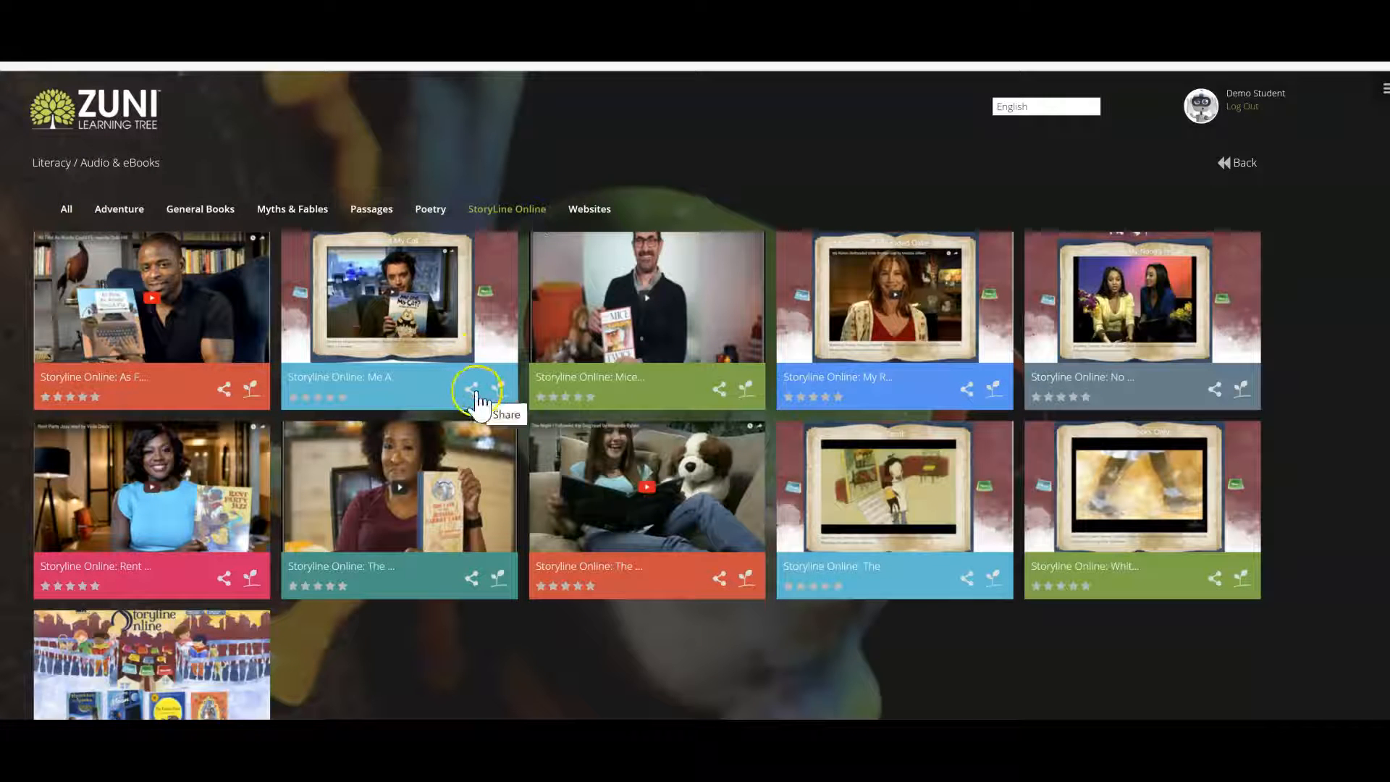
left_click(471, 389)
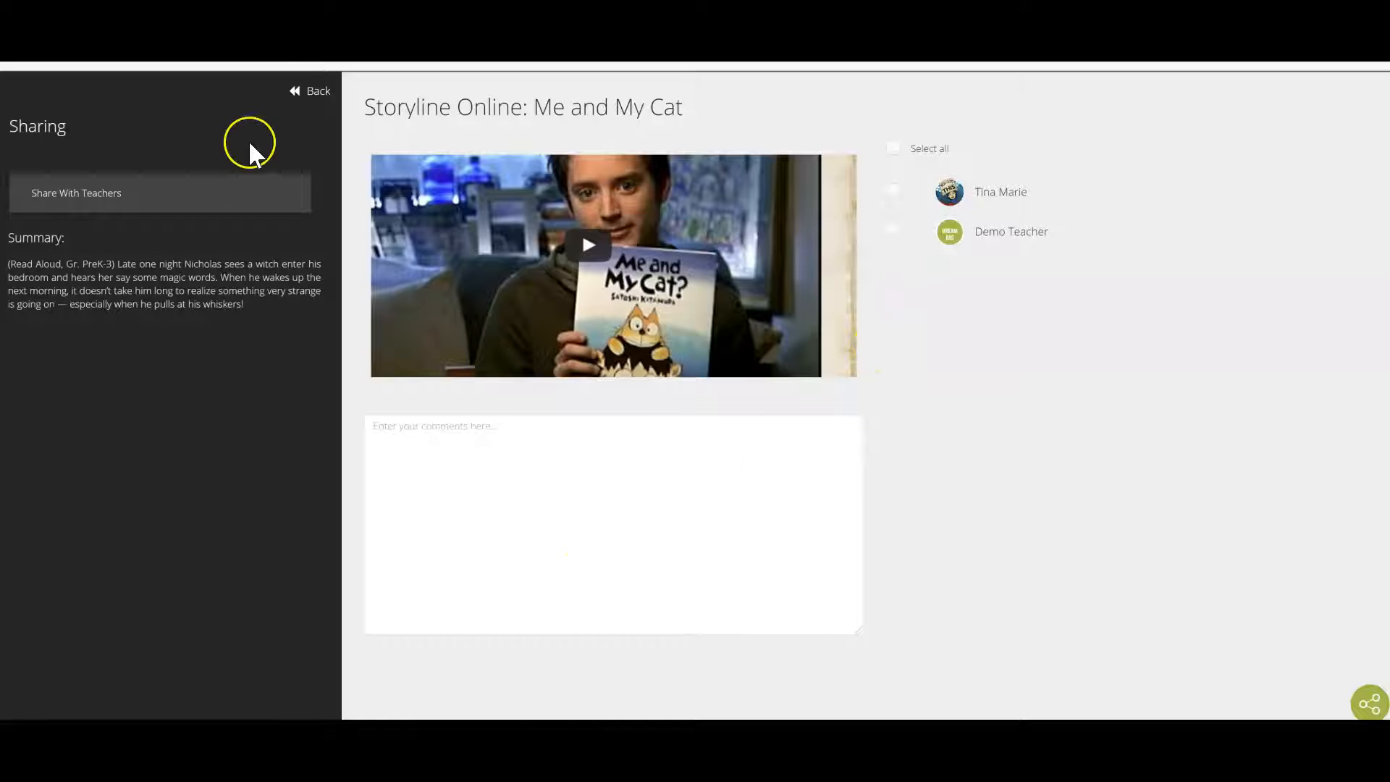
left_click(309, 91)
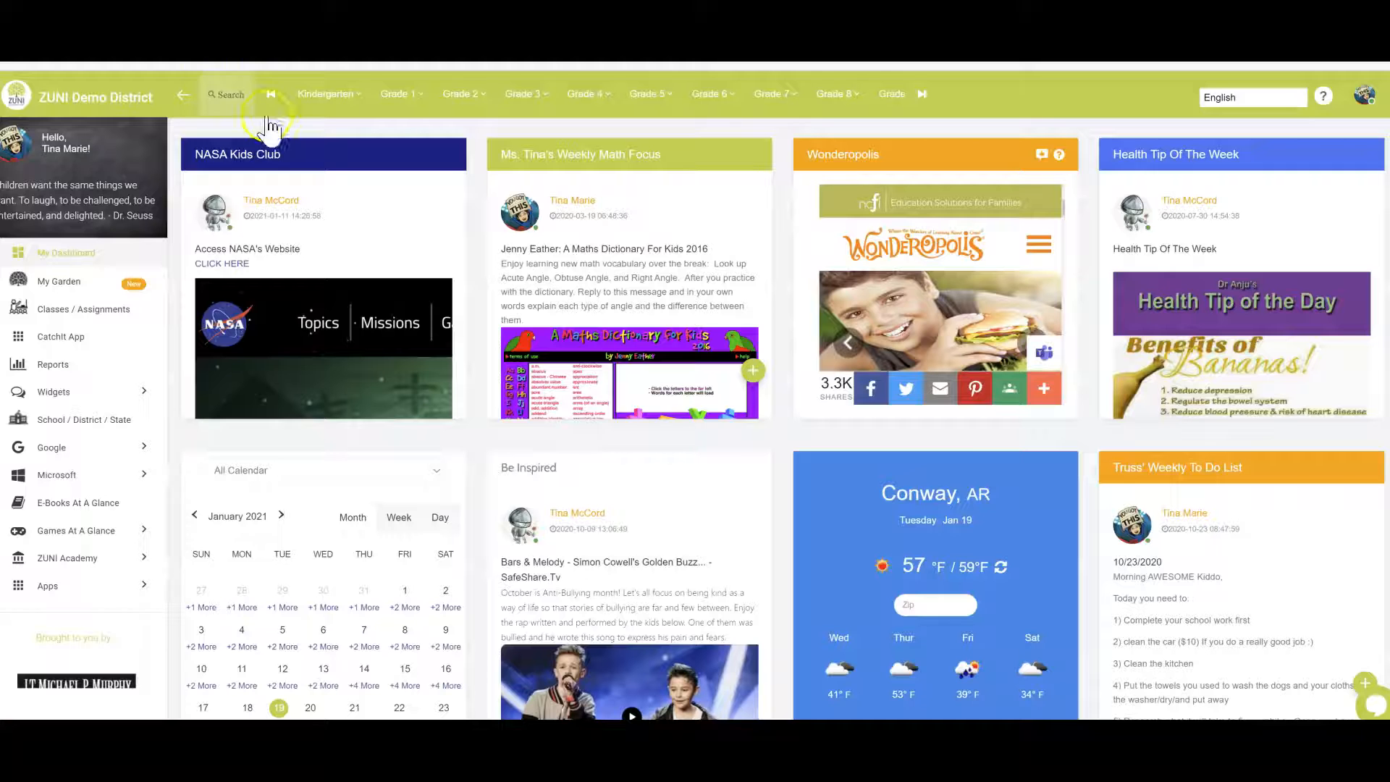
mouse_move(647, 94)
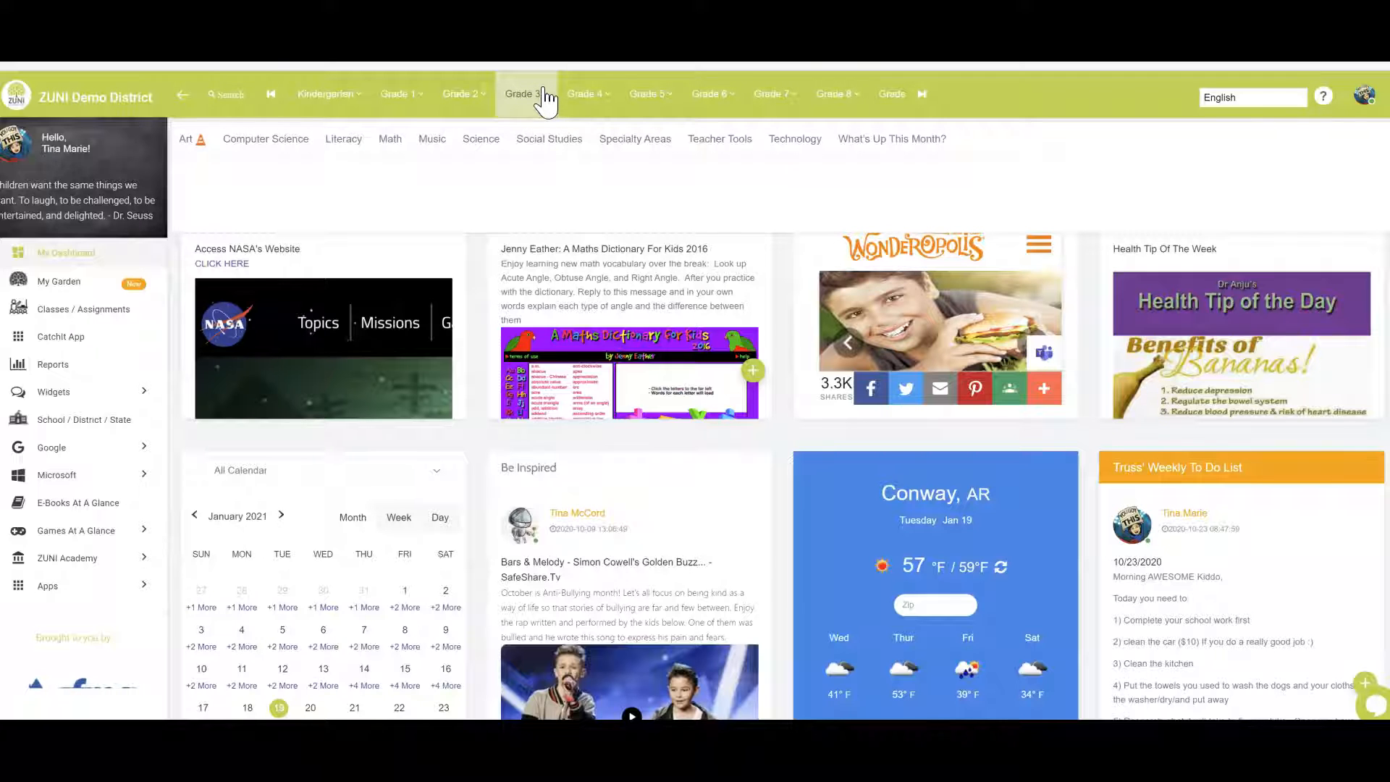
Step: Open Grade 3's January Martin Luther King resources from What's Up This Month
left_click(892, 138)
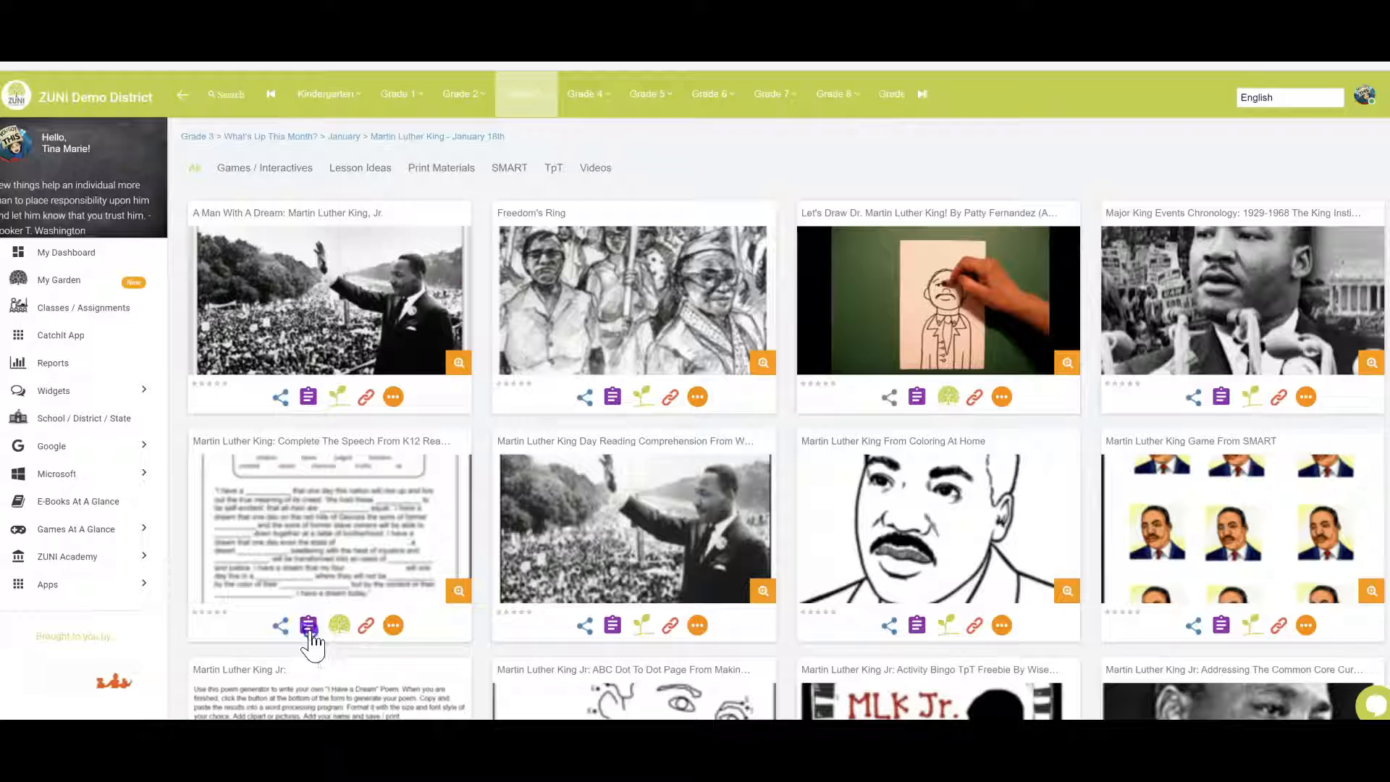
Step: Assign Complete The Speech to Computer Science and Environmental Science, 01/18–01/30/2021
left_click(307, 625)
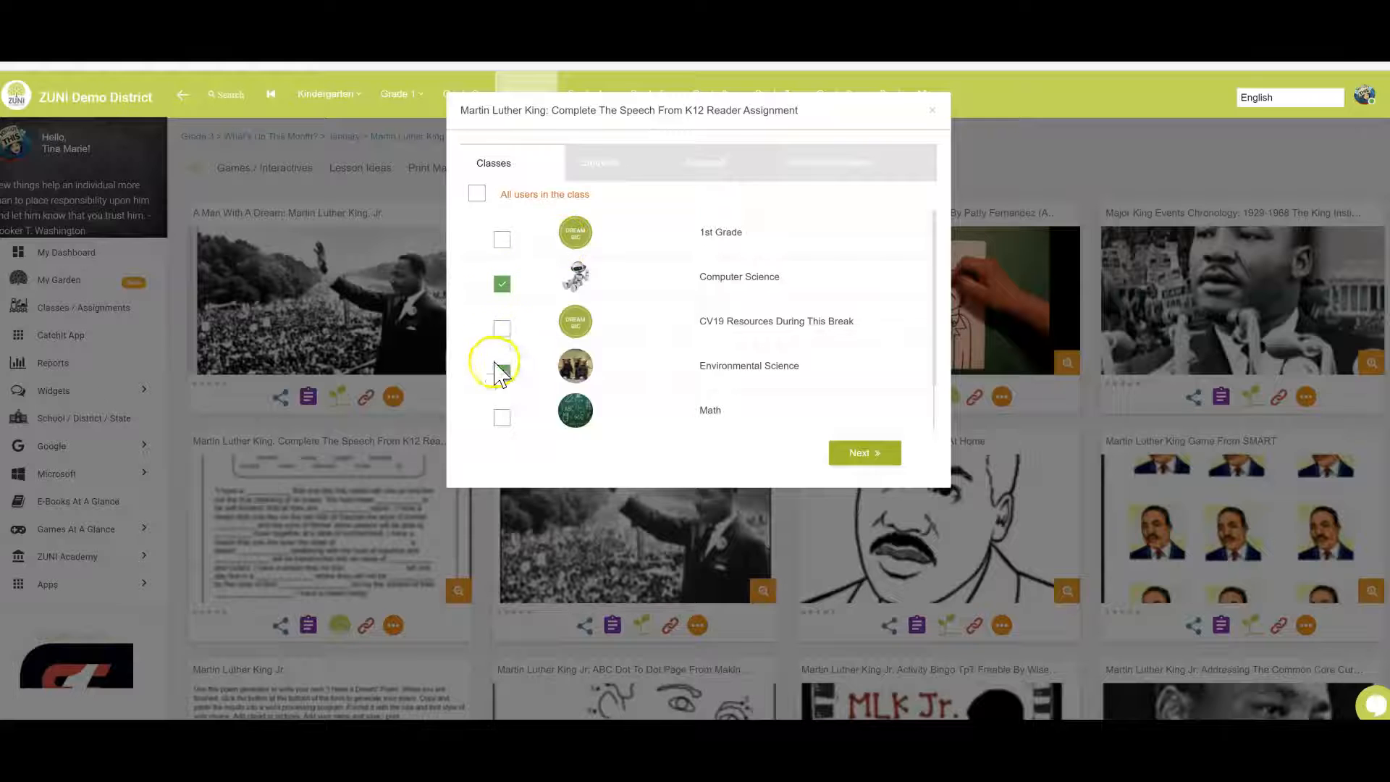
left_click(502, 373)
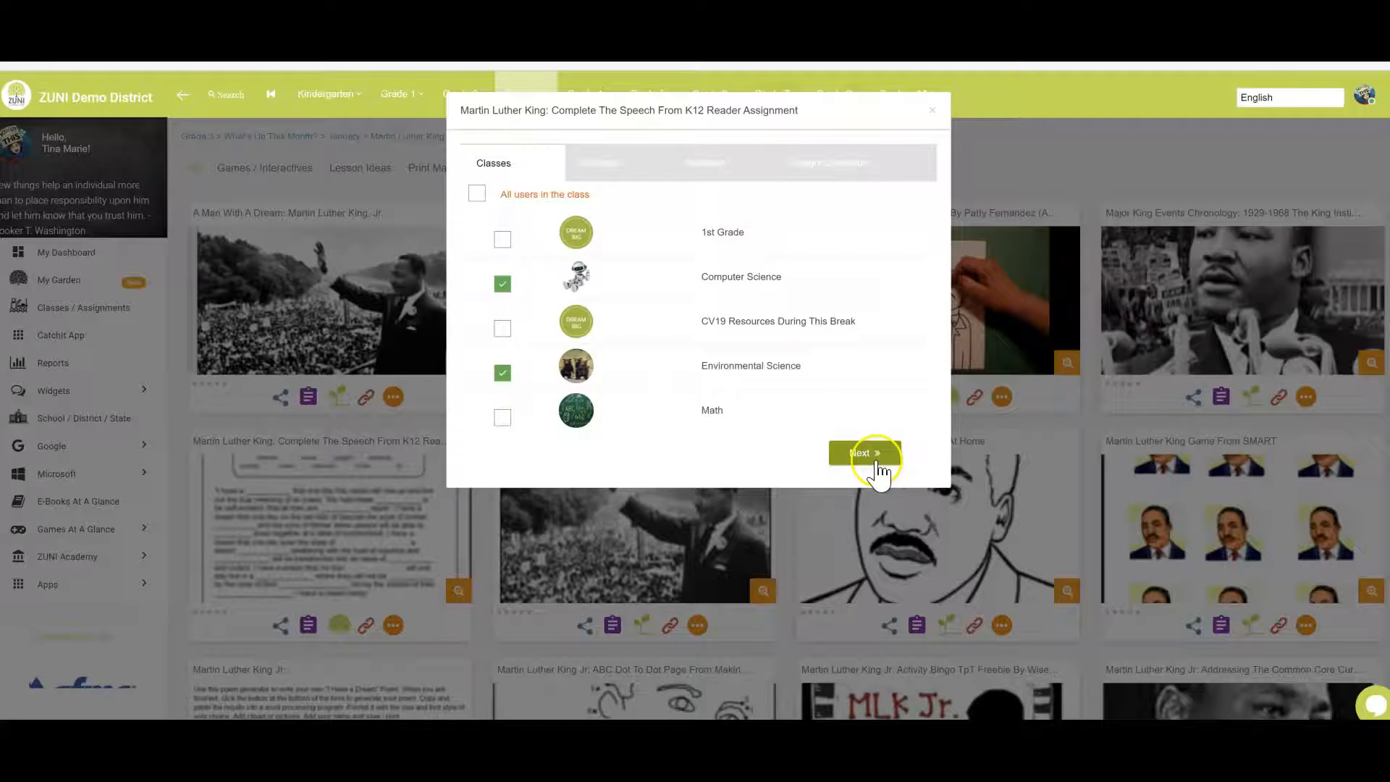
left_click(864, 454)
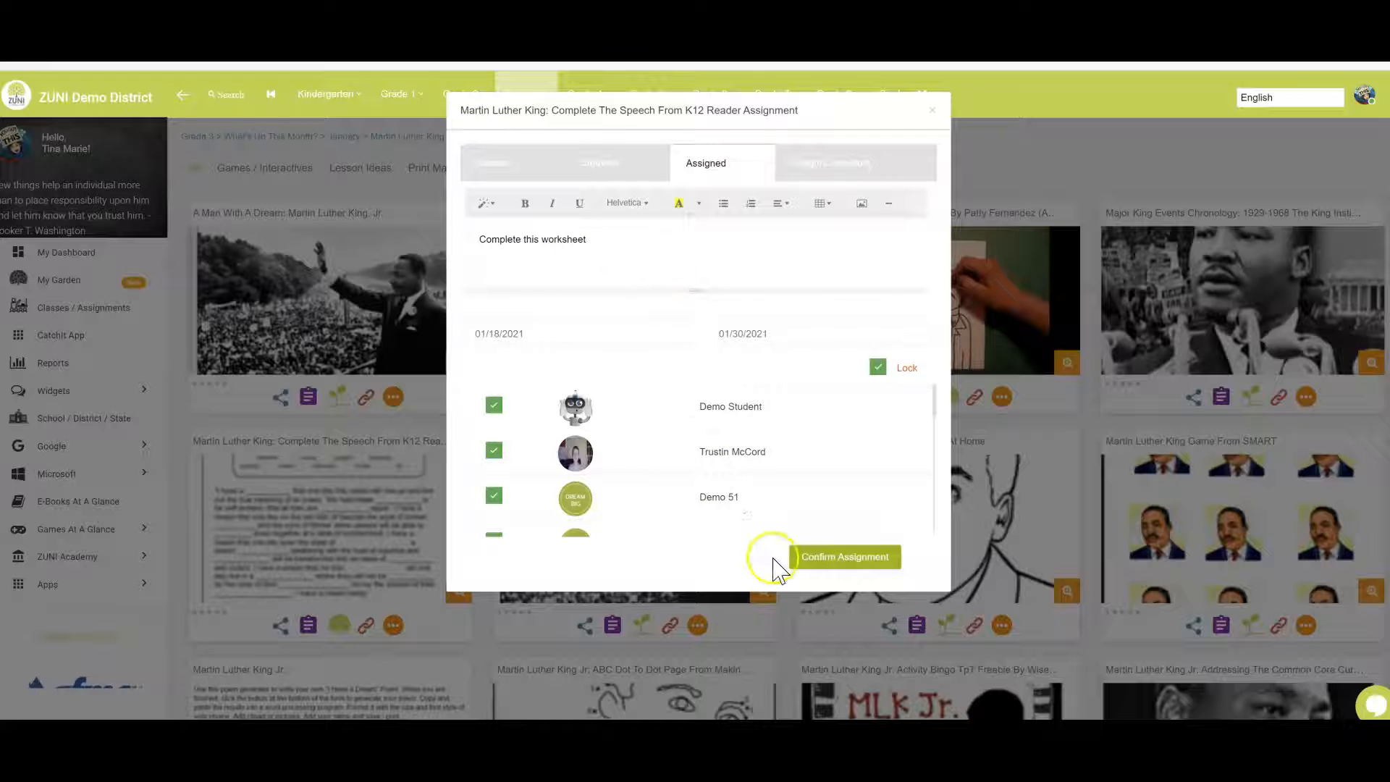
left_click(842, 556)
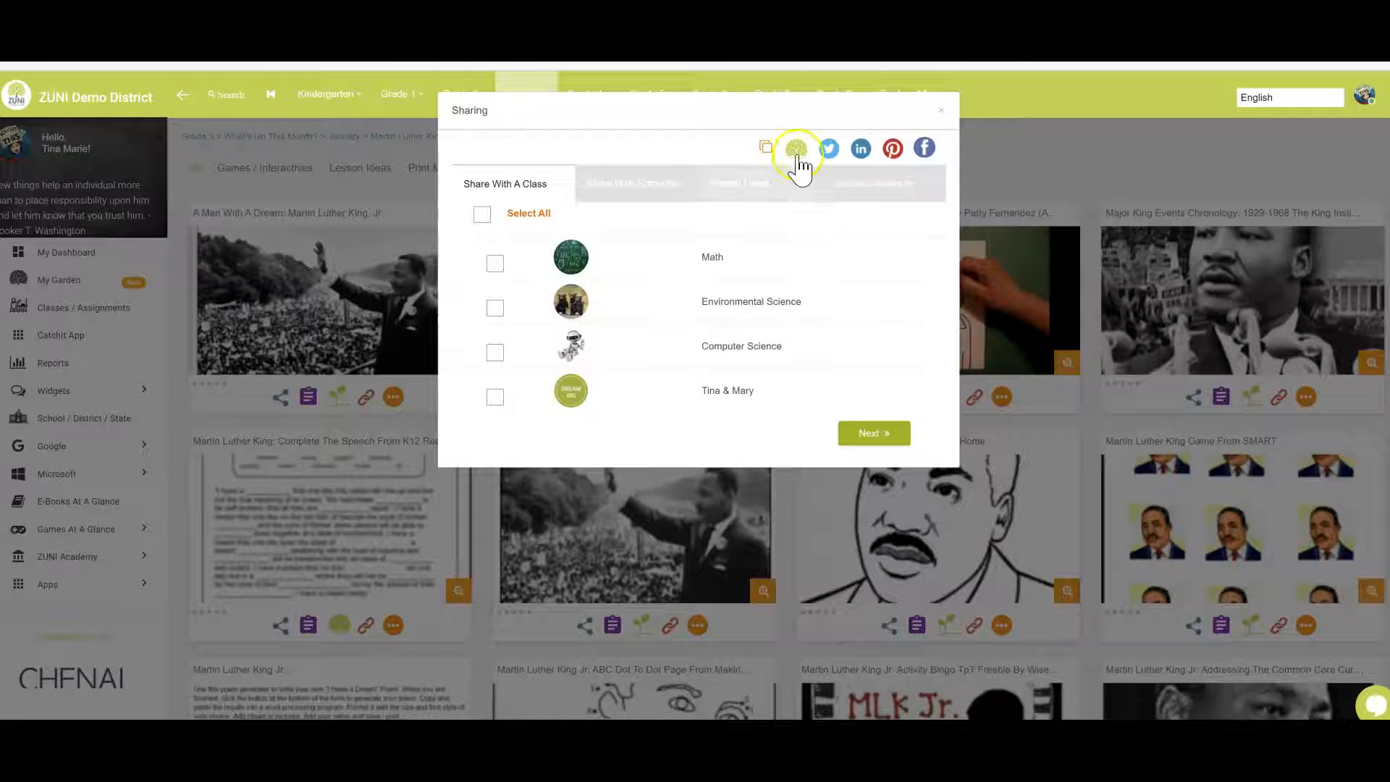
Step: Close the sharing options and open the Demo Student dashboard's classes area
left_click(765, 148)
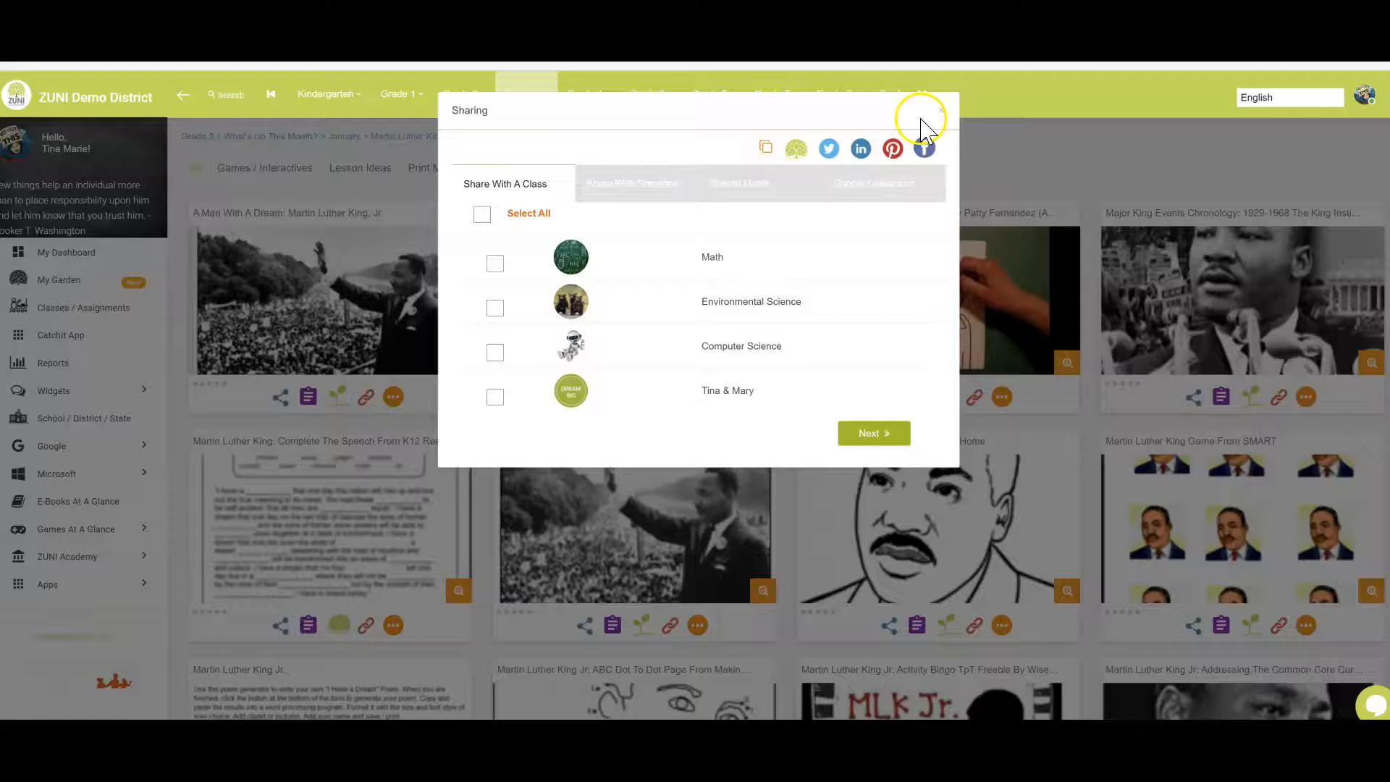
left_click(928, 115)
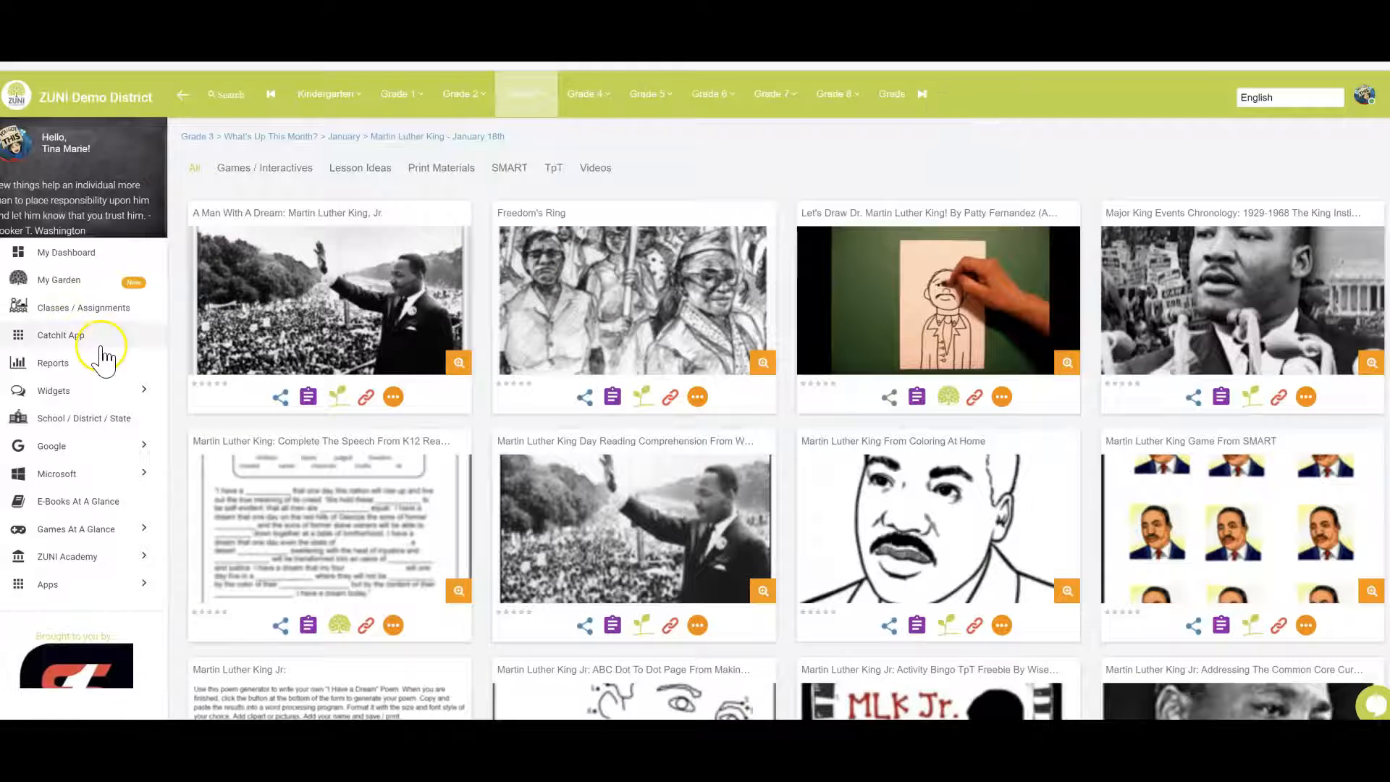
mouse_move(93, 479)
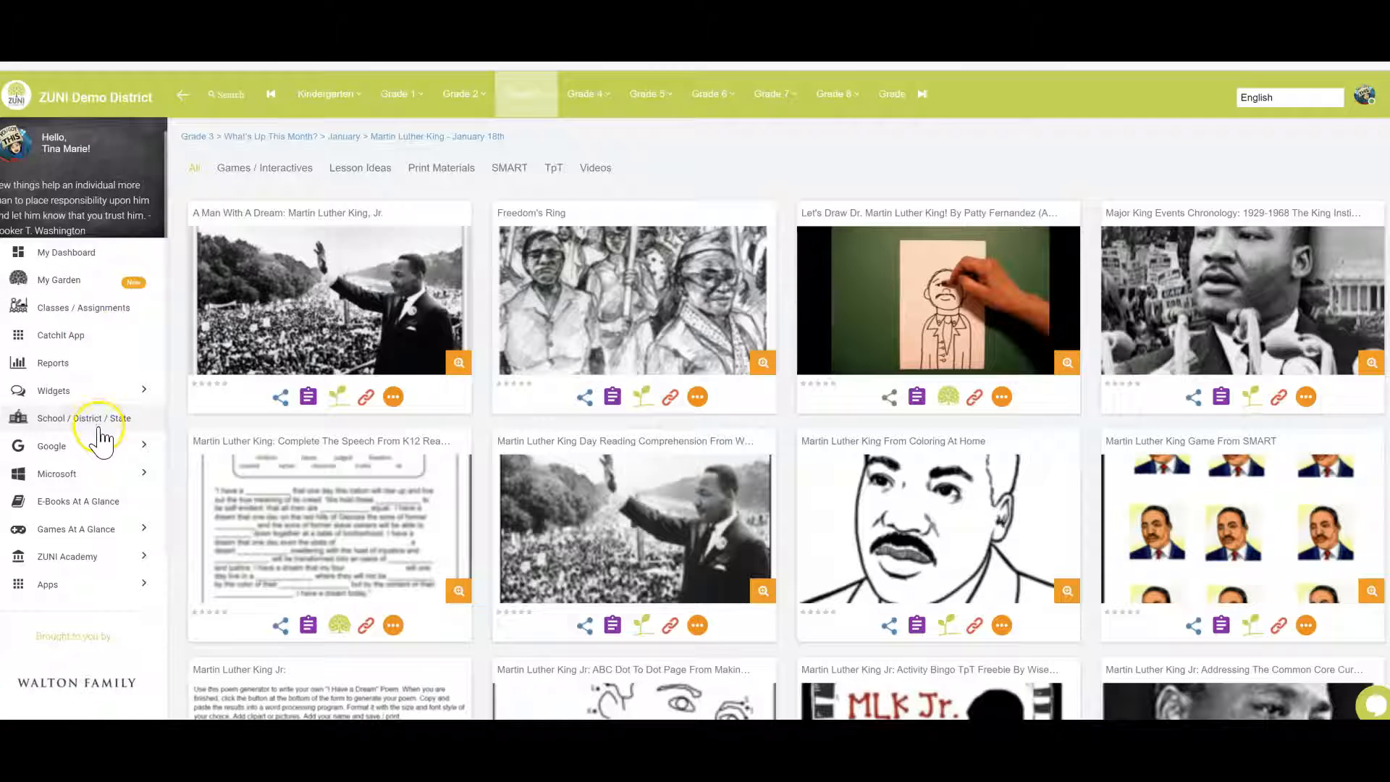
mouse_move(104, 315)
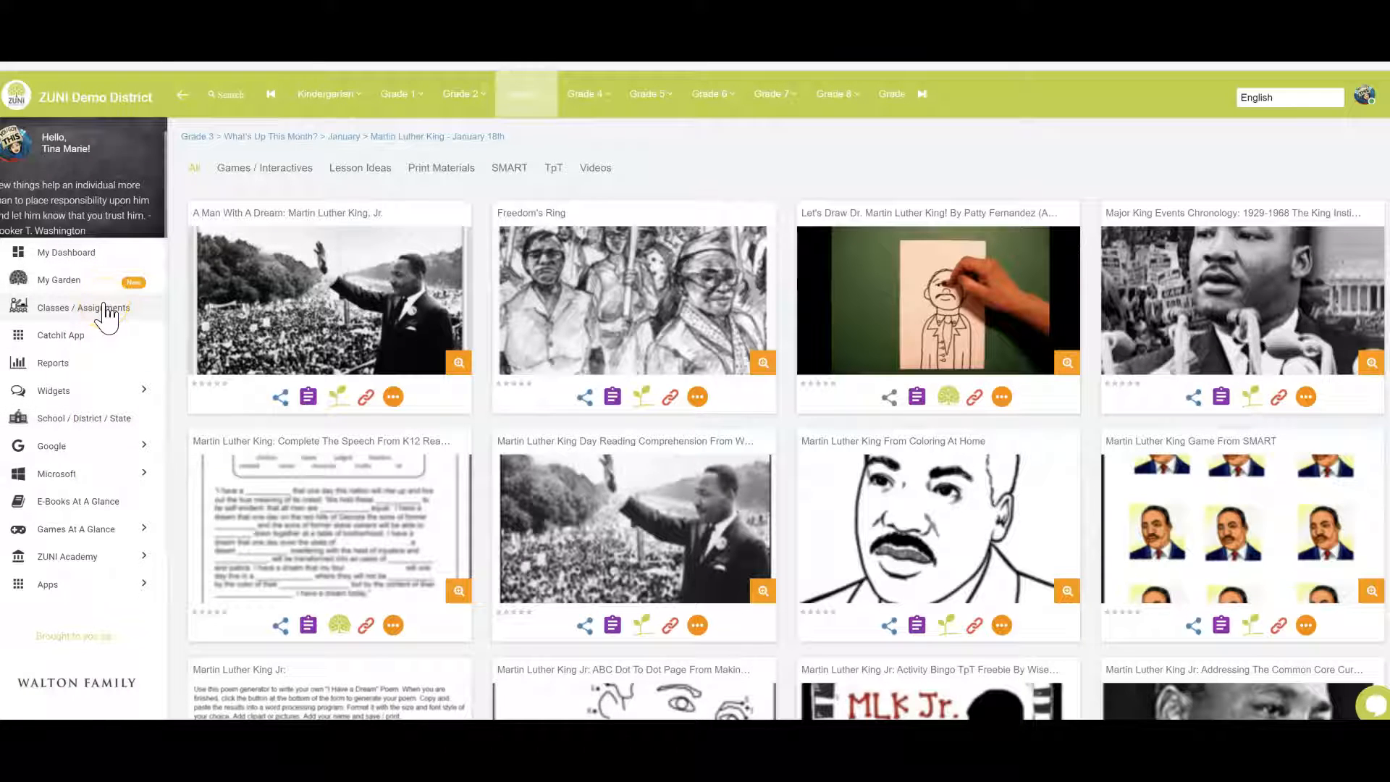
left_click(84, 308)
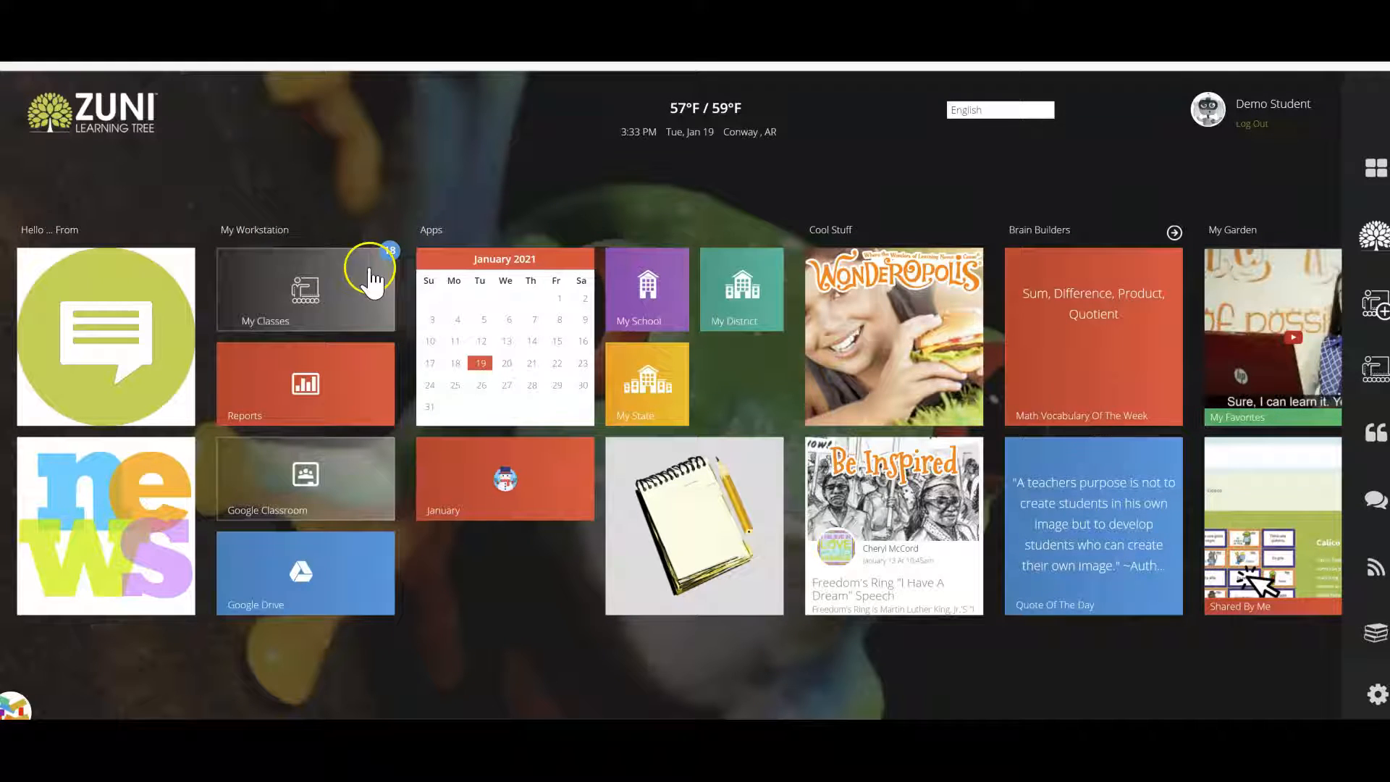
Step: List the current assignments in the student's Computer Science class
left_click(304, 288)
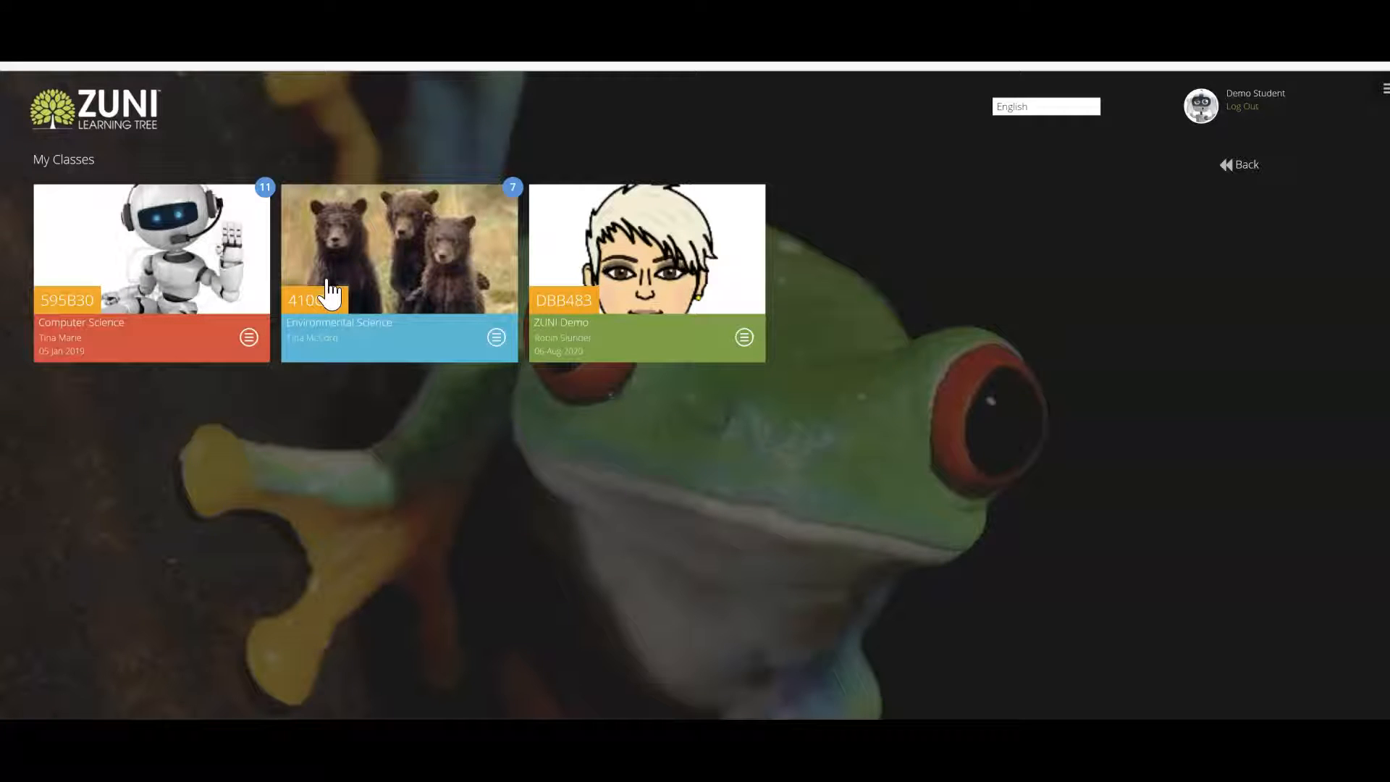
mouse_move(195, 279)
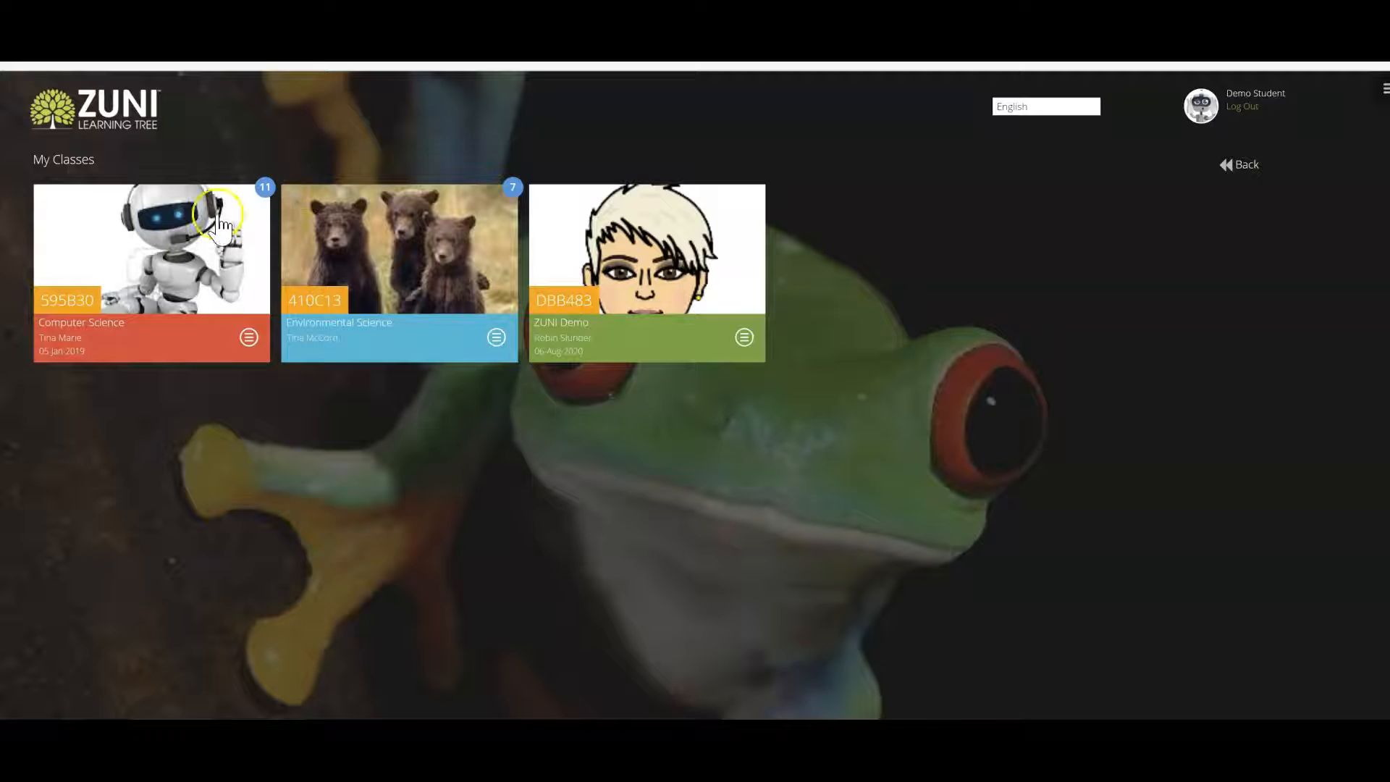
left_click(151, 248)
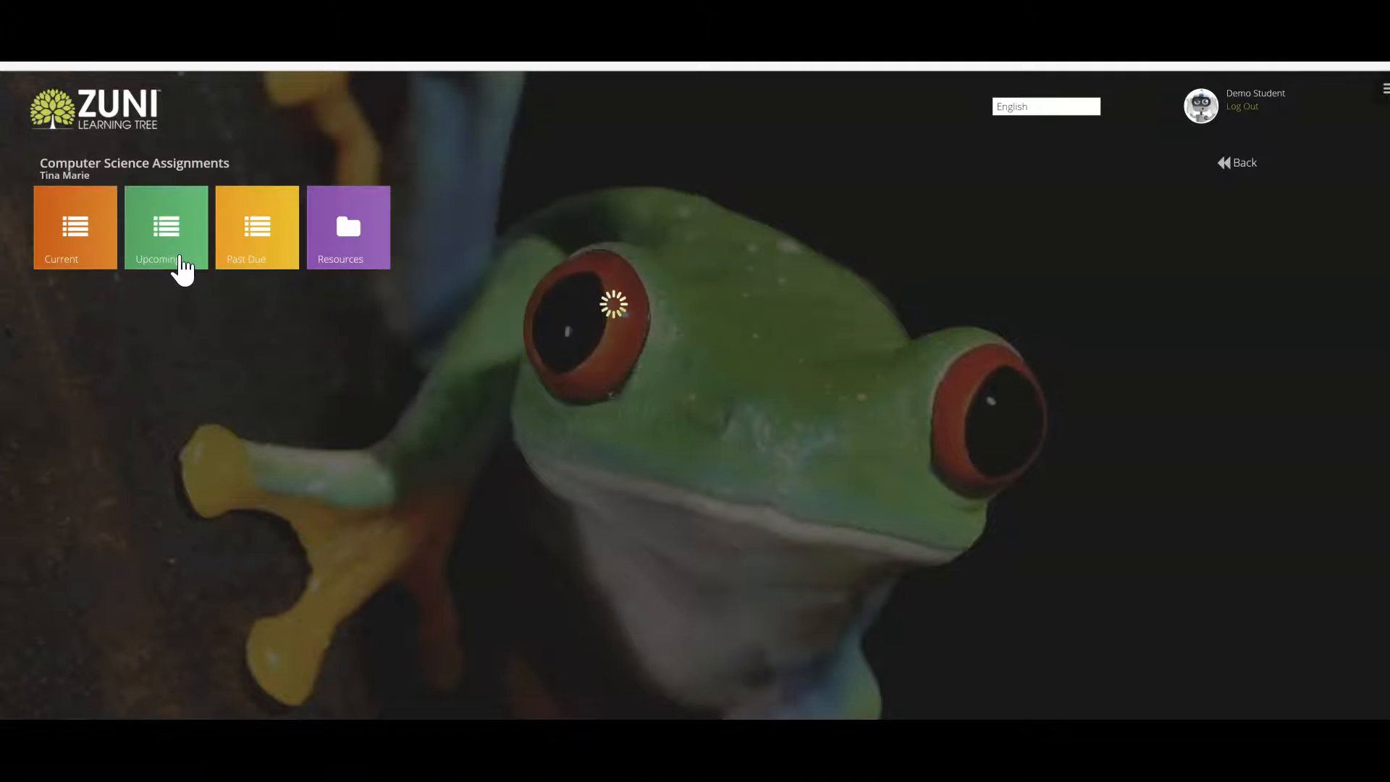
left_click(166, 226)
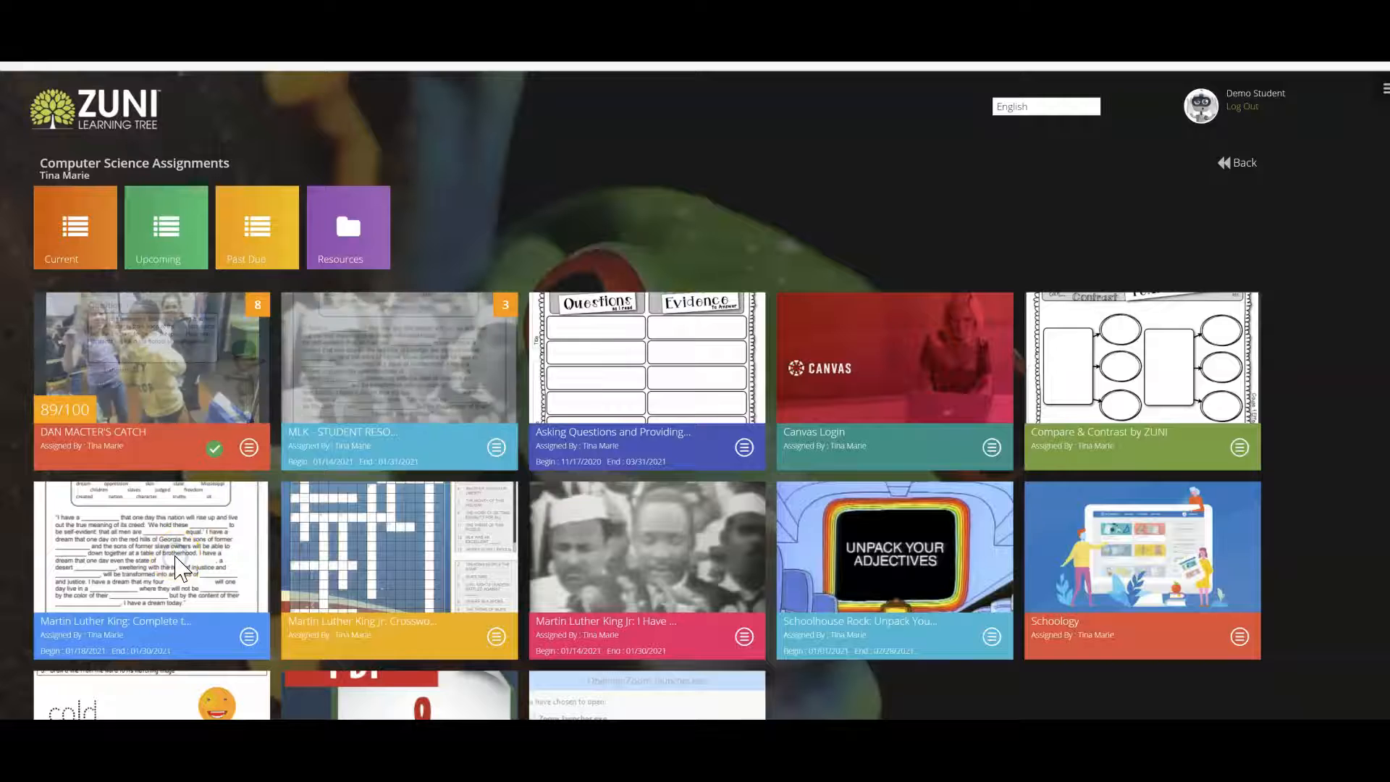
Step: Open the Complete the Speech assignment in Annotate mode with the Text tool
left_click(151, 548)
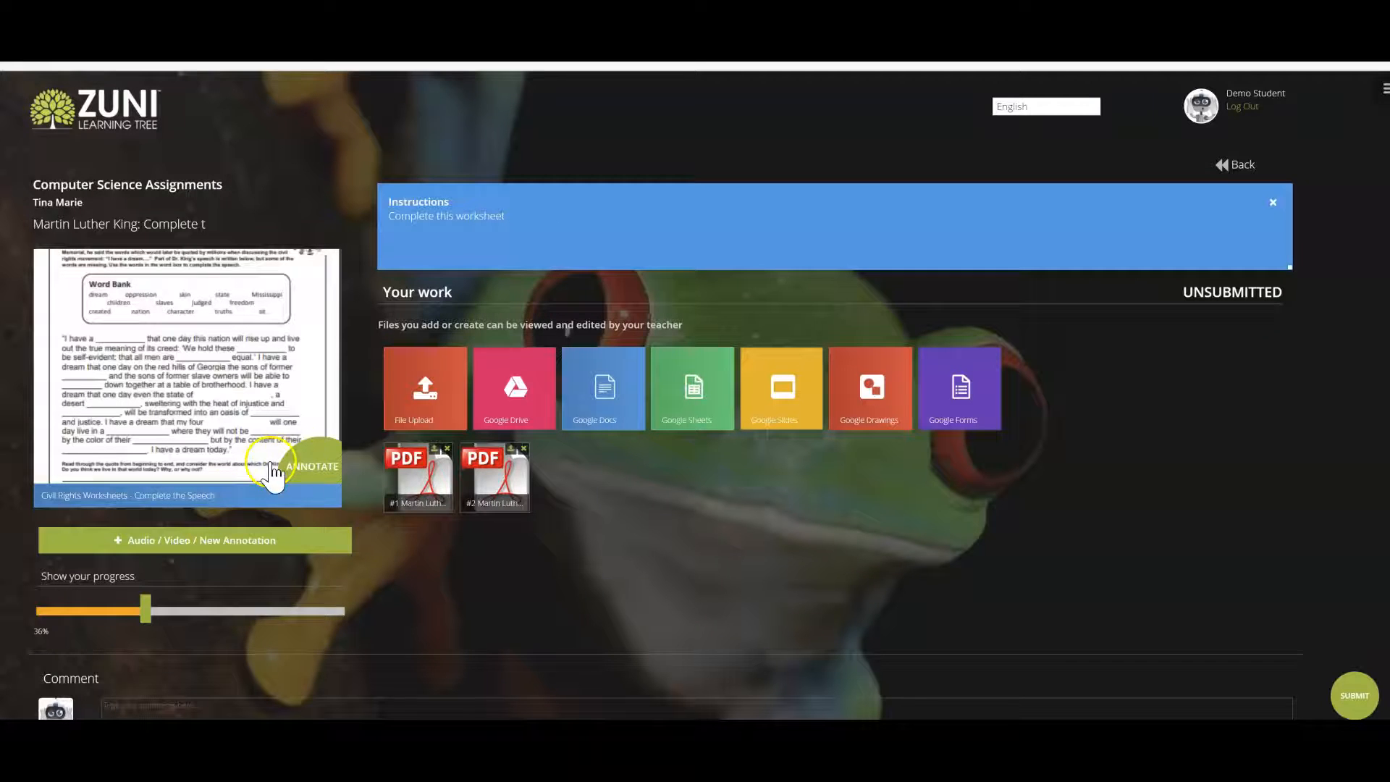
left_click(312, 465)
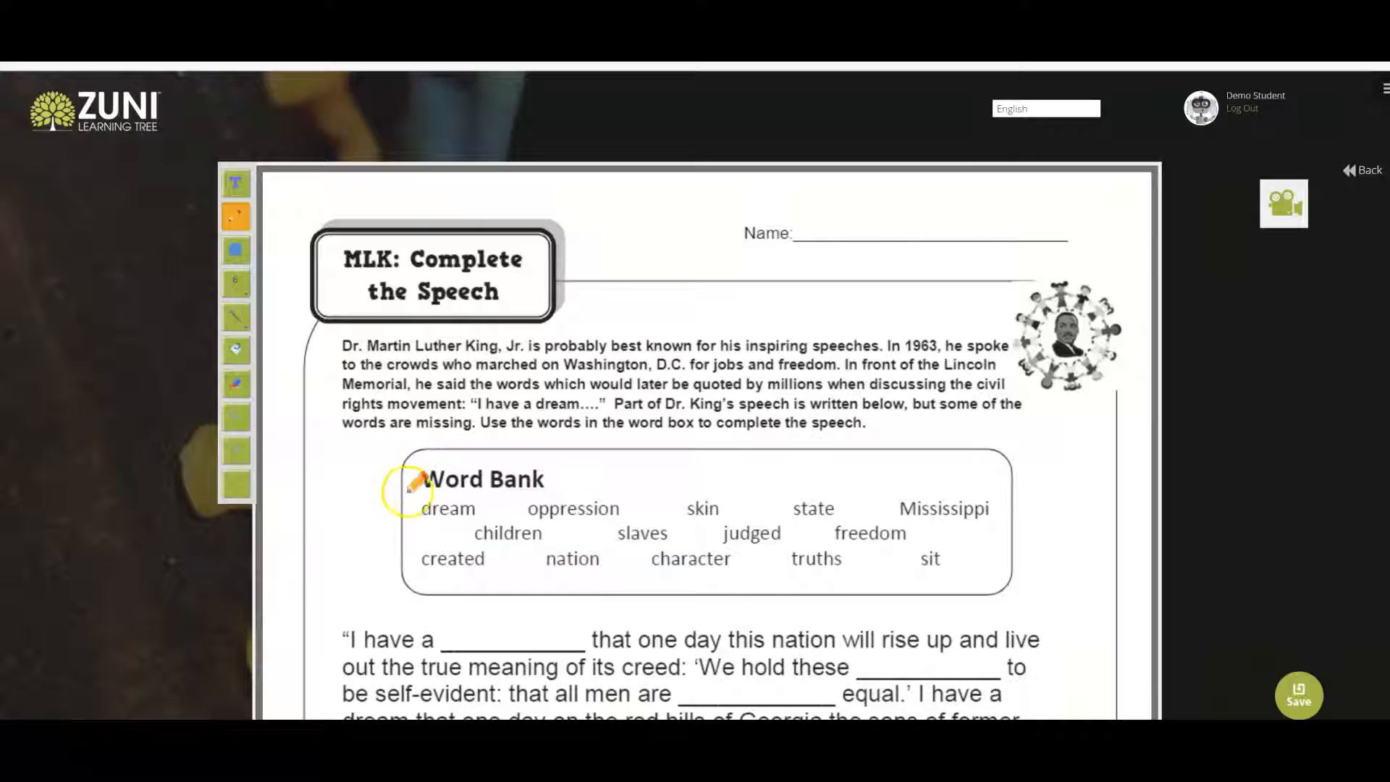
left_click(236, 183)
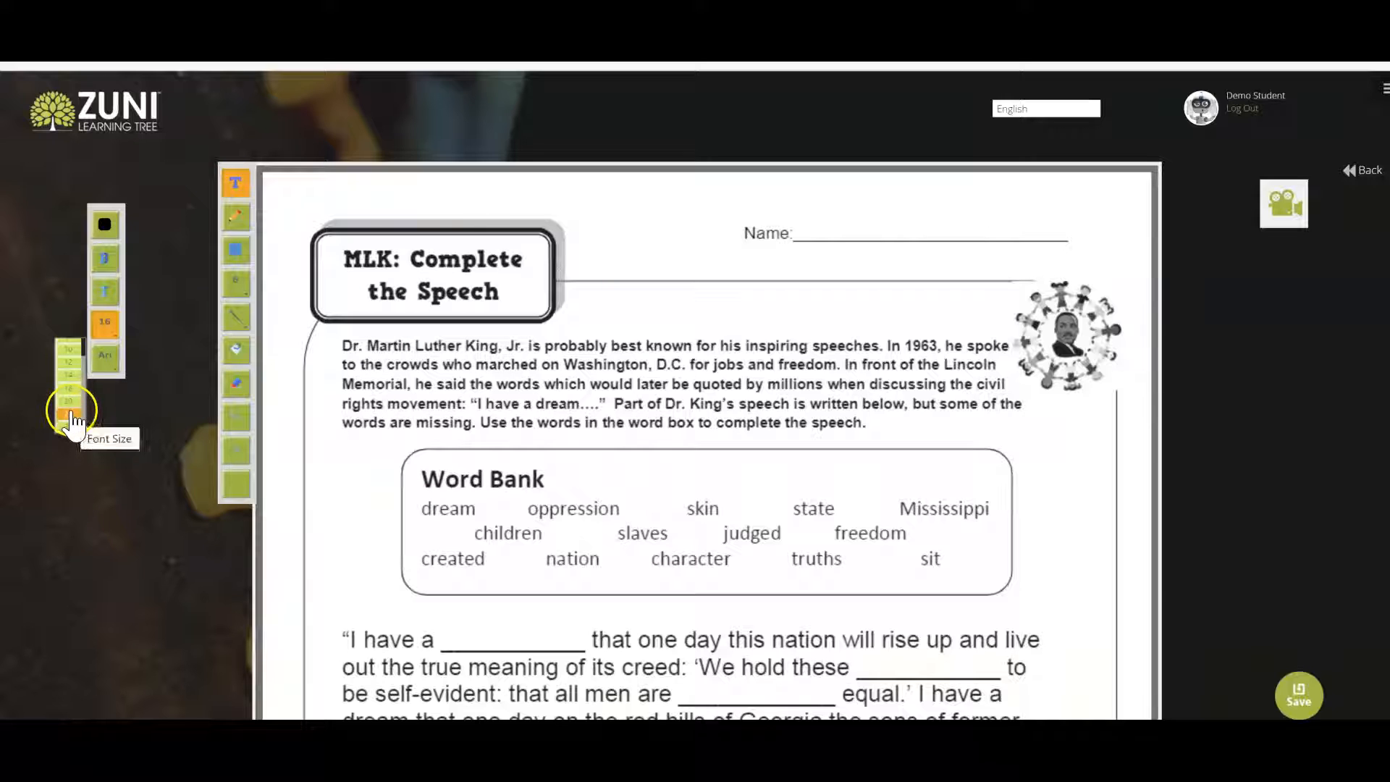
Step: Type 'dream' in the speech's first blank at larger text size, cross it off, and save
left_click(69, 400)
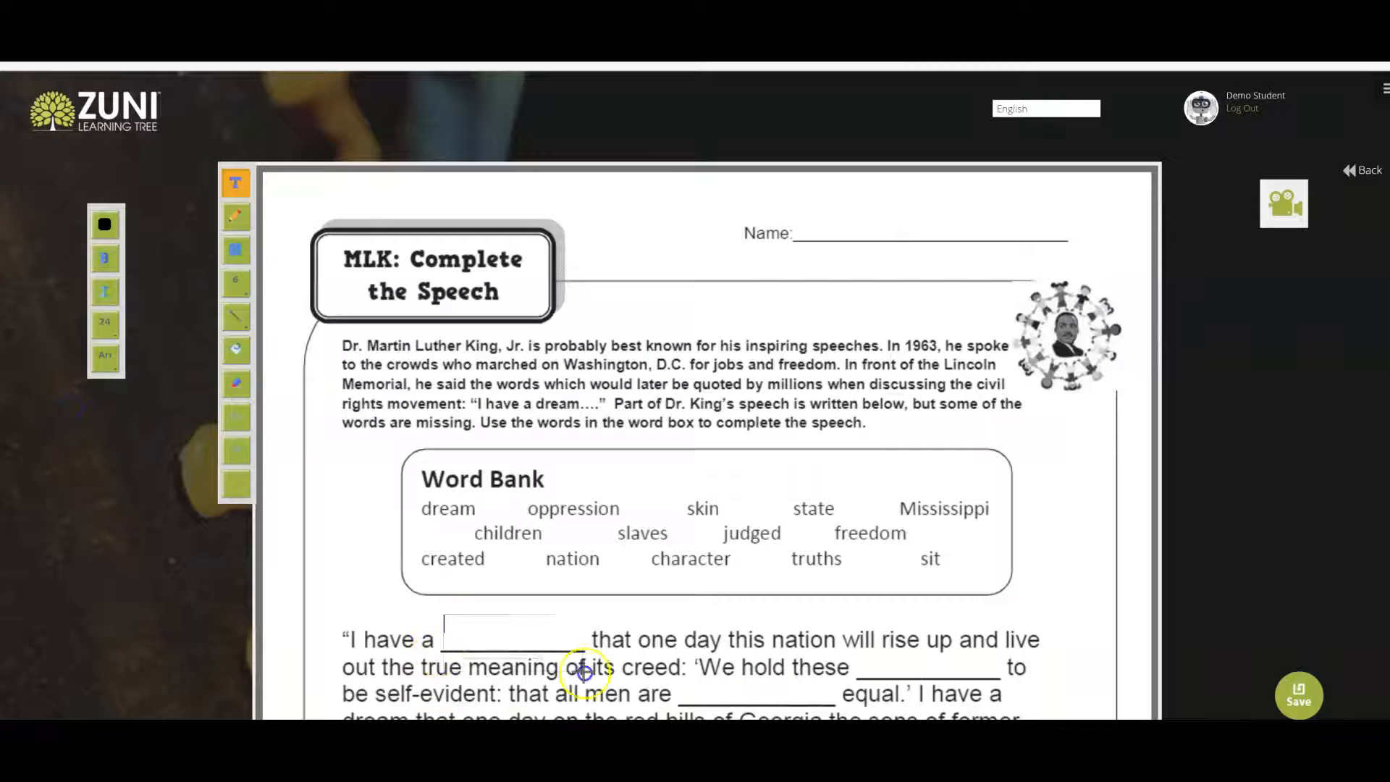
type("dream")
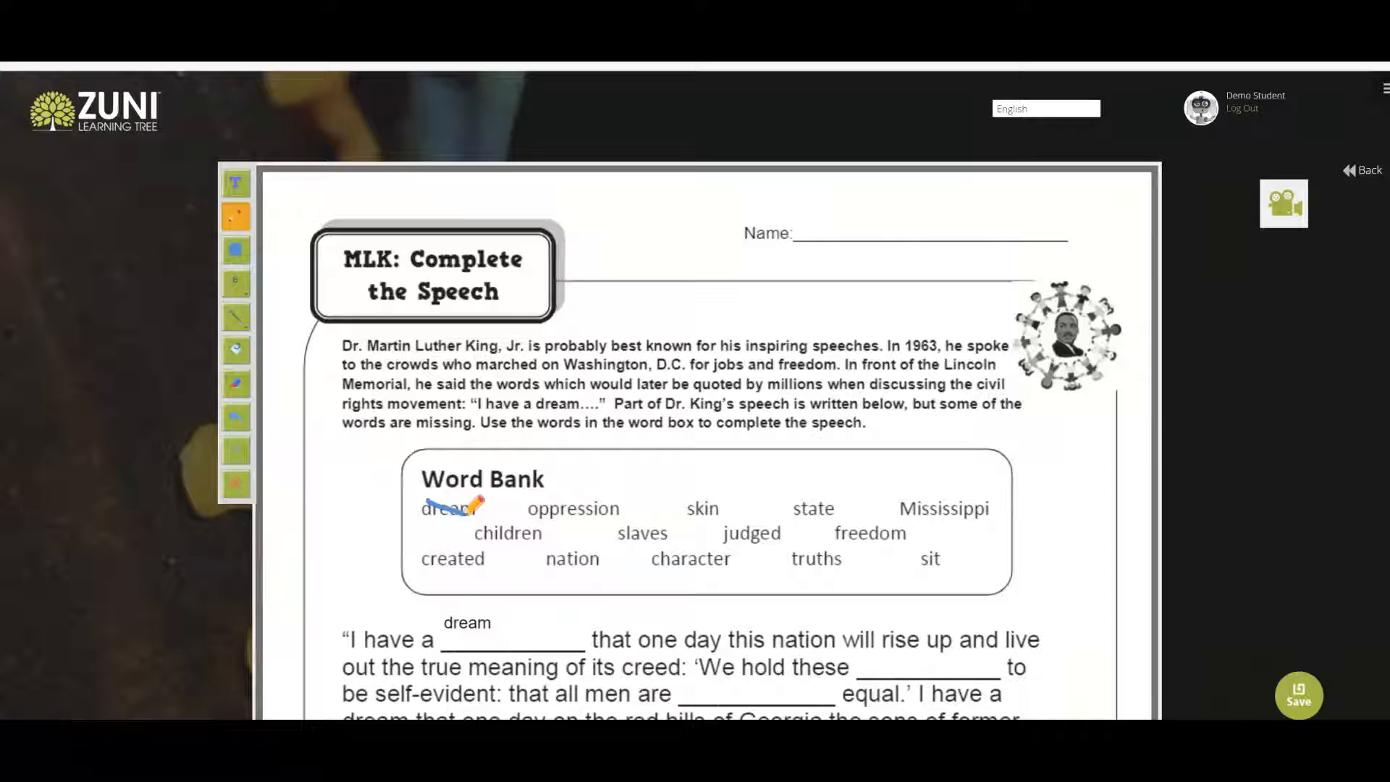
mouse_move(935, 344)
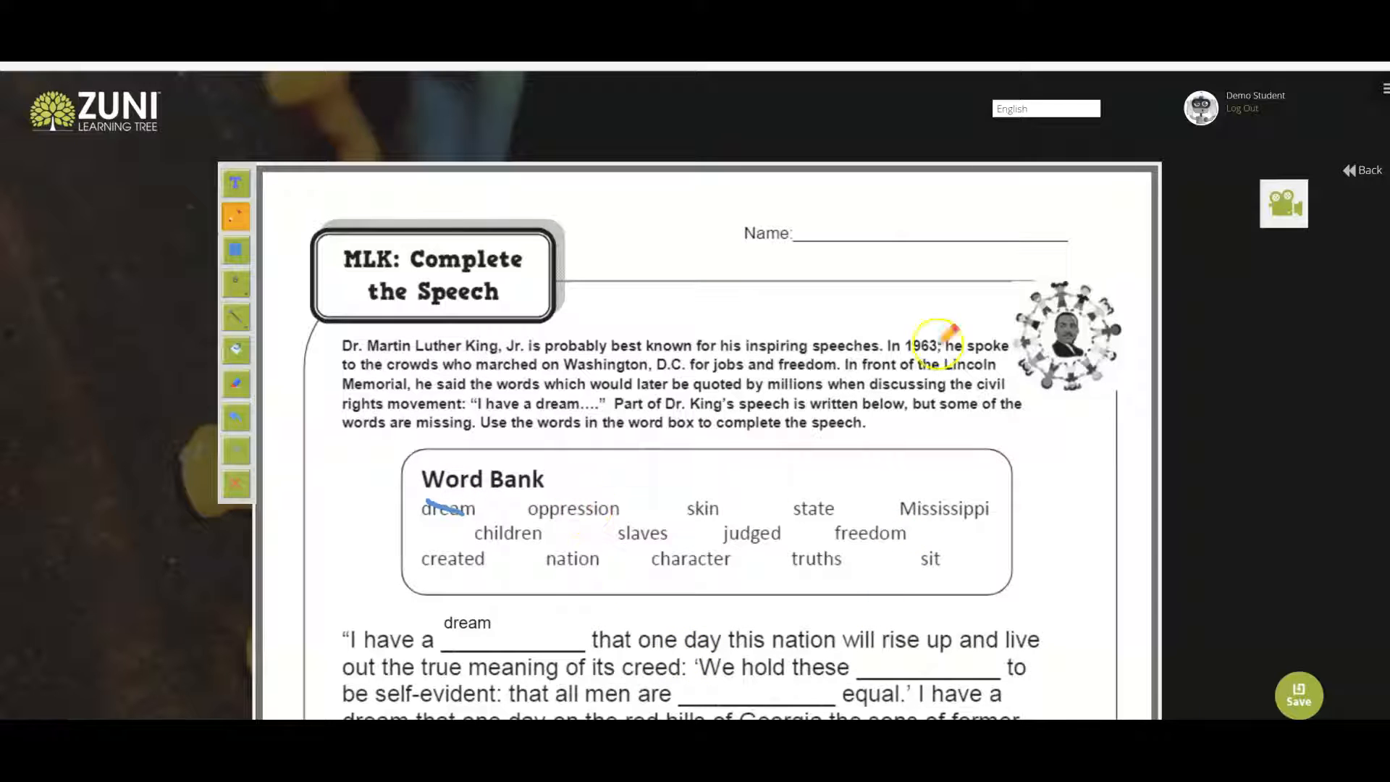
left_click(236, 183)
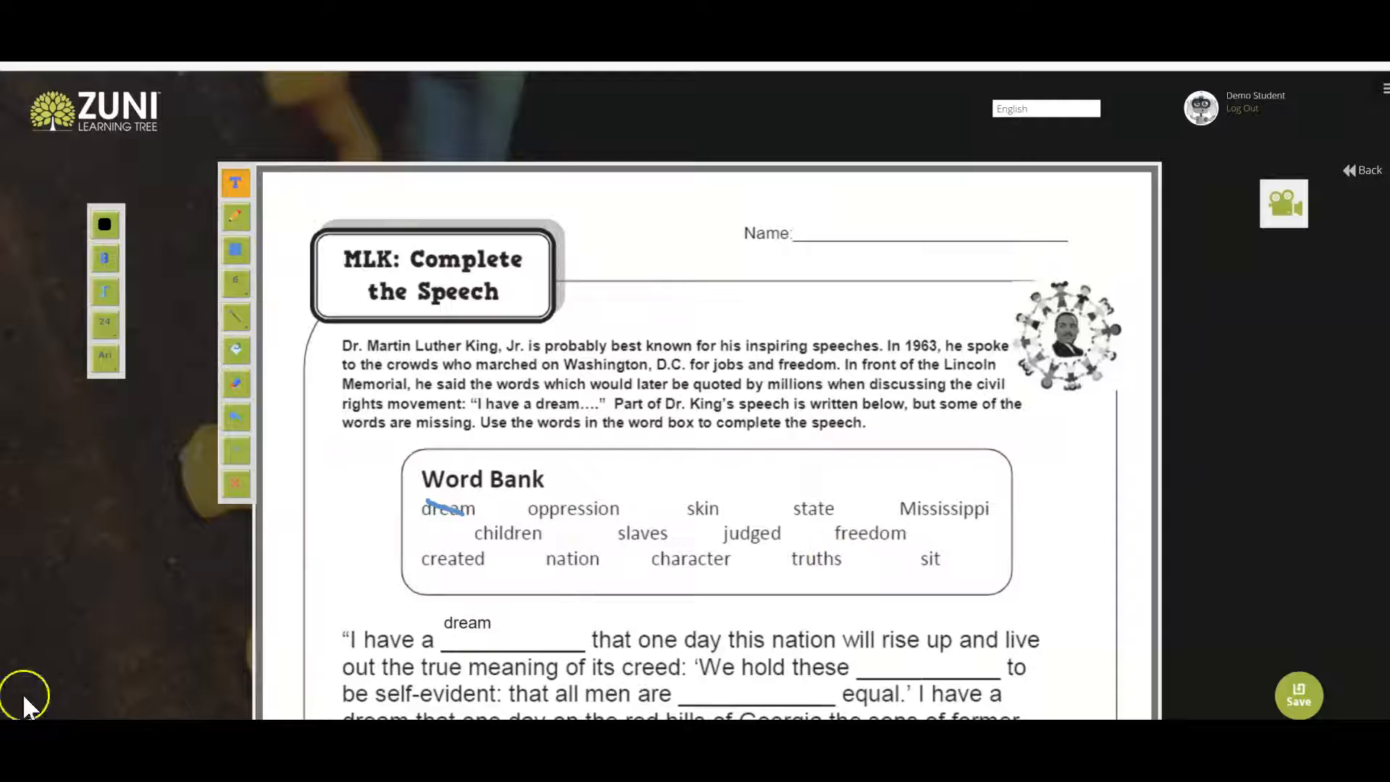
mouse_move(1186, 704)
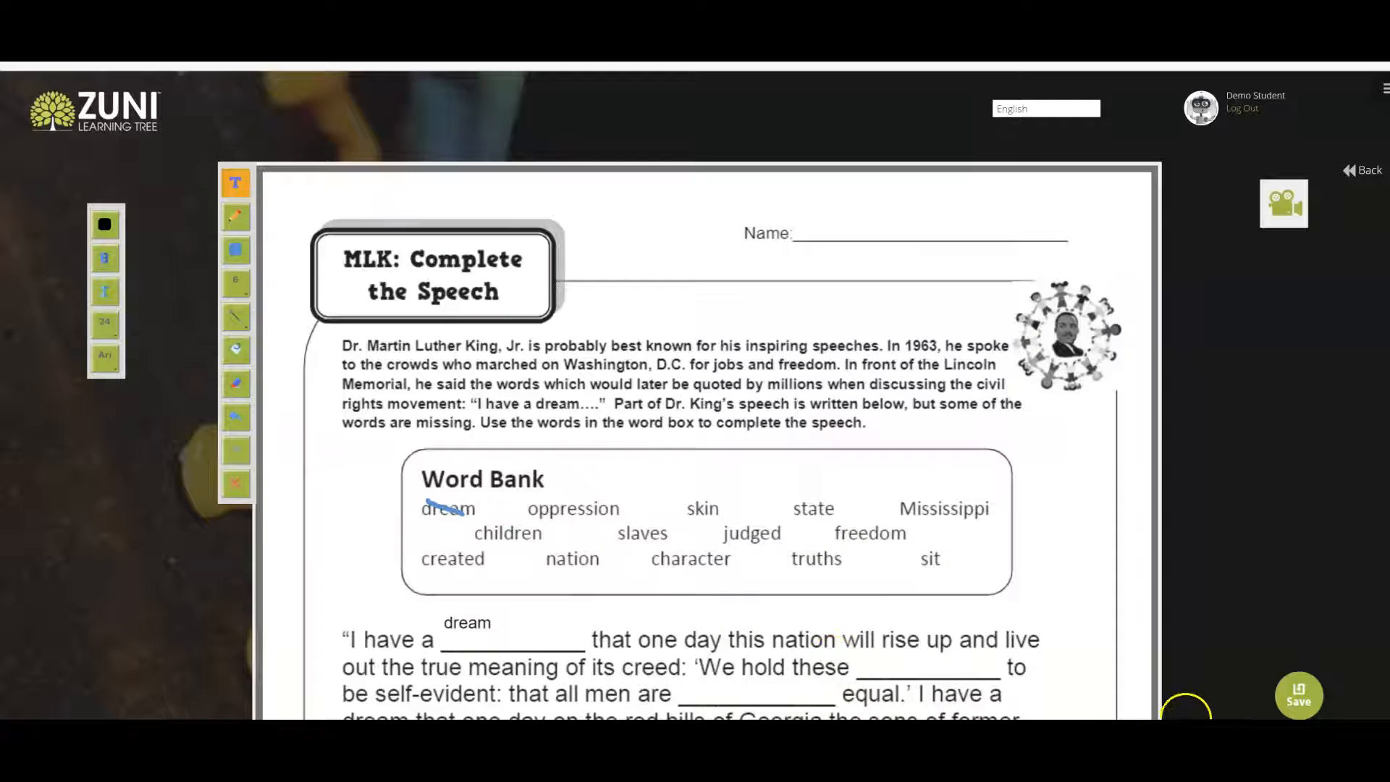
left_click(1298, 696)
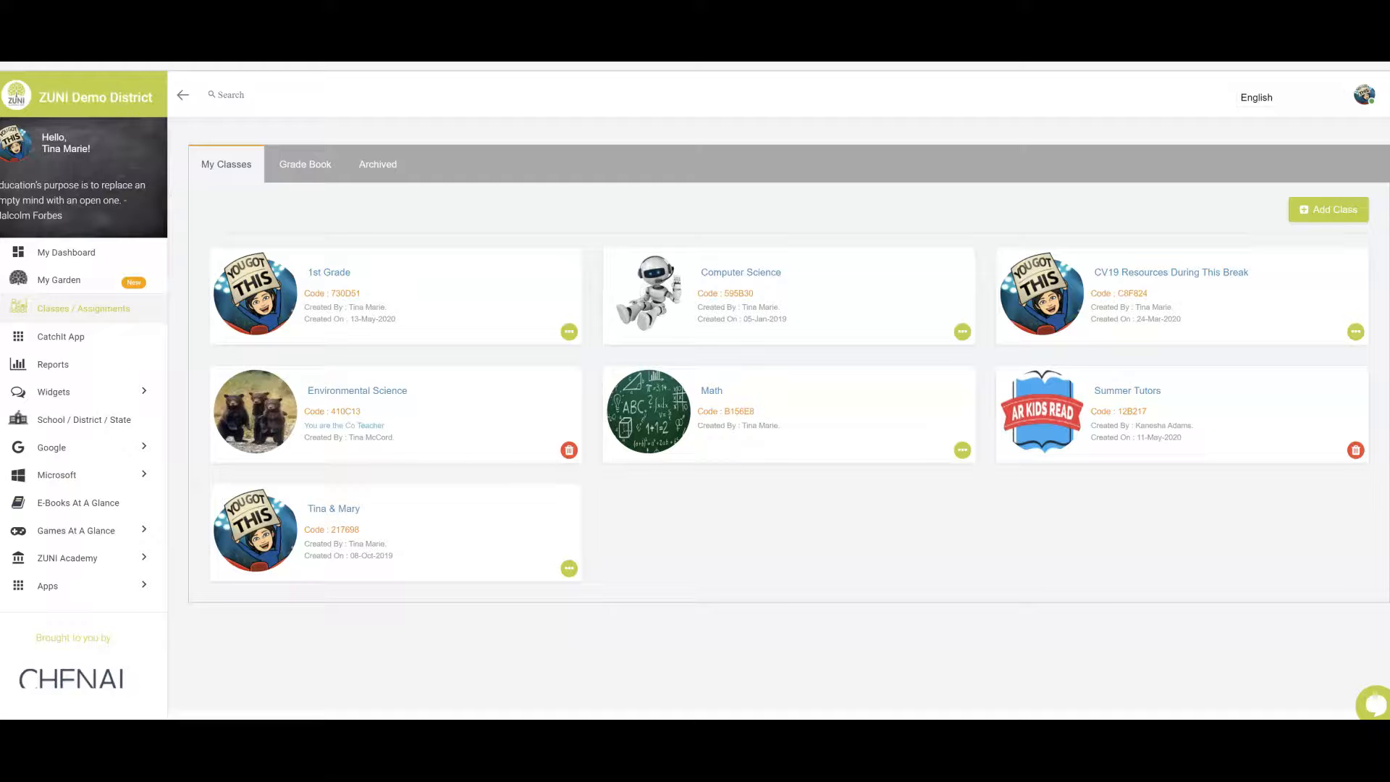
mouse_move(66, 253)
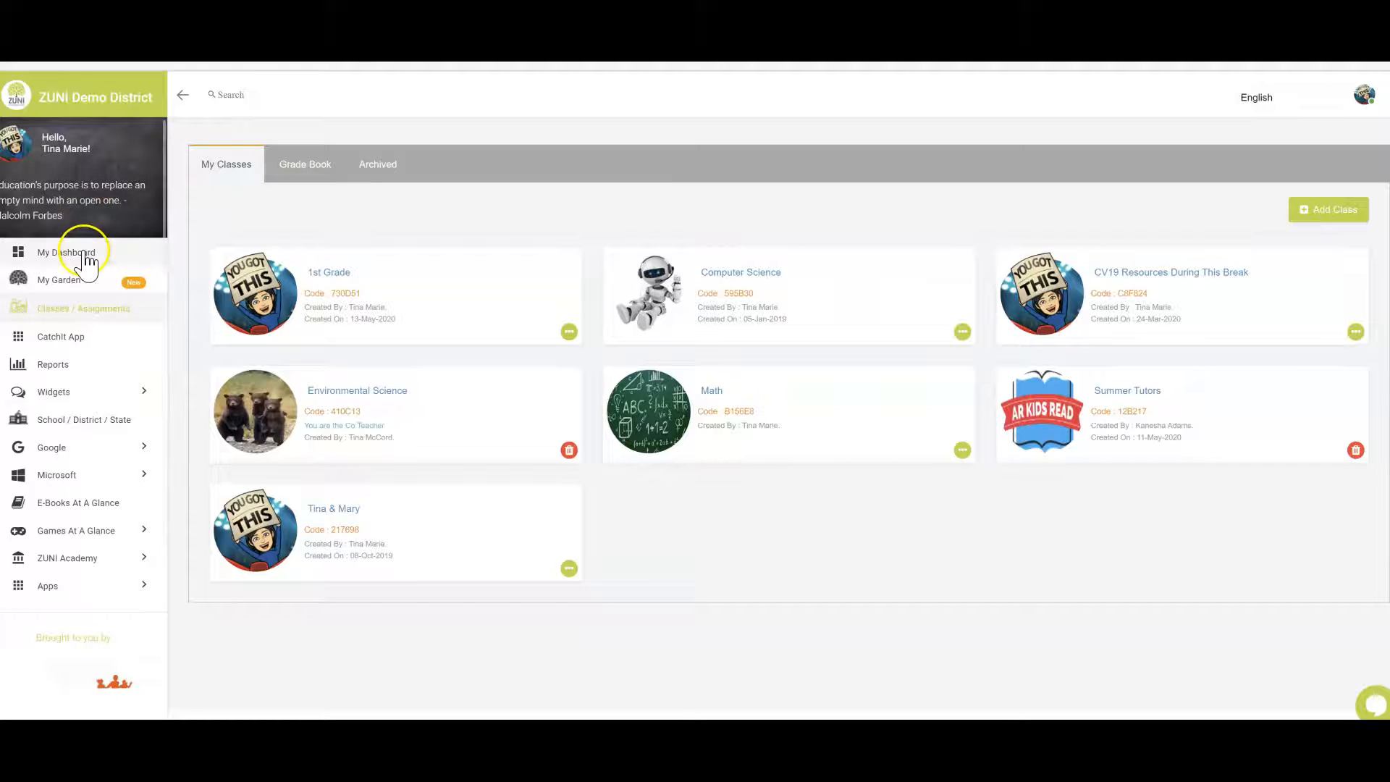
Step: Open the Grade 3 Martin Luther King January resources from the teacher dashboard
left_click(70, 253)
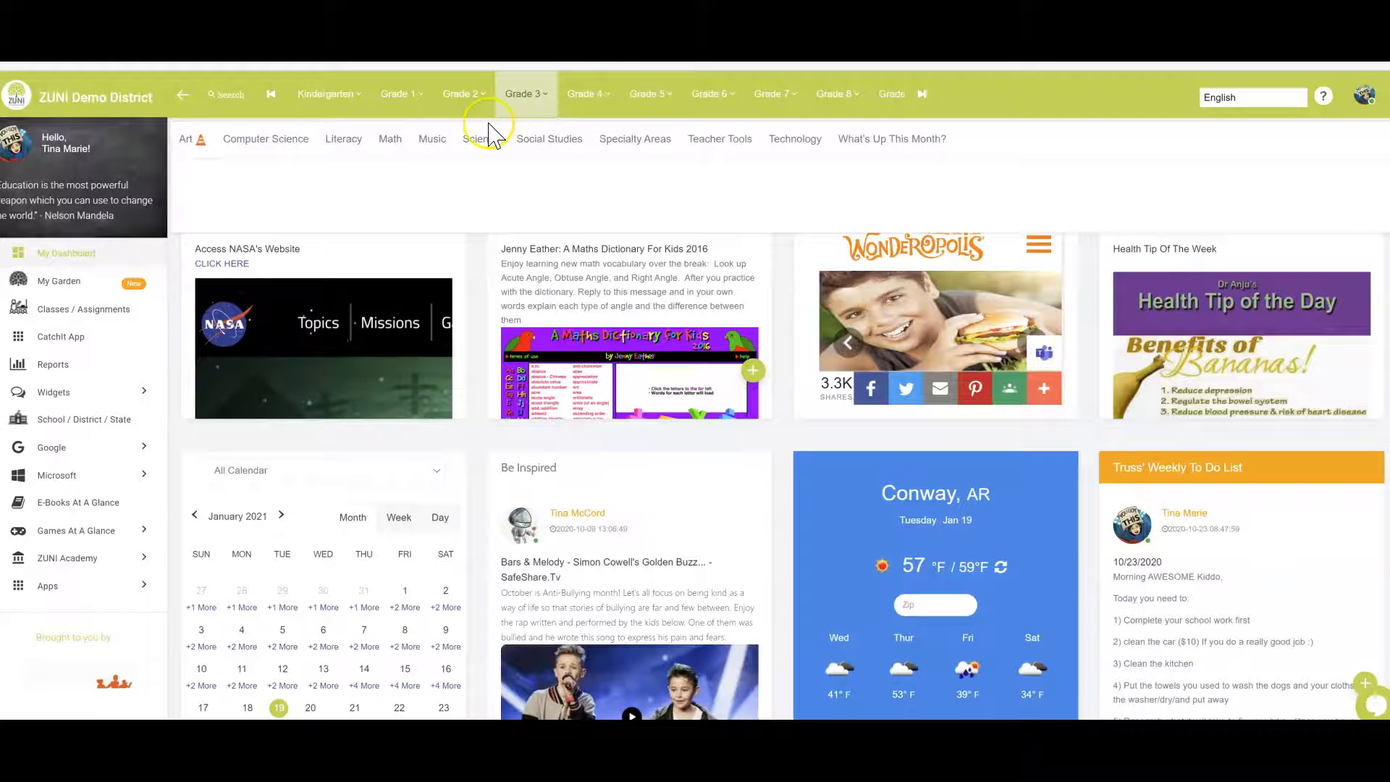
left_click(891, 138)
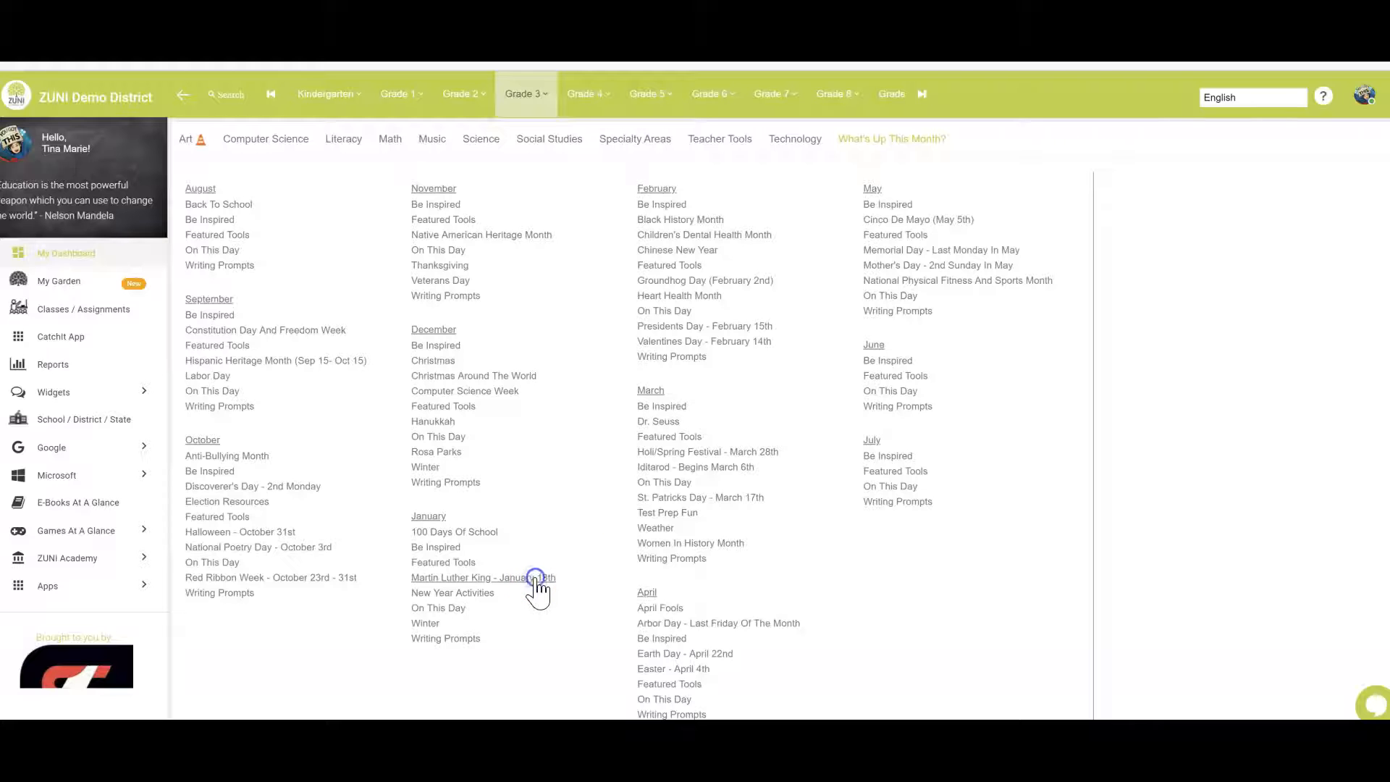
left_click(469, 577)
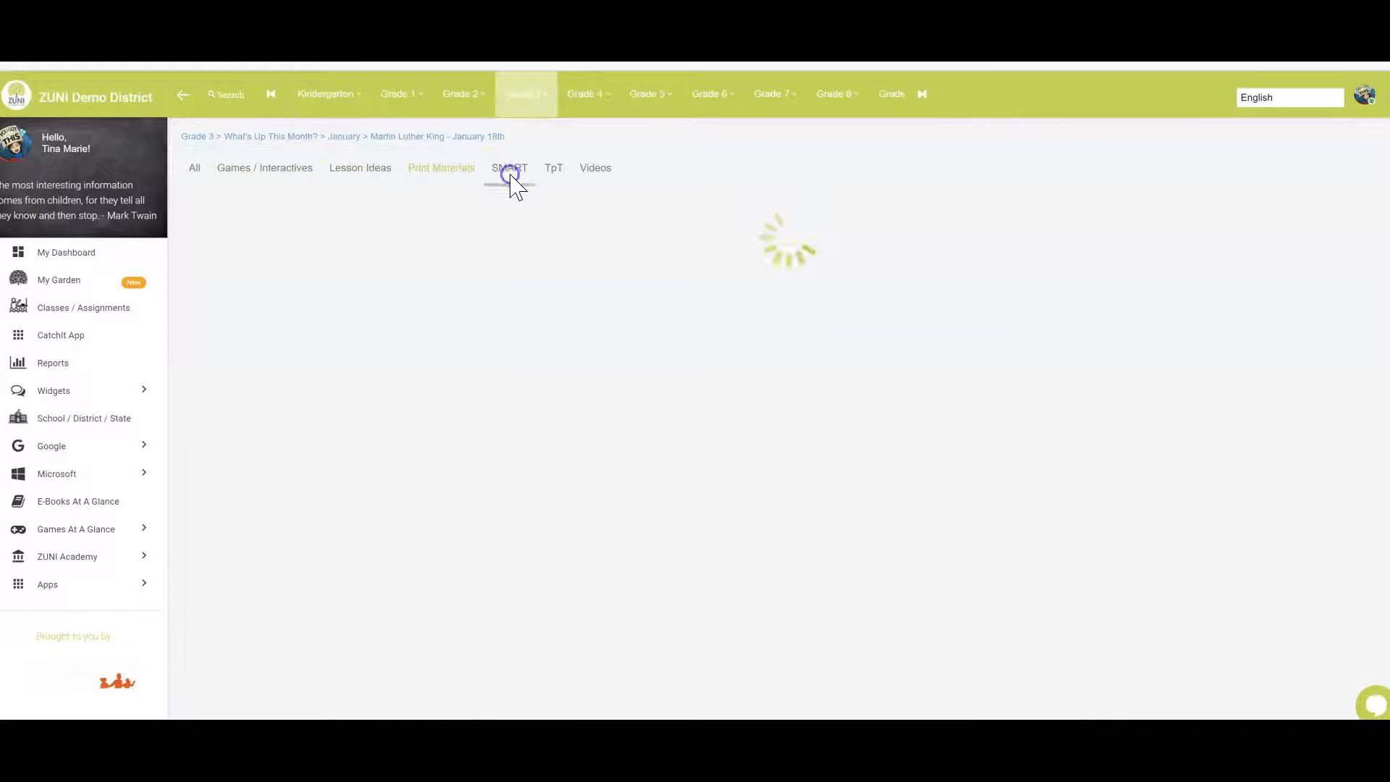
Step: Filter the resources by TpT, then Videos, then Games and Interactives
left_click(553, 168)
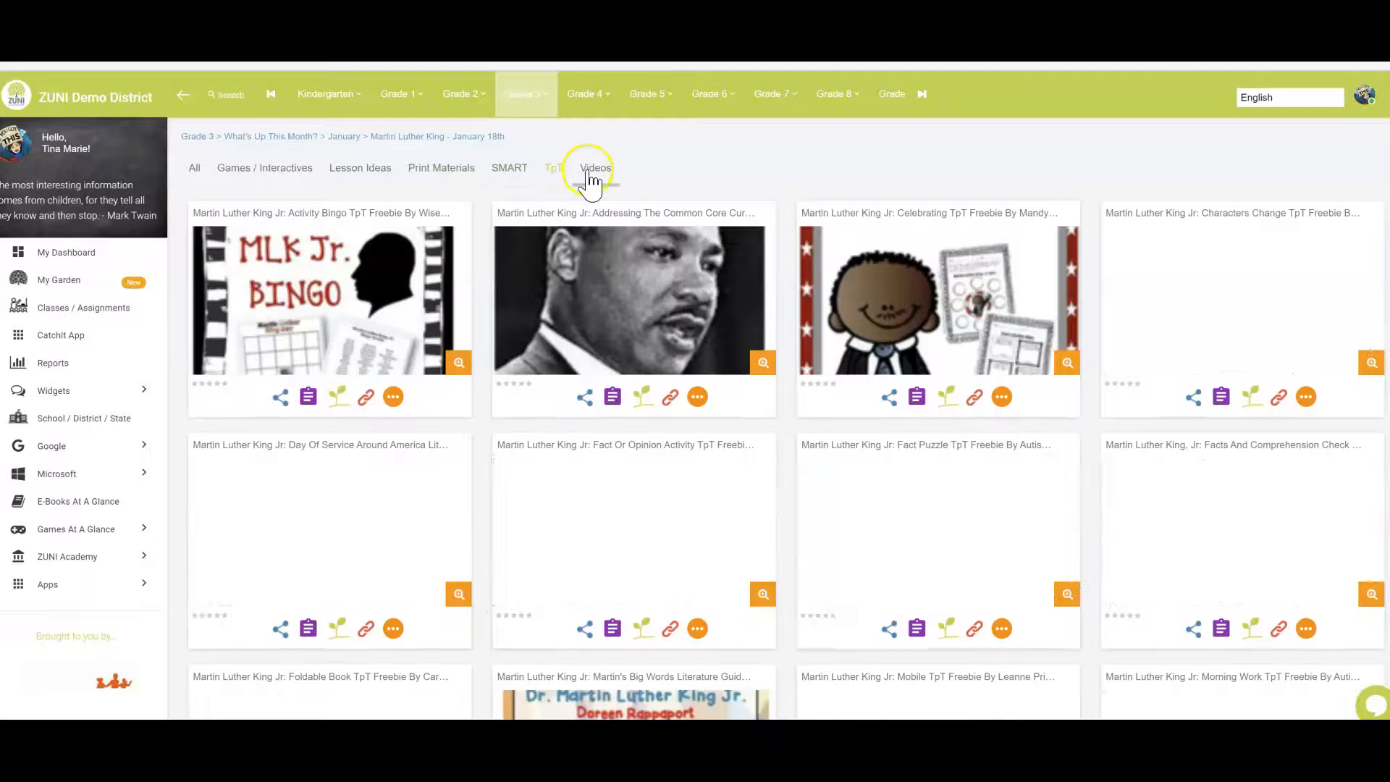
left_click(264, 168)
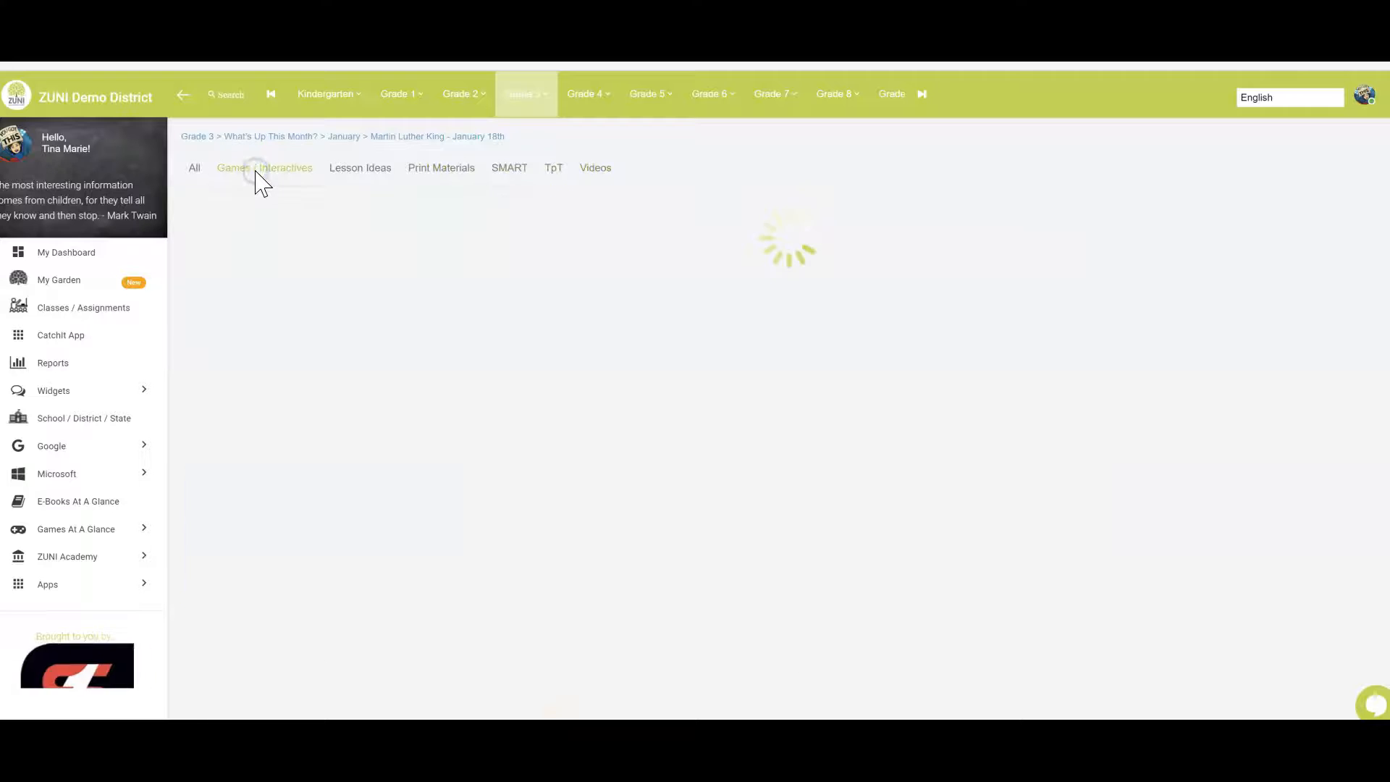
left_click(264, 168)
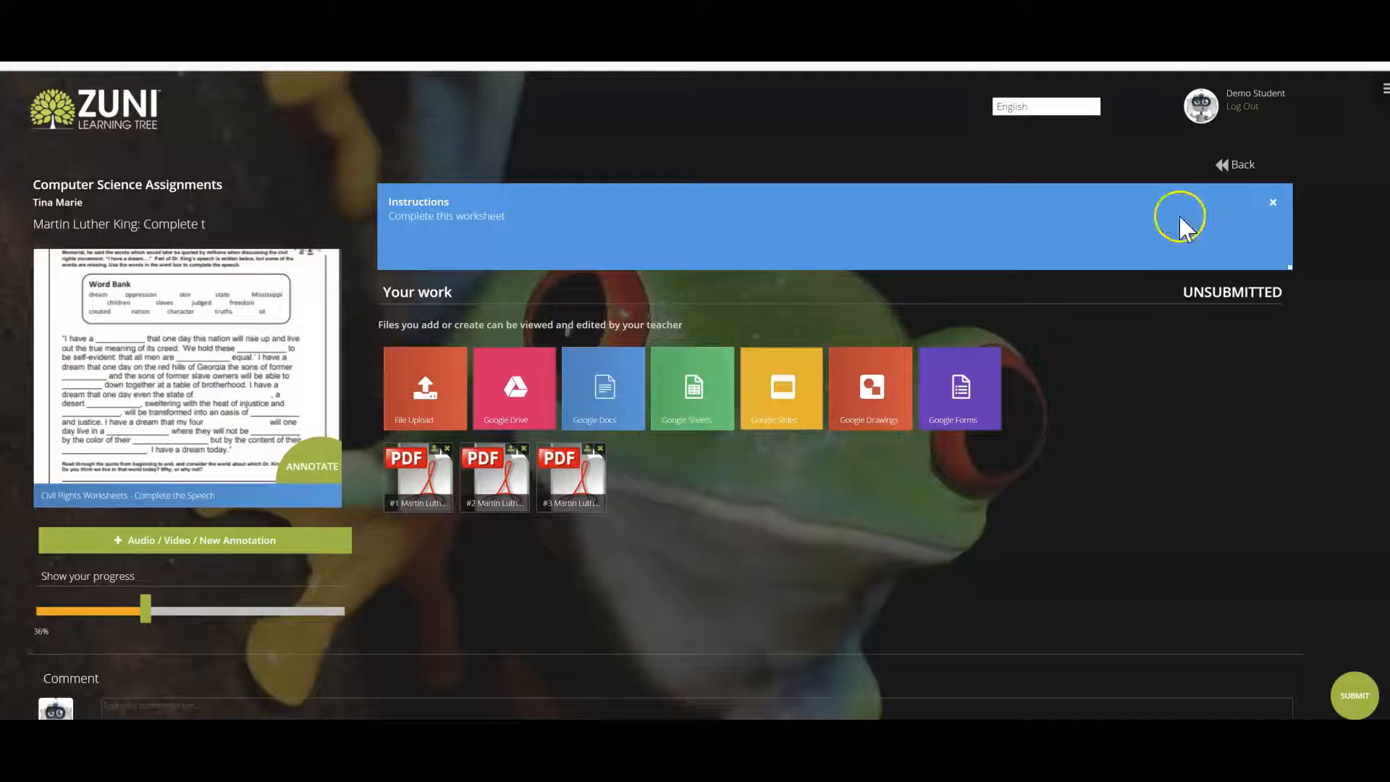
Step: Dismiss the assignment instructions on the worksheet page showing three saved PDFs
left_click(1241, 163)
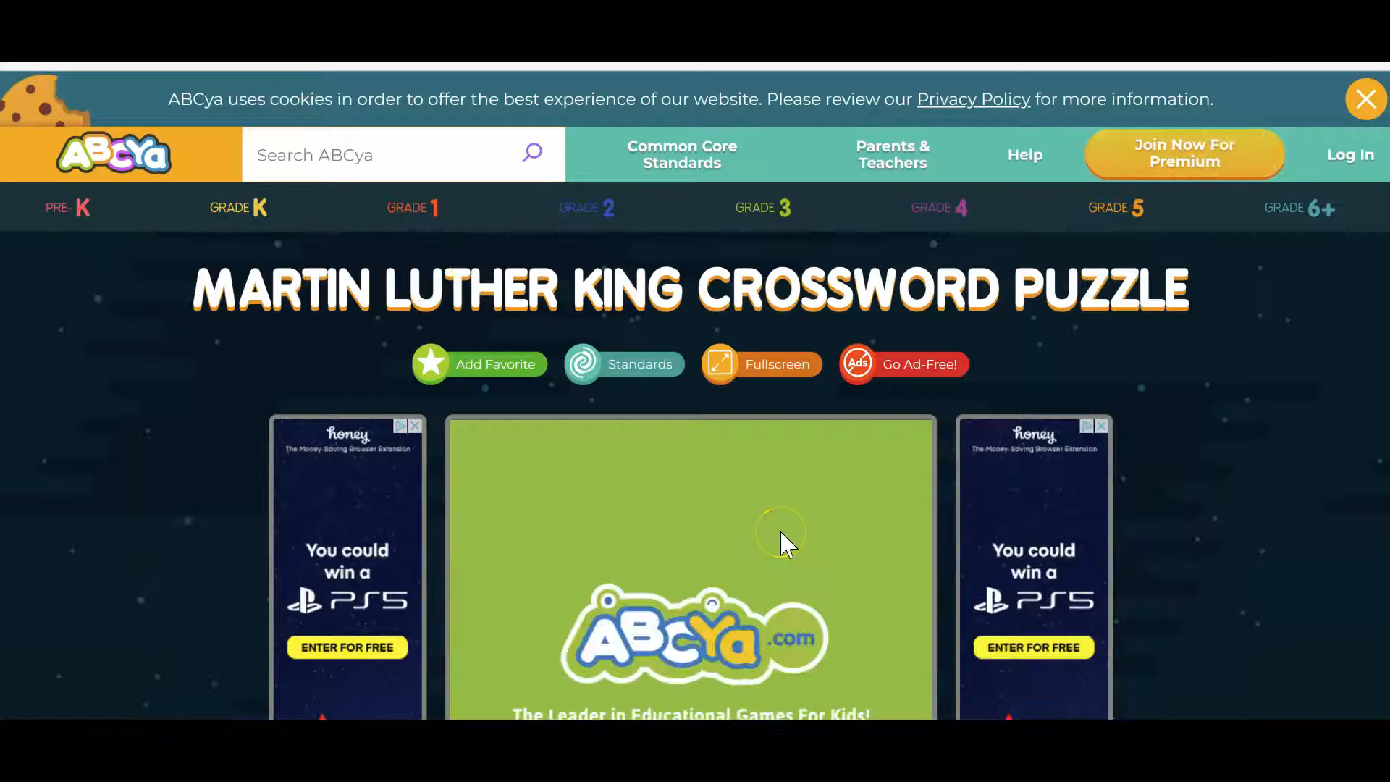
Step: Open the ABCya Martin Luther King crossword game from the games list
scroll("down", 3)
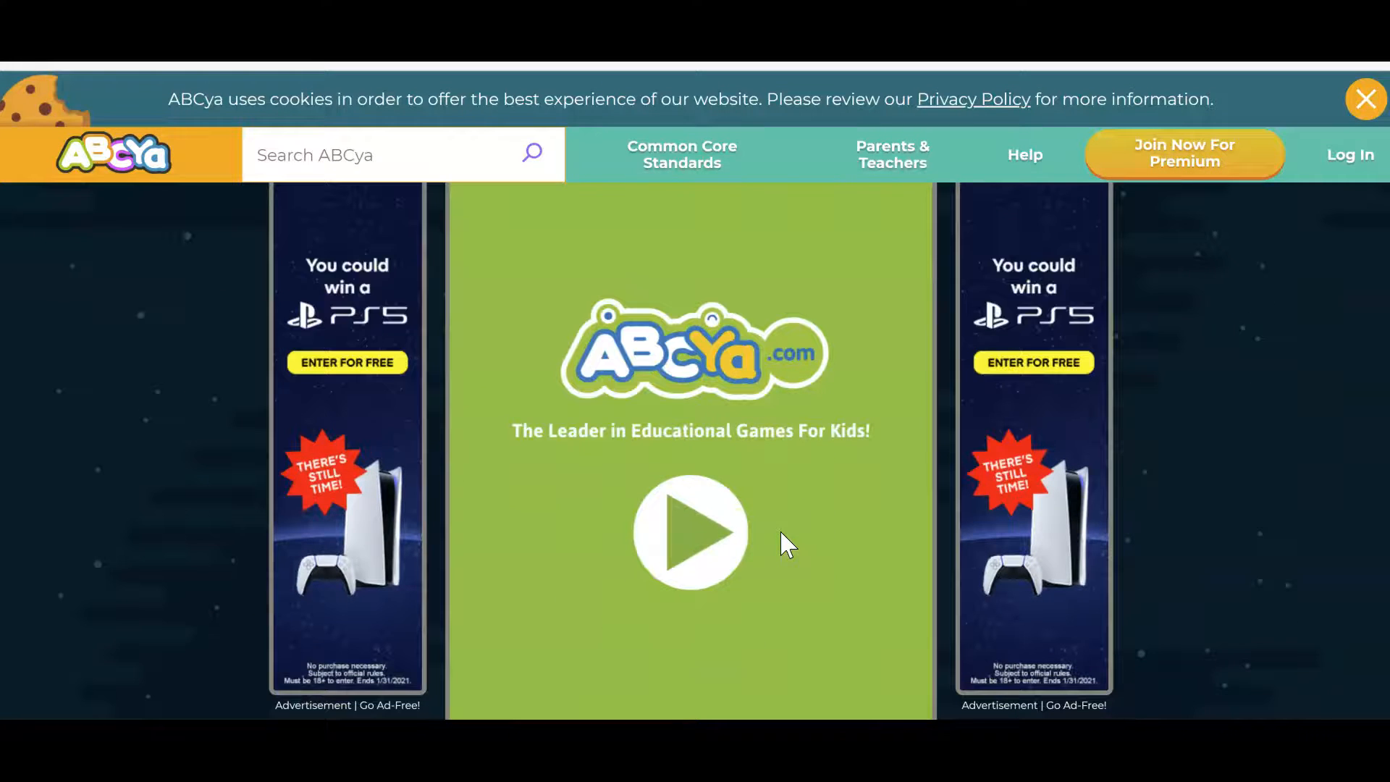
mouse_move(690, 533)
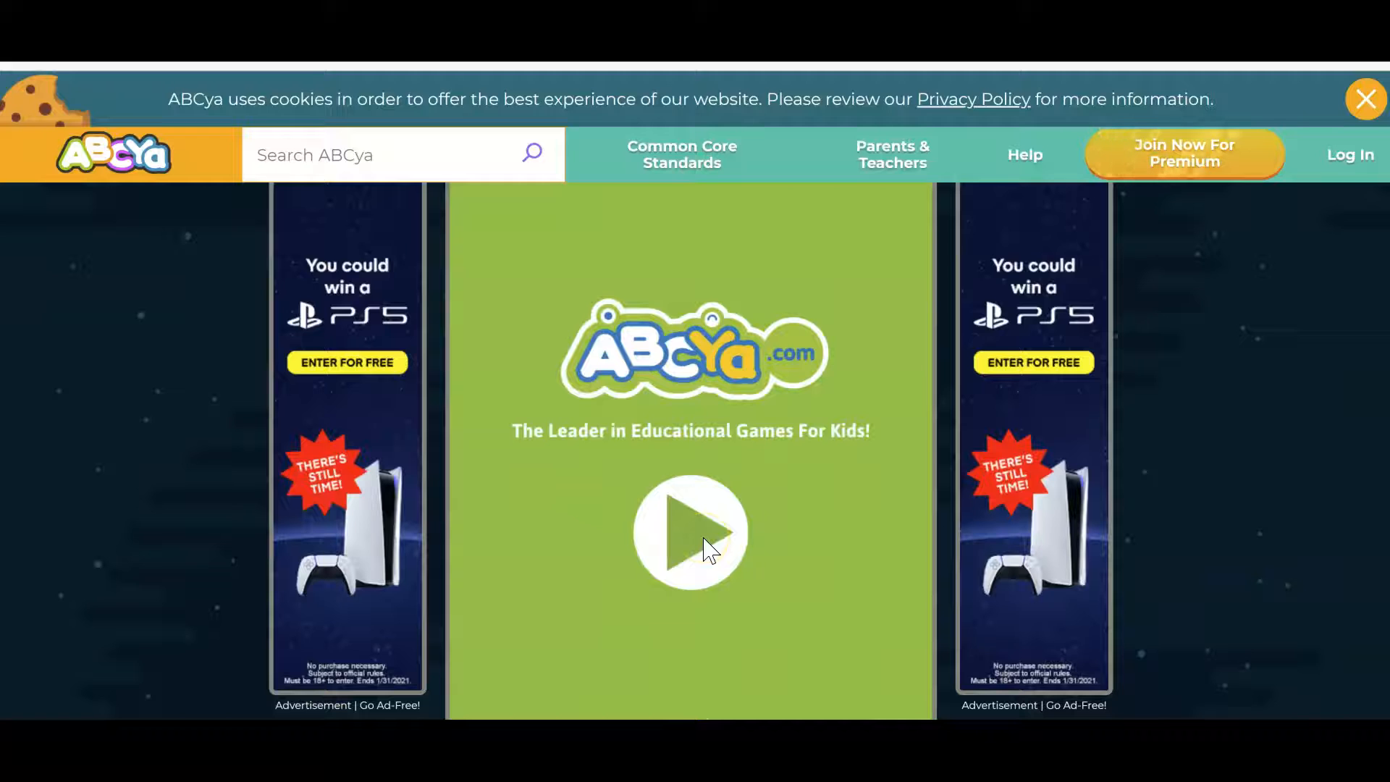
left_click(691, 532)
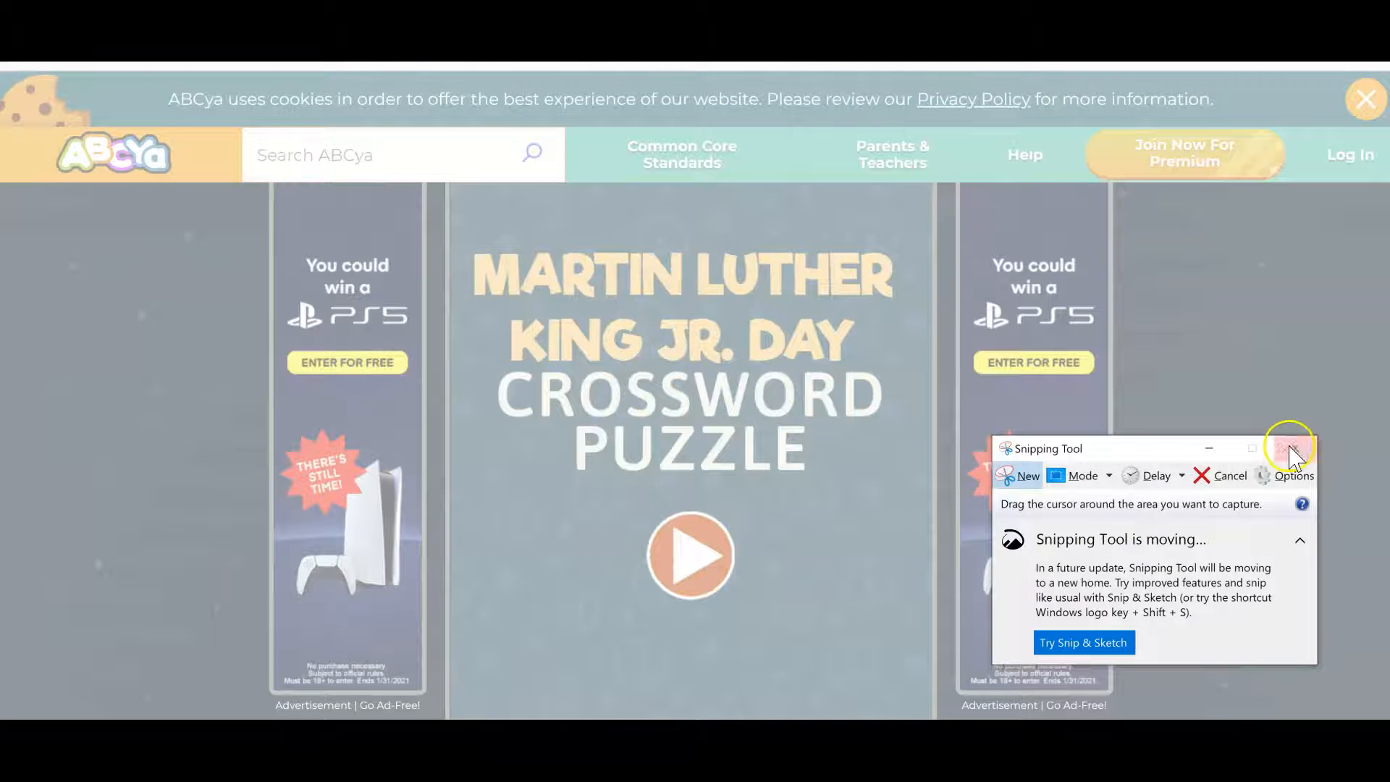
left_click(1290, 449)
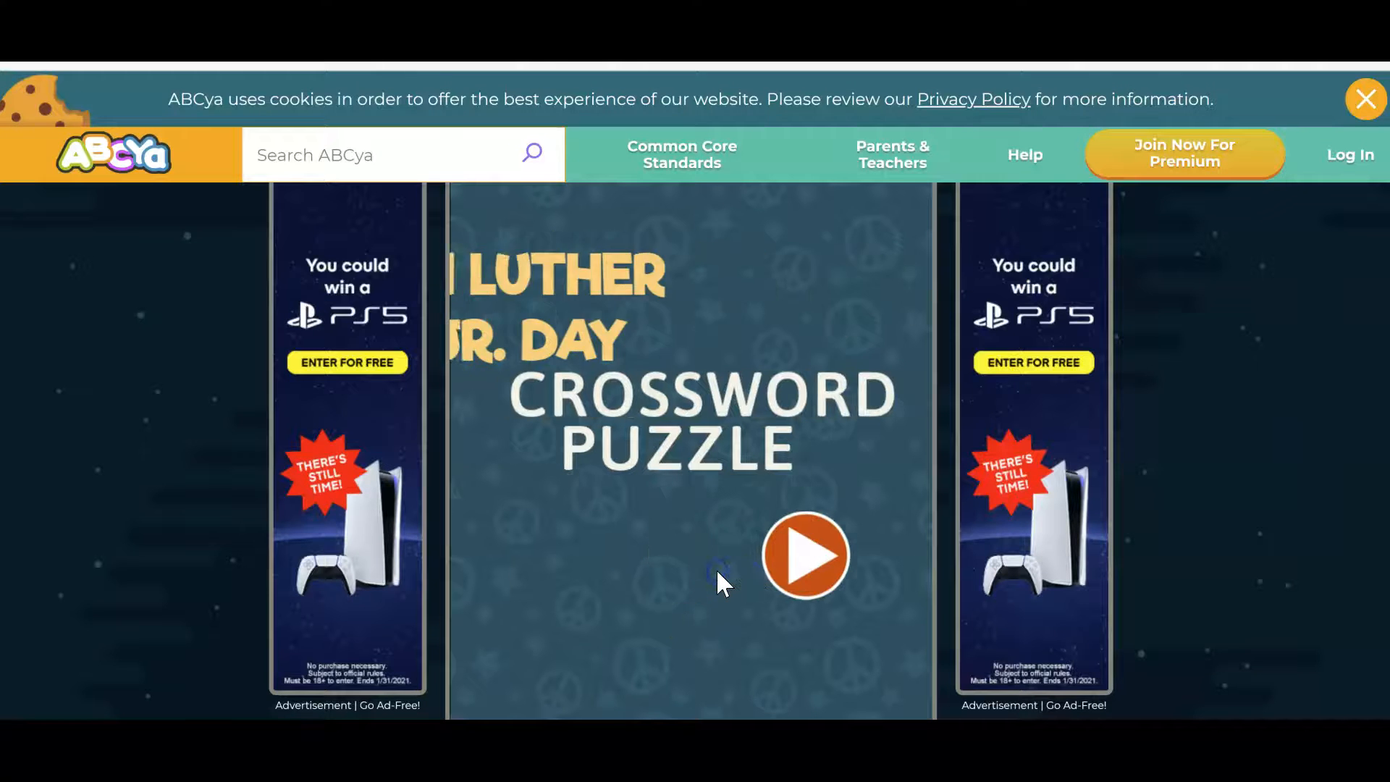
Step: Start the crossword online and begin a new screenshot of the puzzle grid
left_click(804, 555)
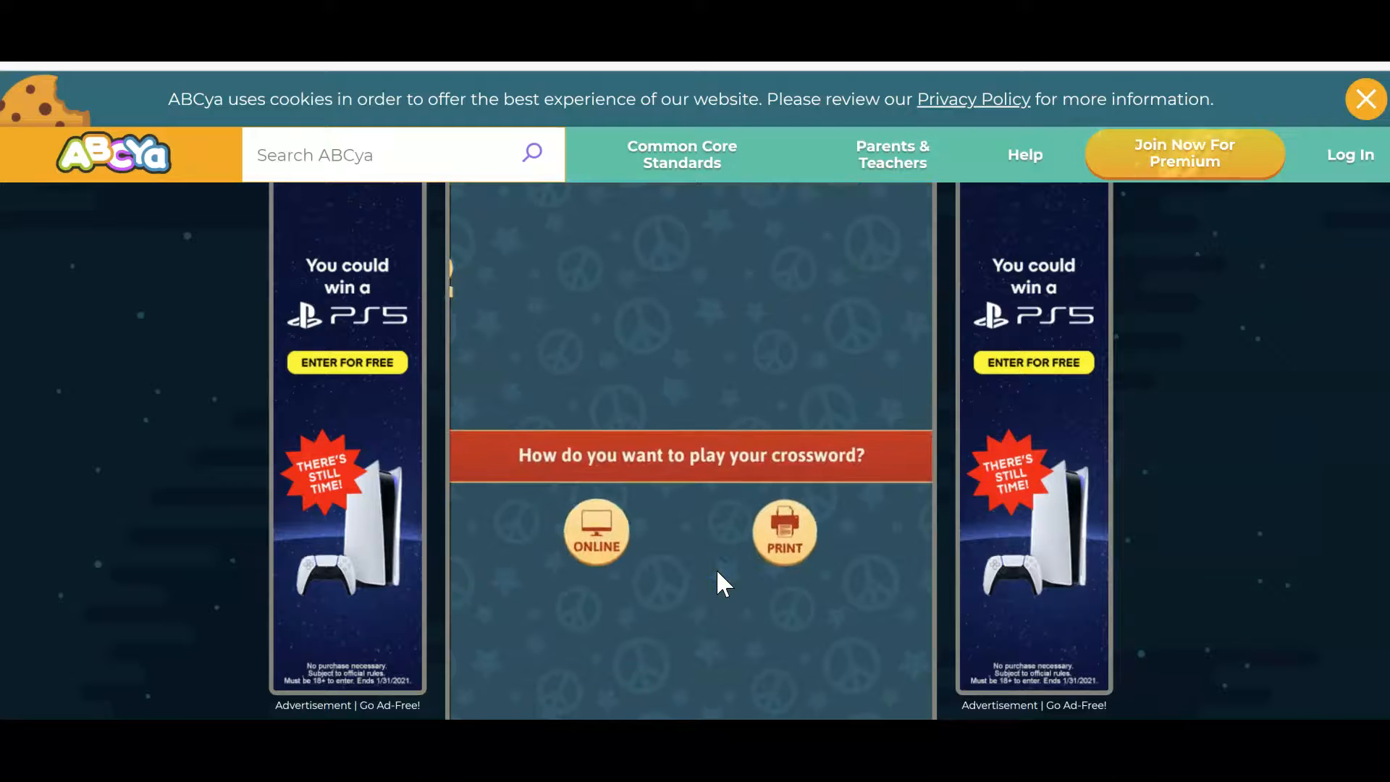
left_click(596, 532)
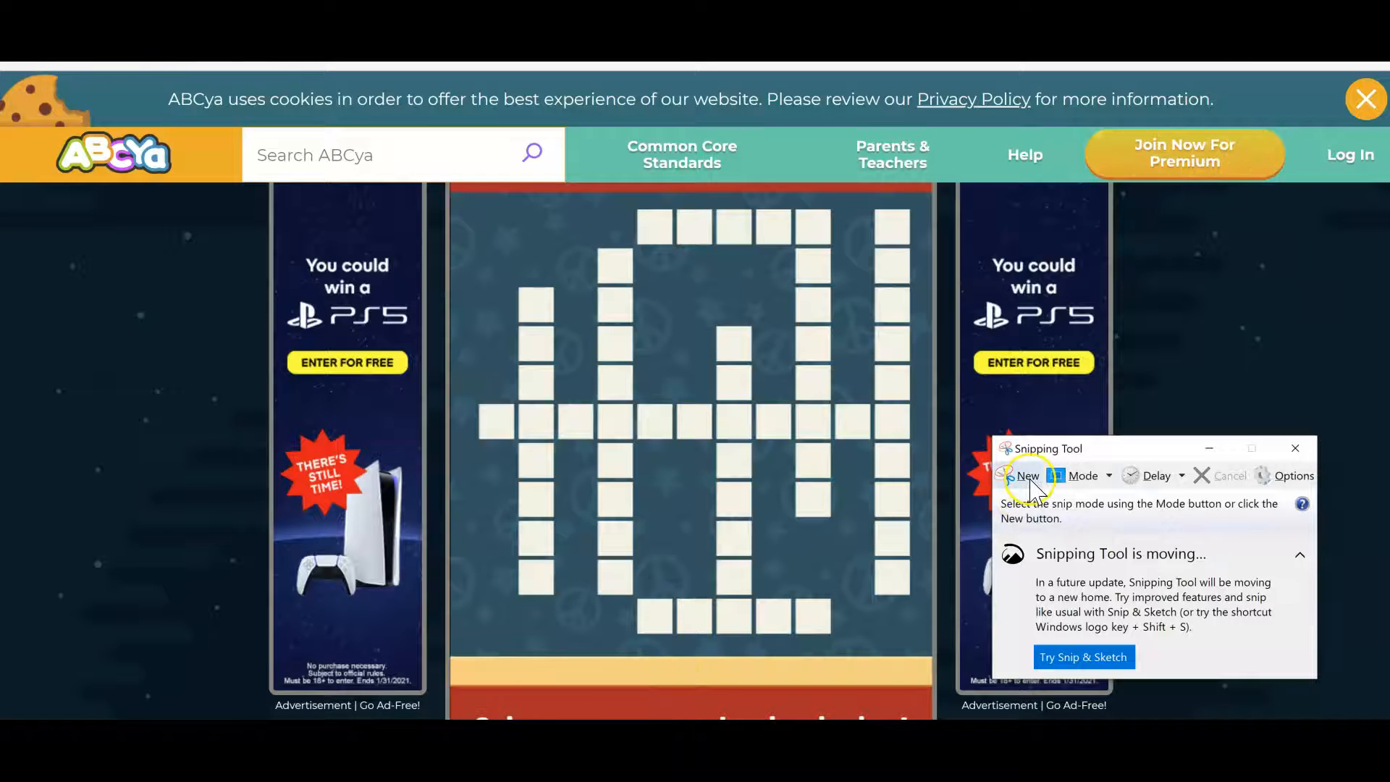
left_click(1026, 476)
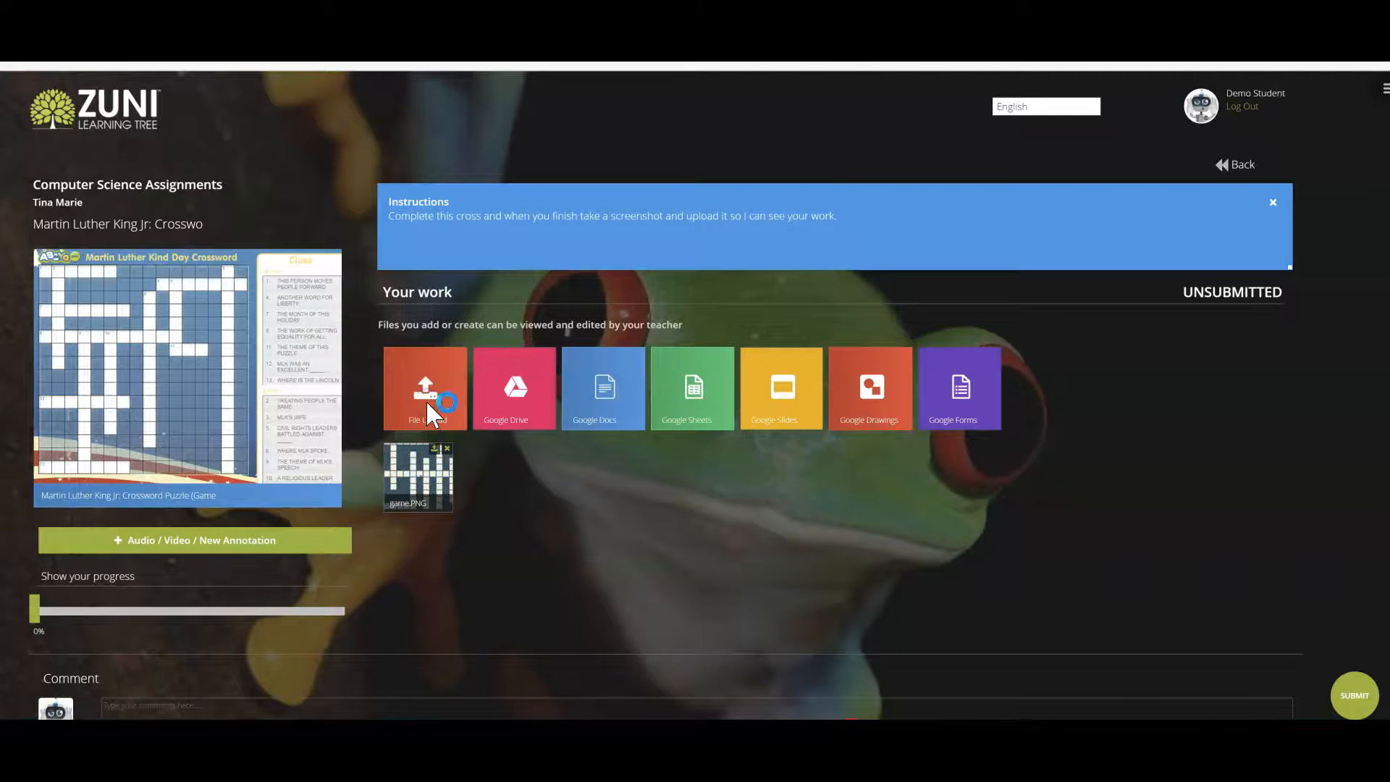
Step: Upload the game.PNG crossword screenshot from the computer to the assignment
left_click(424, 388)
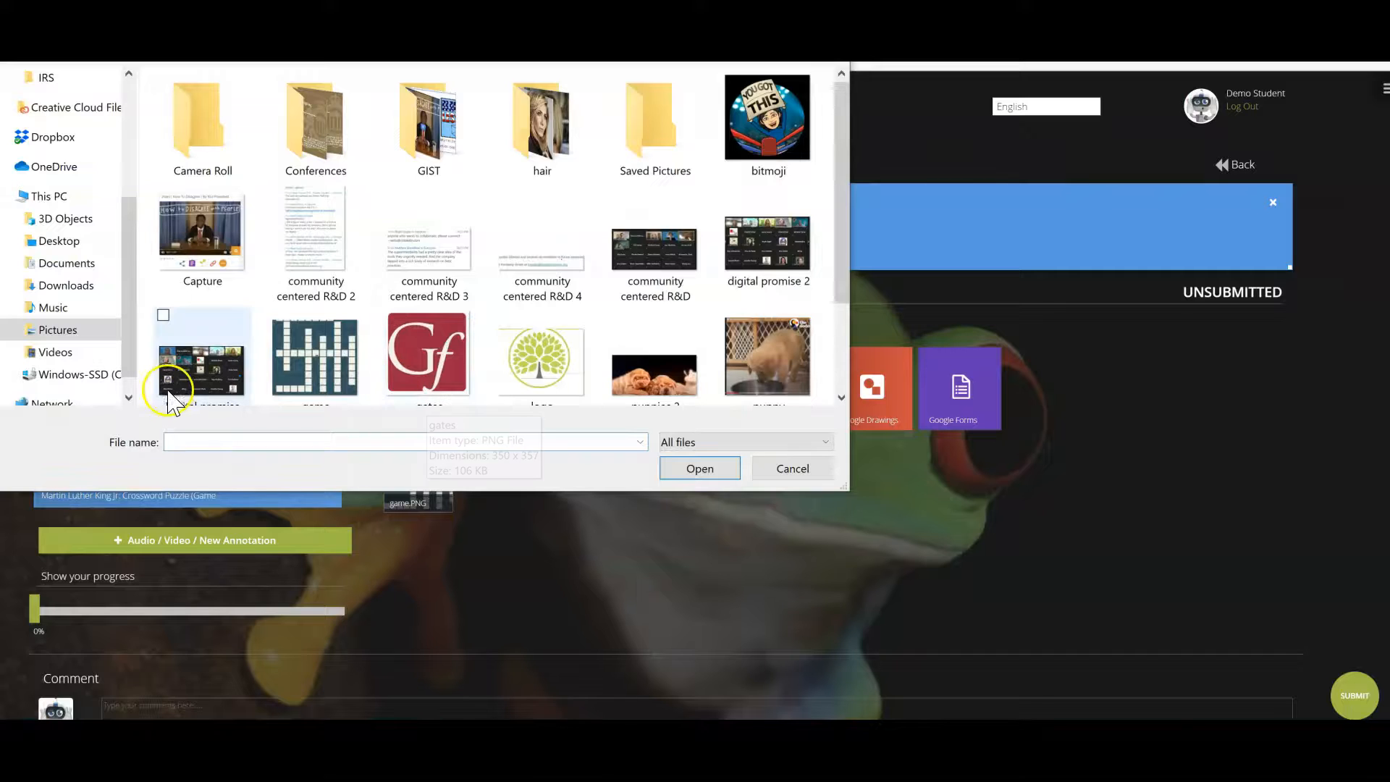
left_click(315, 346)
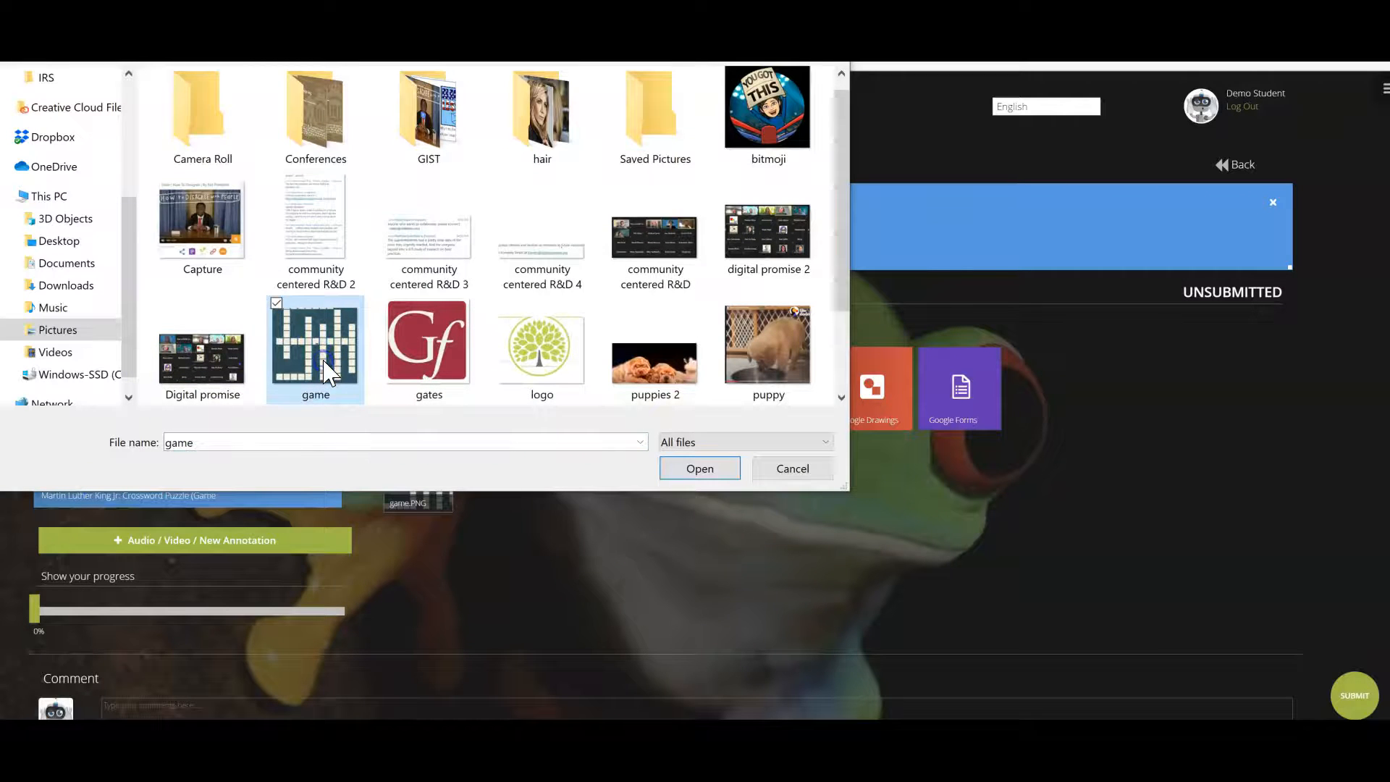
left_click(699, 469)
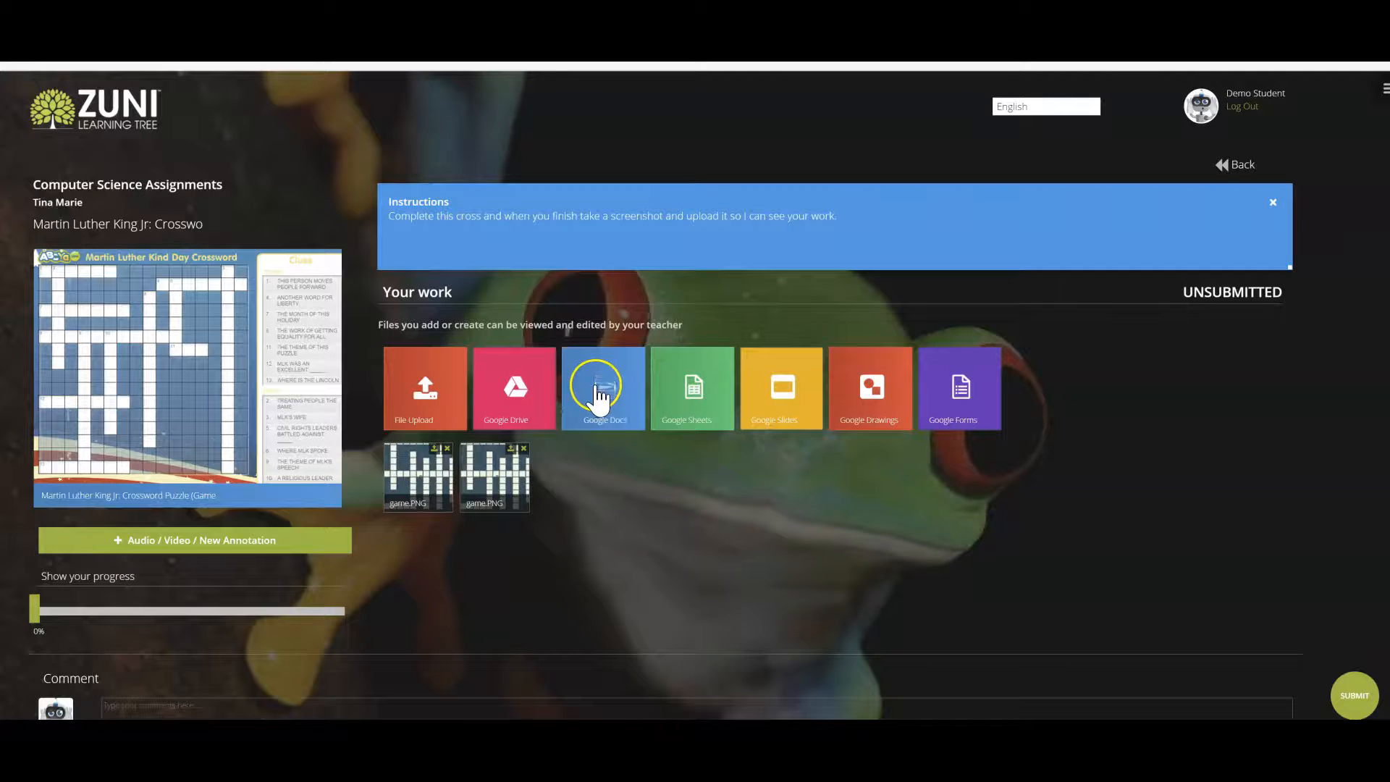
mouse_move(935, 528)
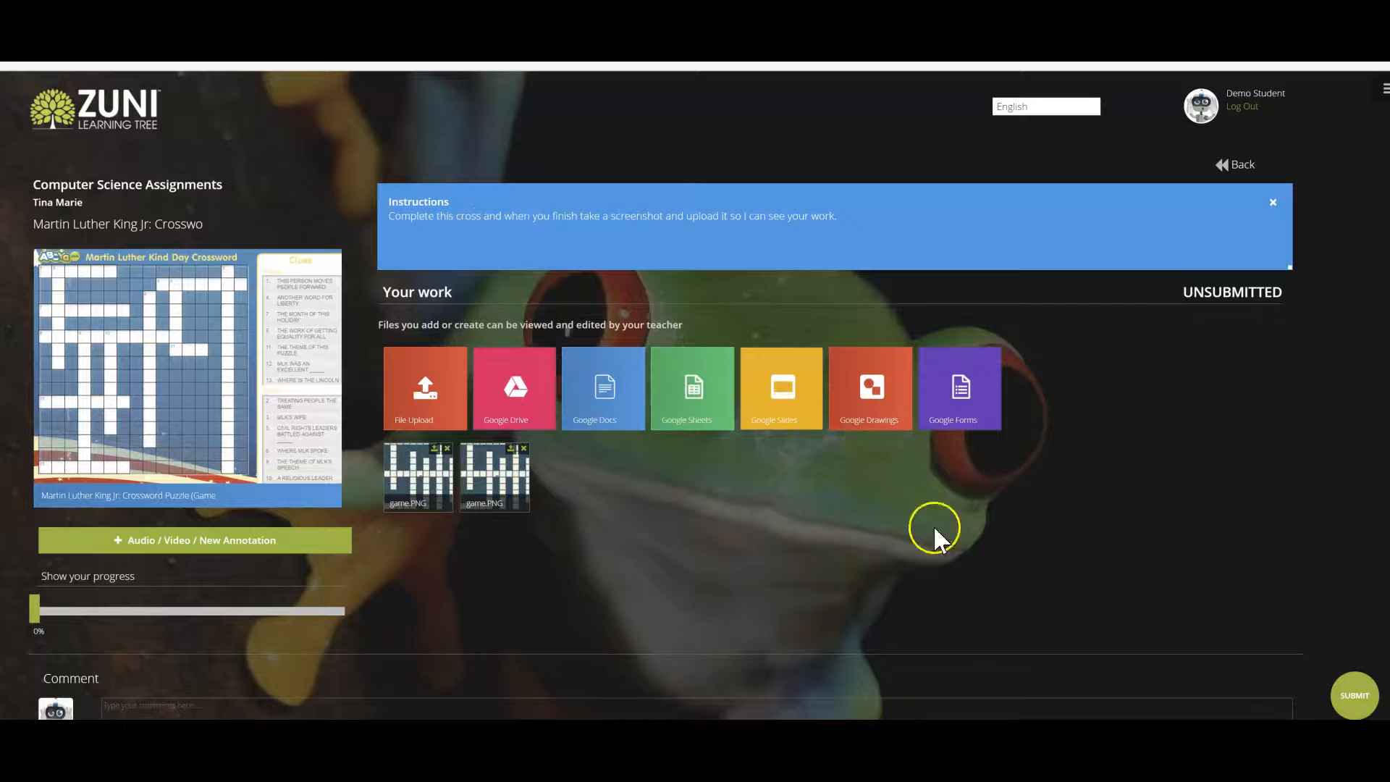
mouse_move(775, 629)
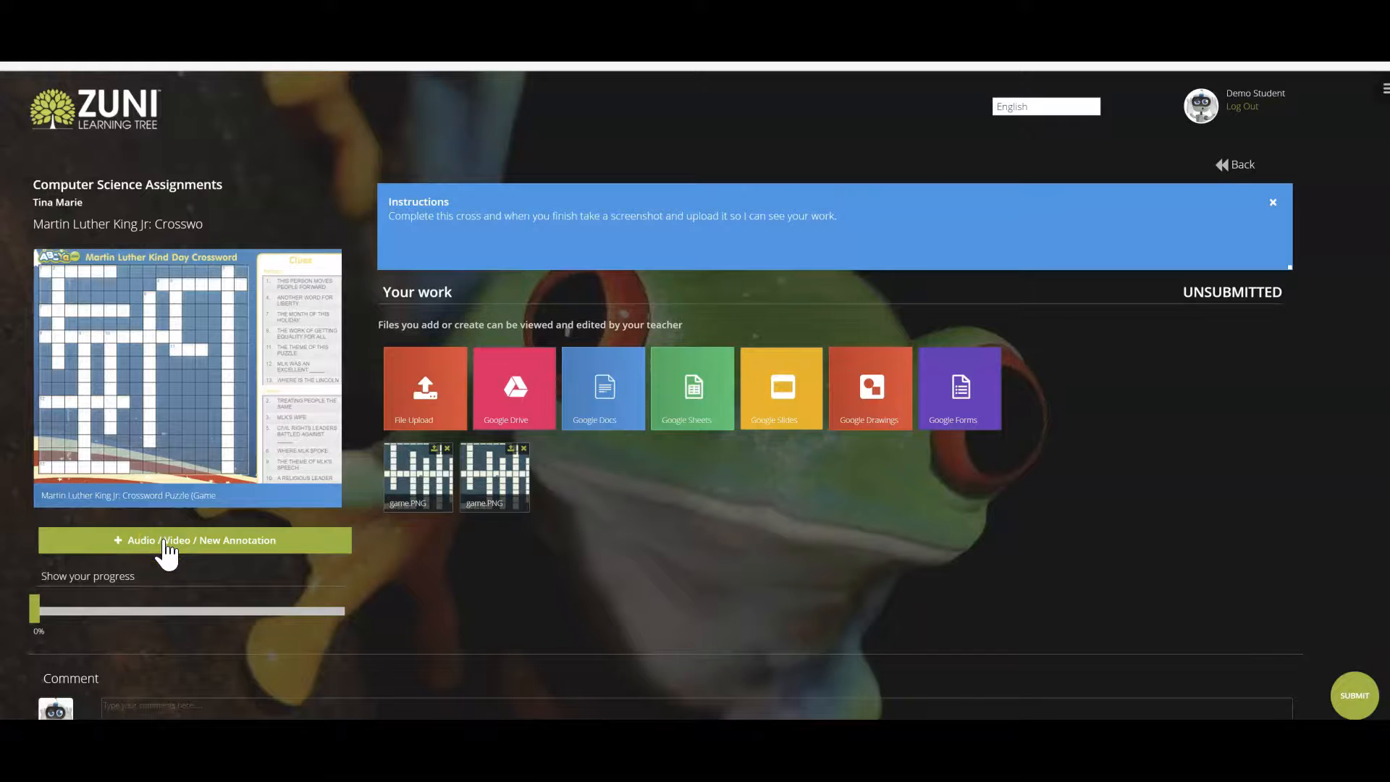
left_click(194, 540)
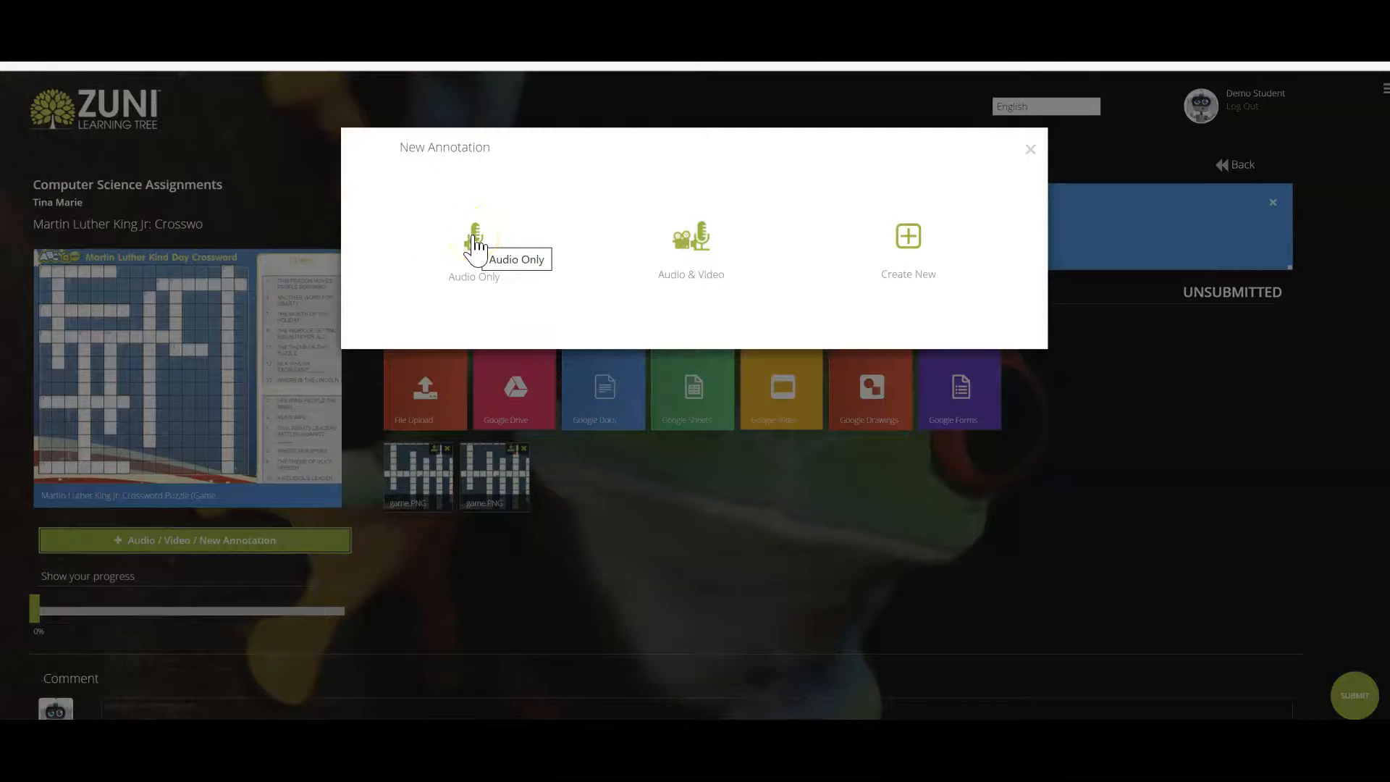
mouse_move(690, 253)
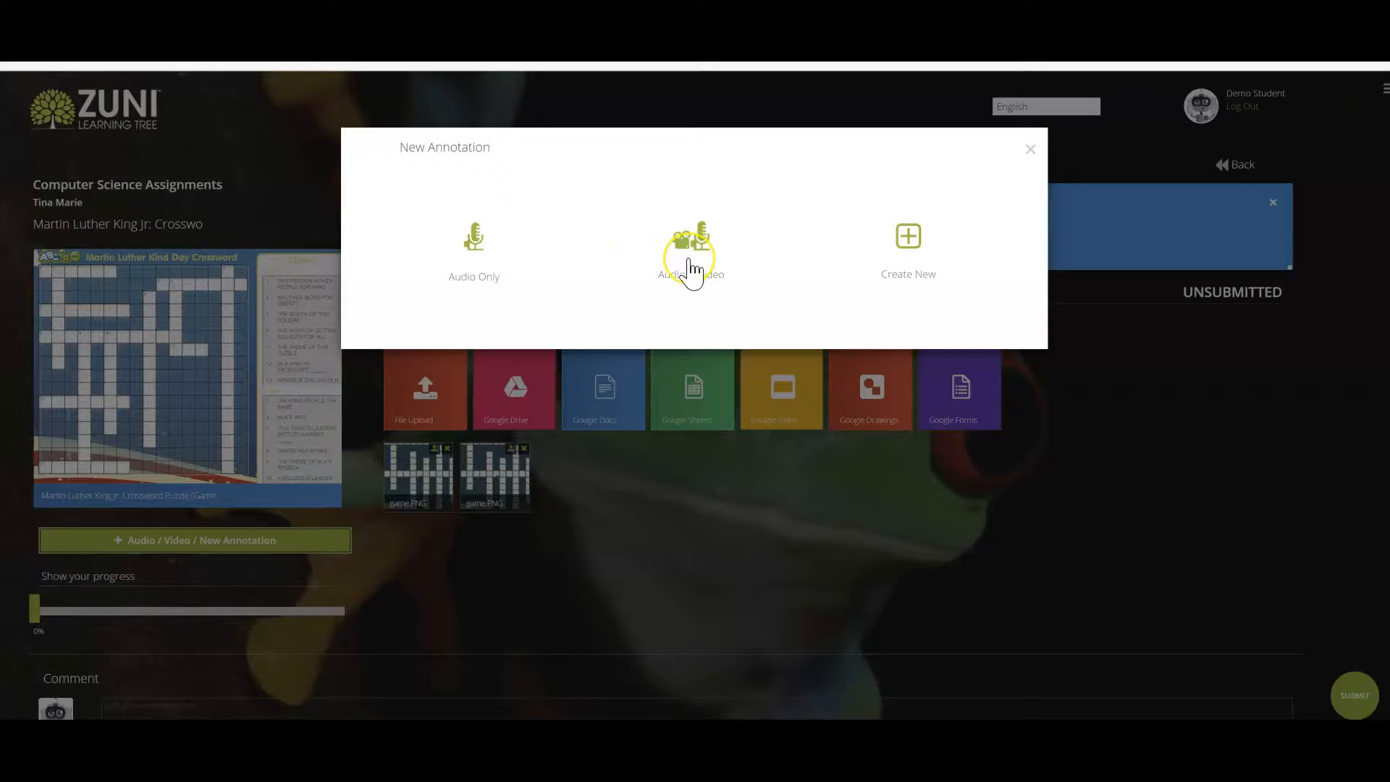
mouse_move(691, 244)
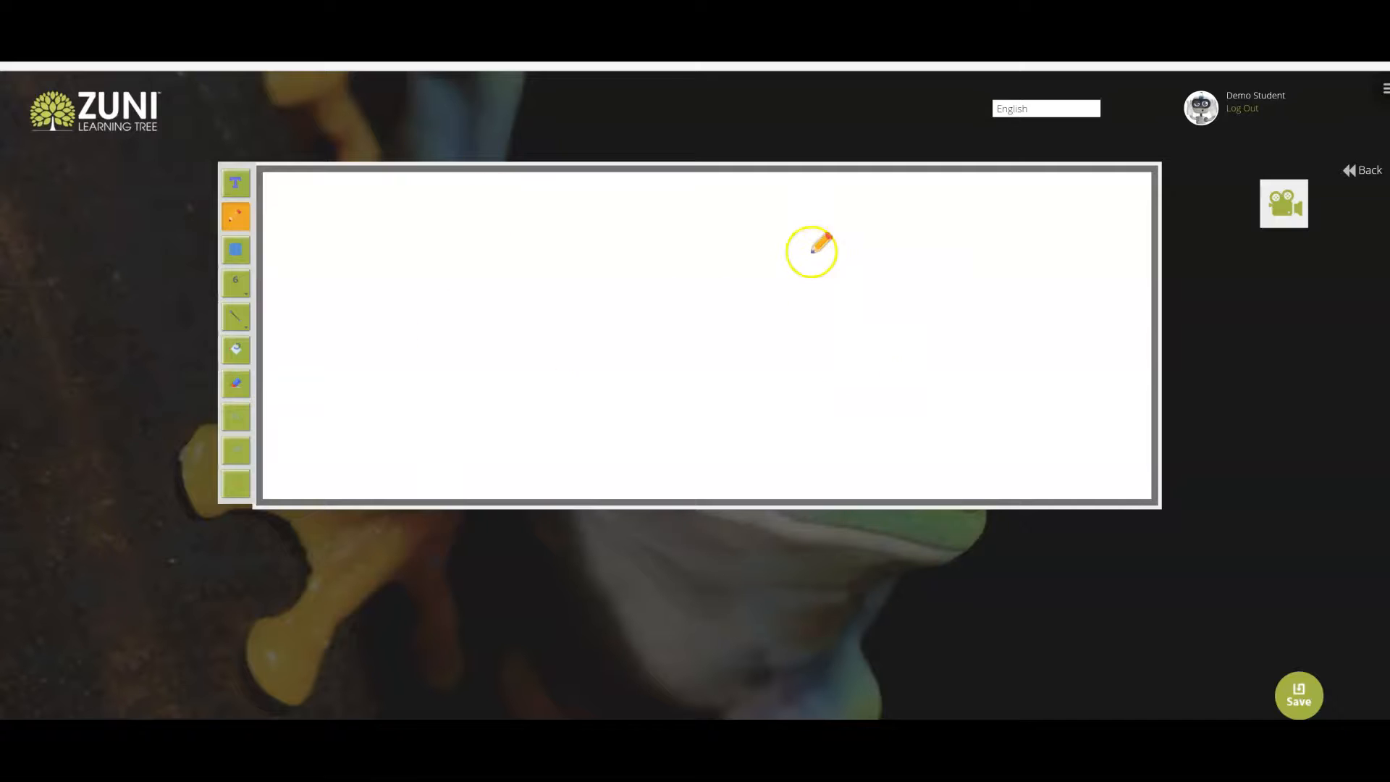
mouse_move(880, 383)
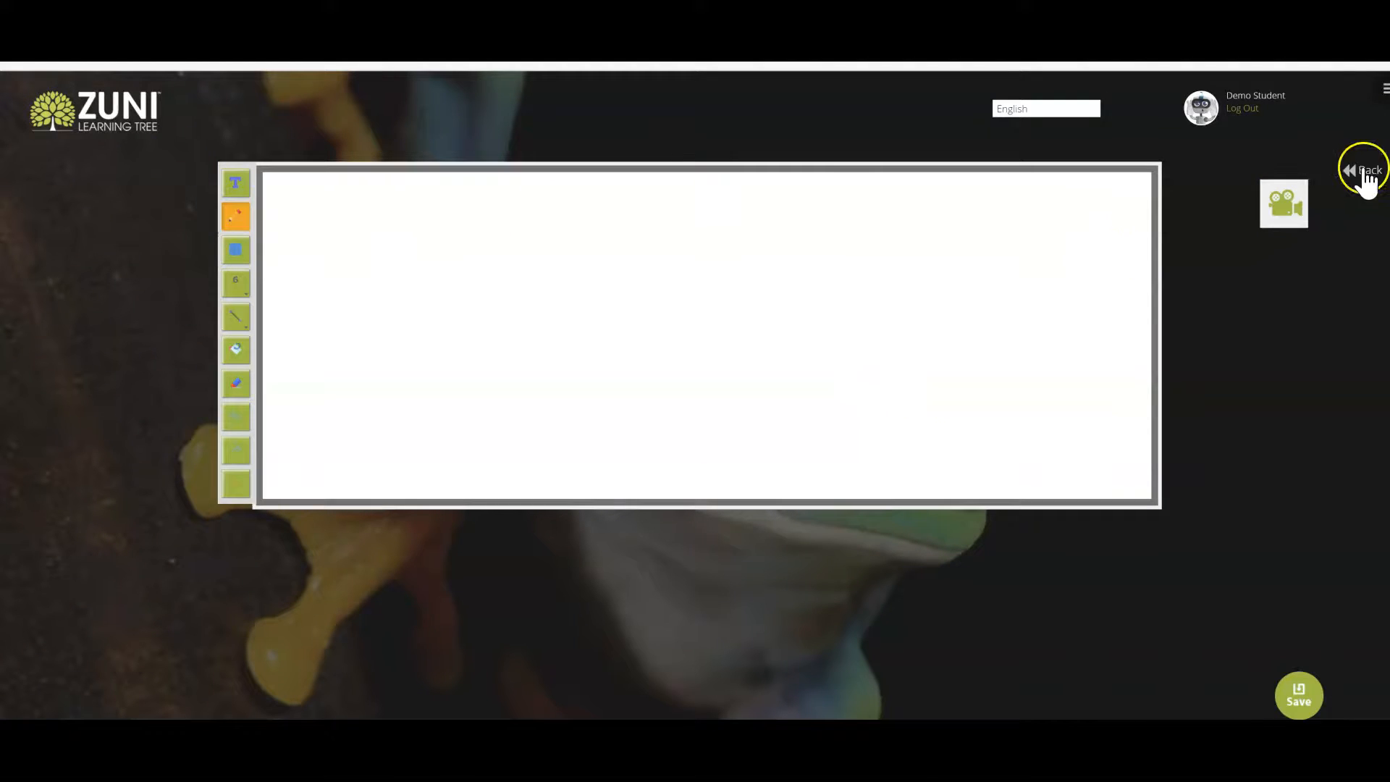
mouse_move(1366, 173)
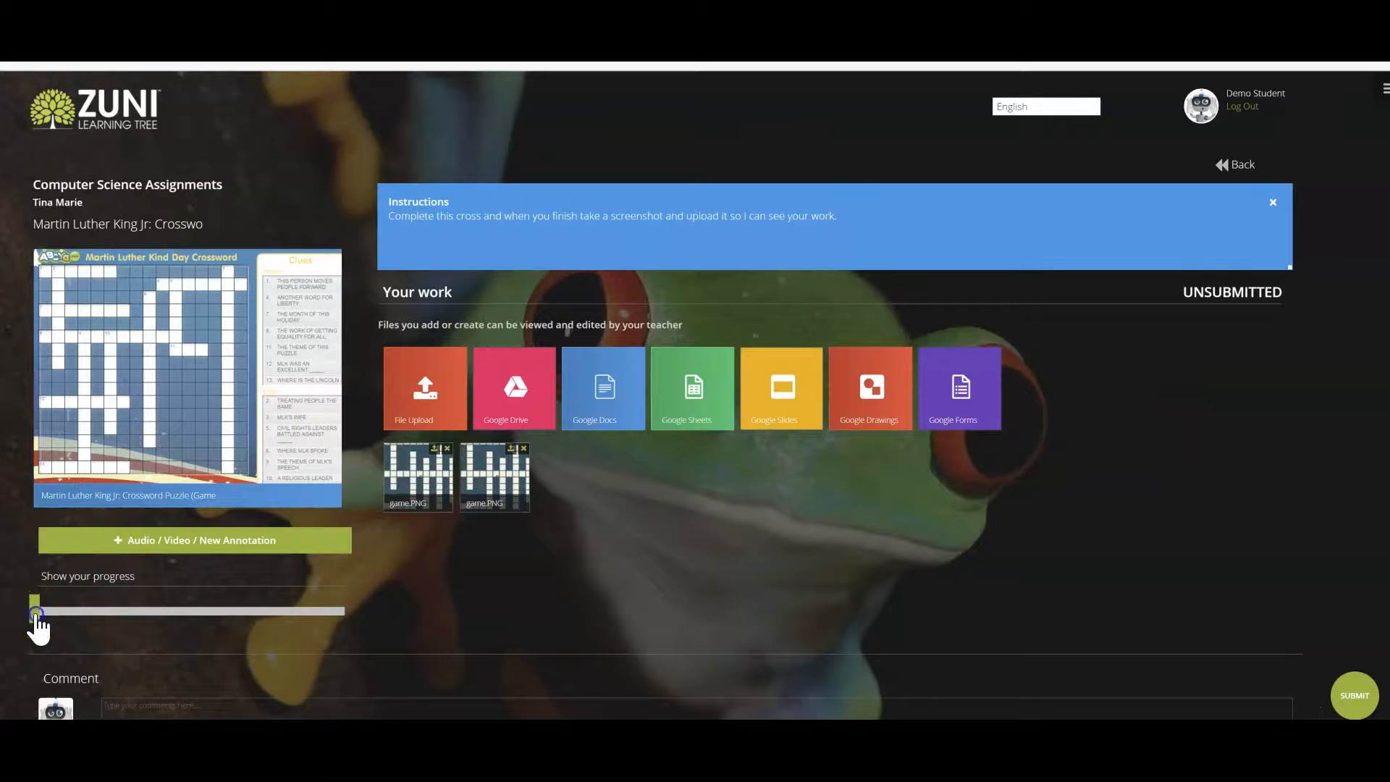
Step: Set the progress slider to 52% and confirm submitting the crossword assignment
left_click_drag(36, 611, 195, 611)
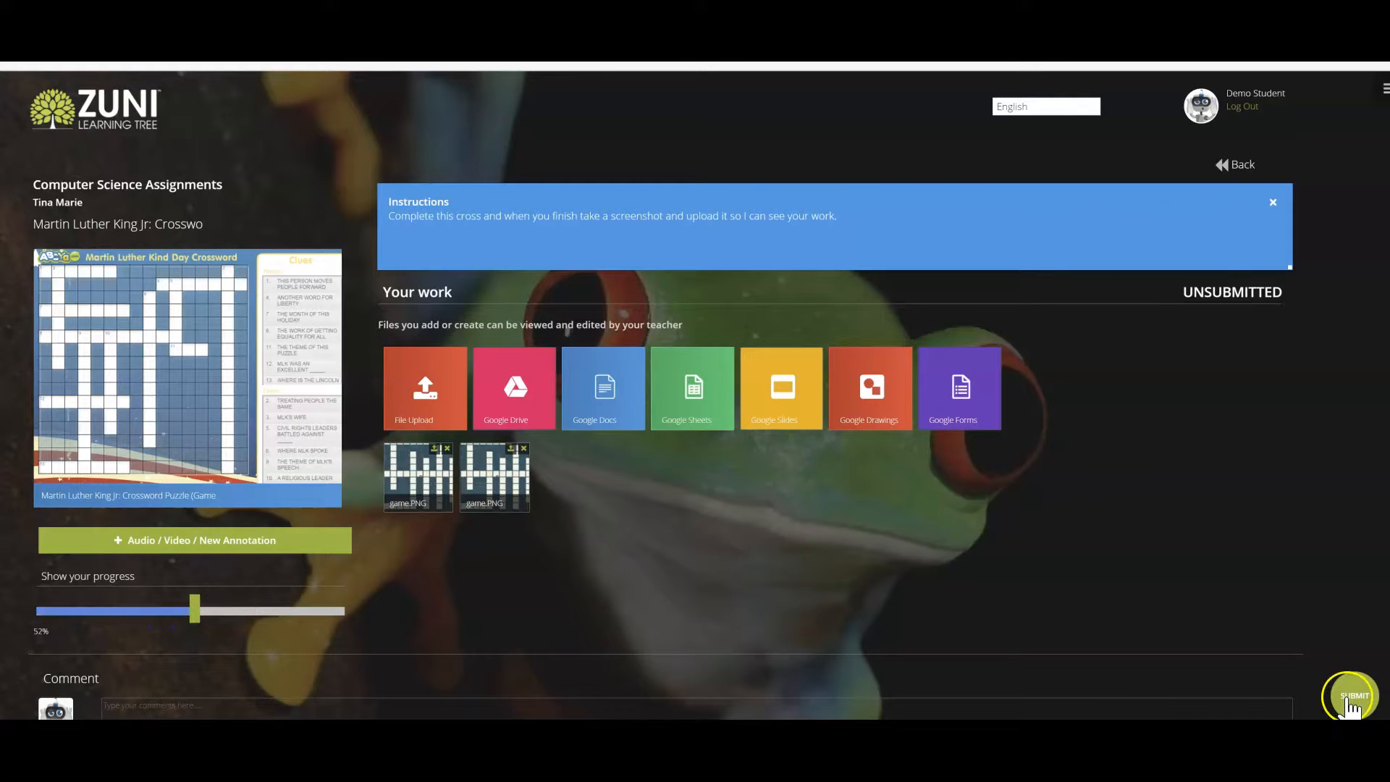
left_click(1351, 695)
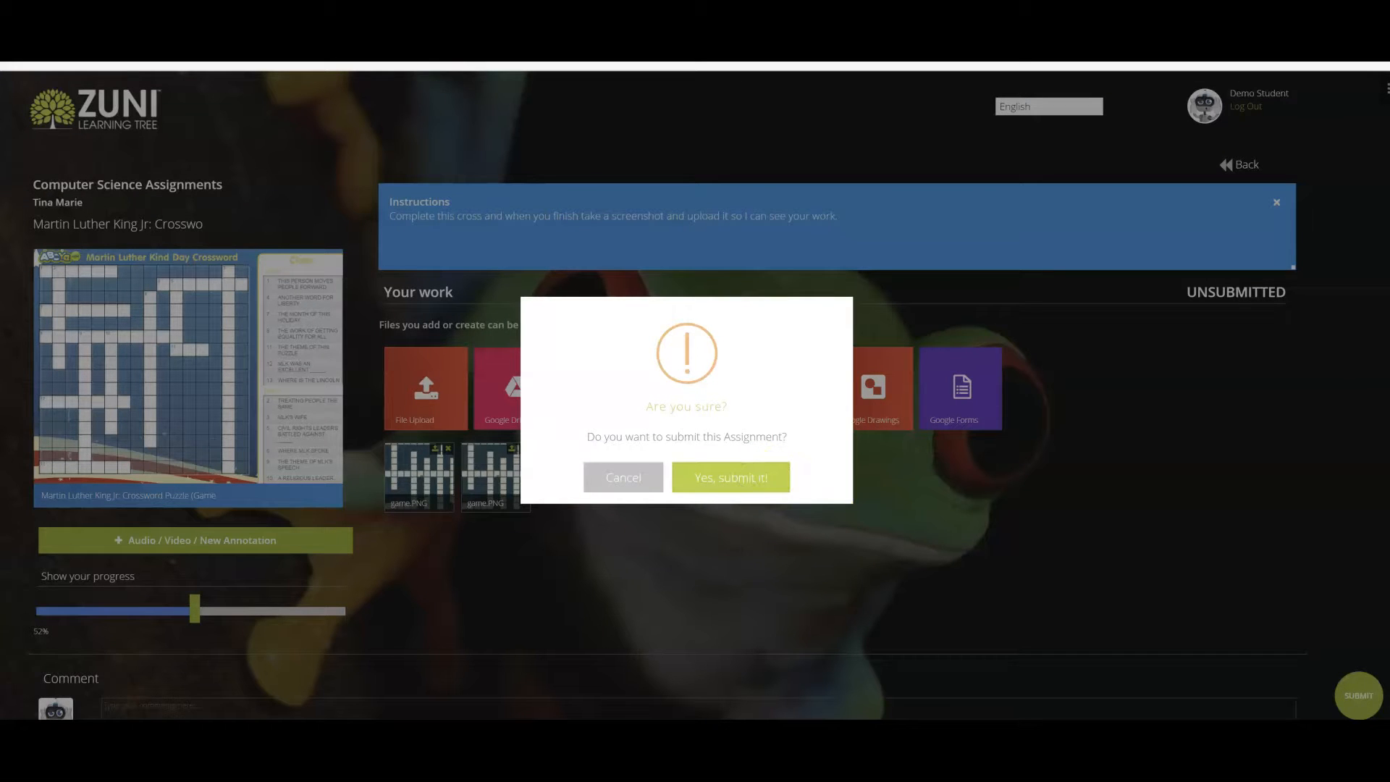
left_click(730, 477)
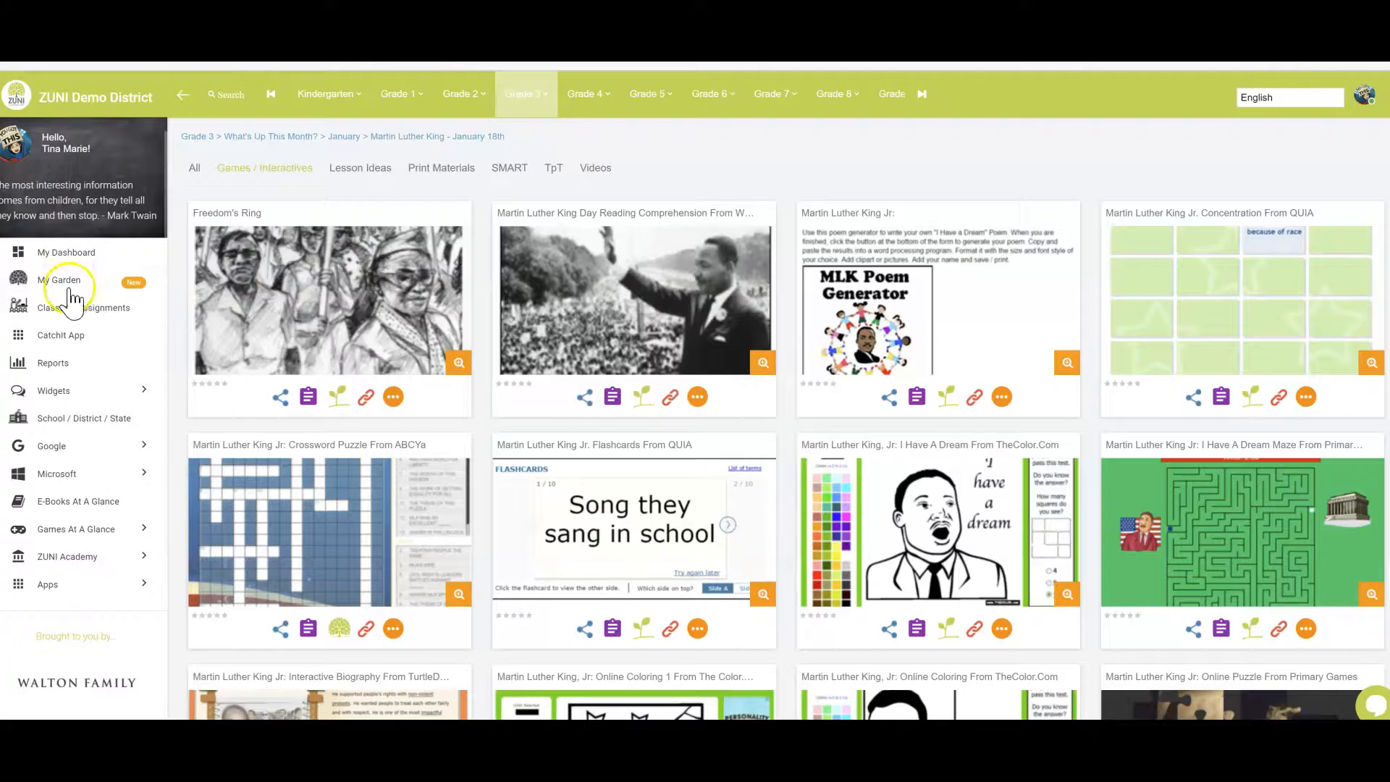
Step: Open Demo Student's card on the Computer Science Civil Rights worksheet assignment
left_click(89, 308)
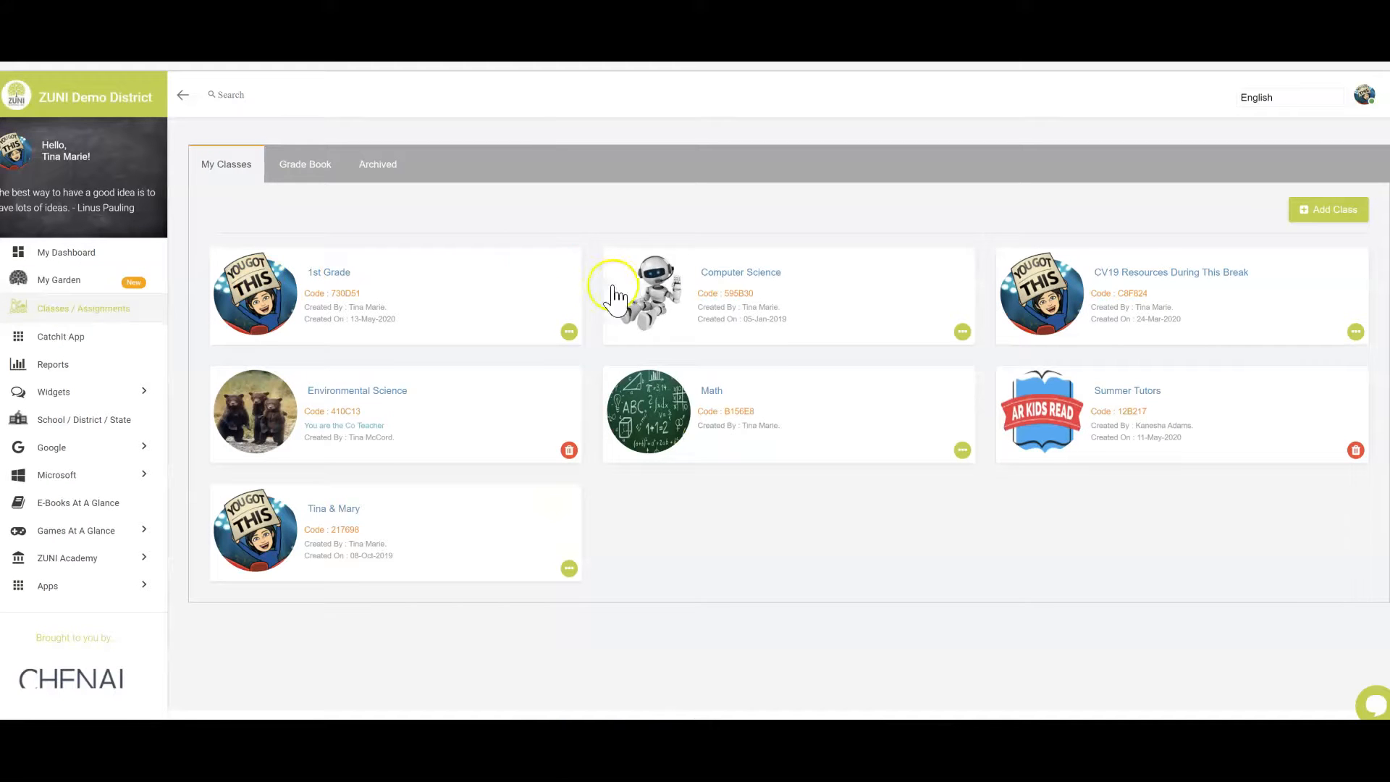
left_click(739, 272)
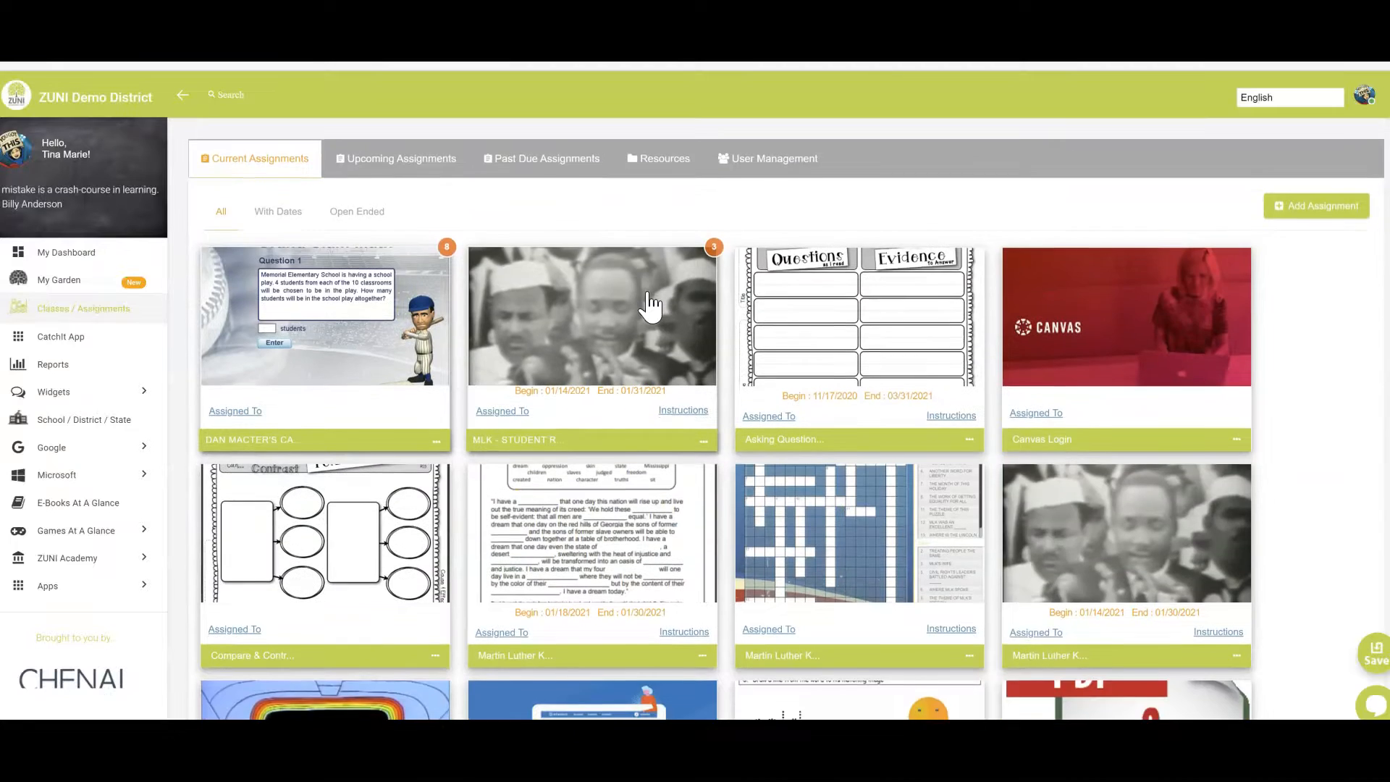
scroll("down", 3)
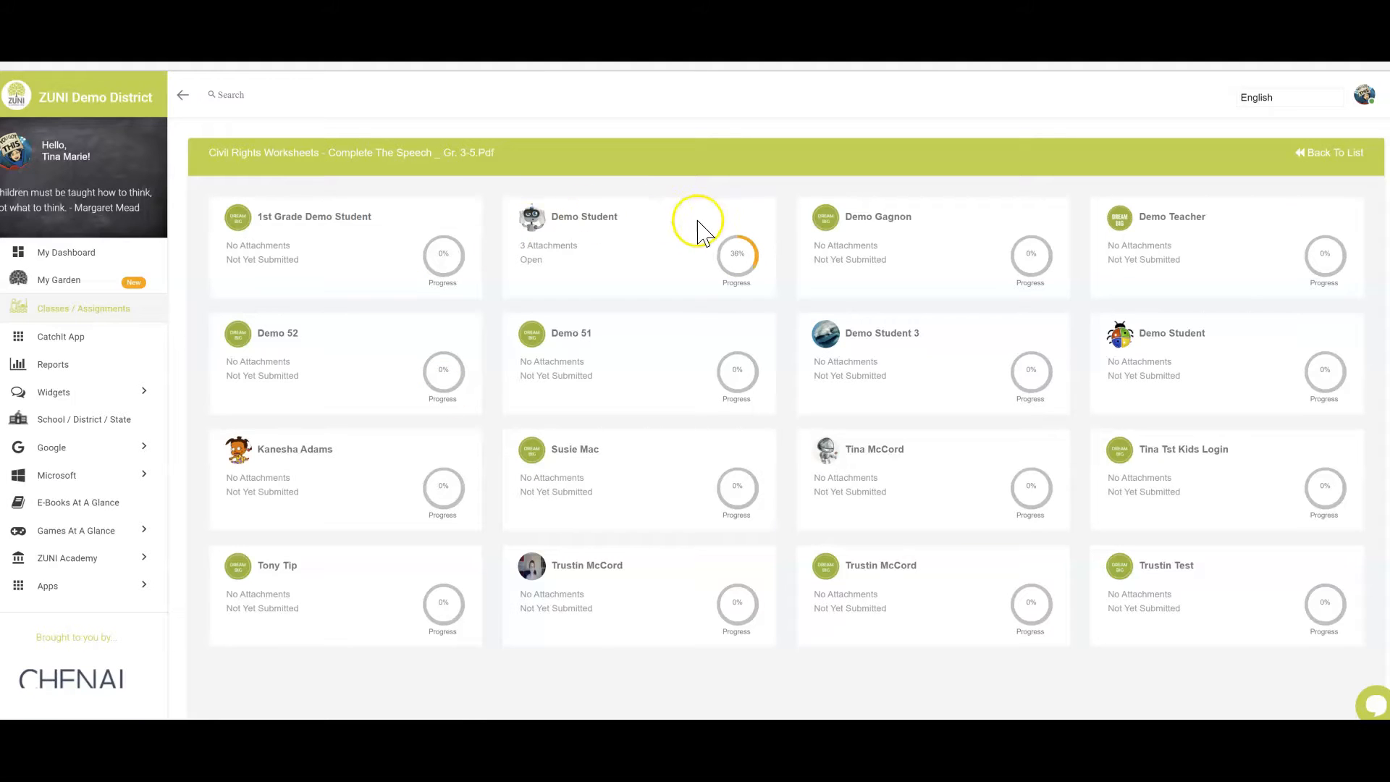
mouse_move(589, 223)
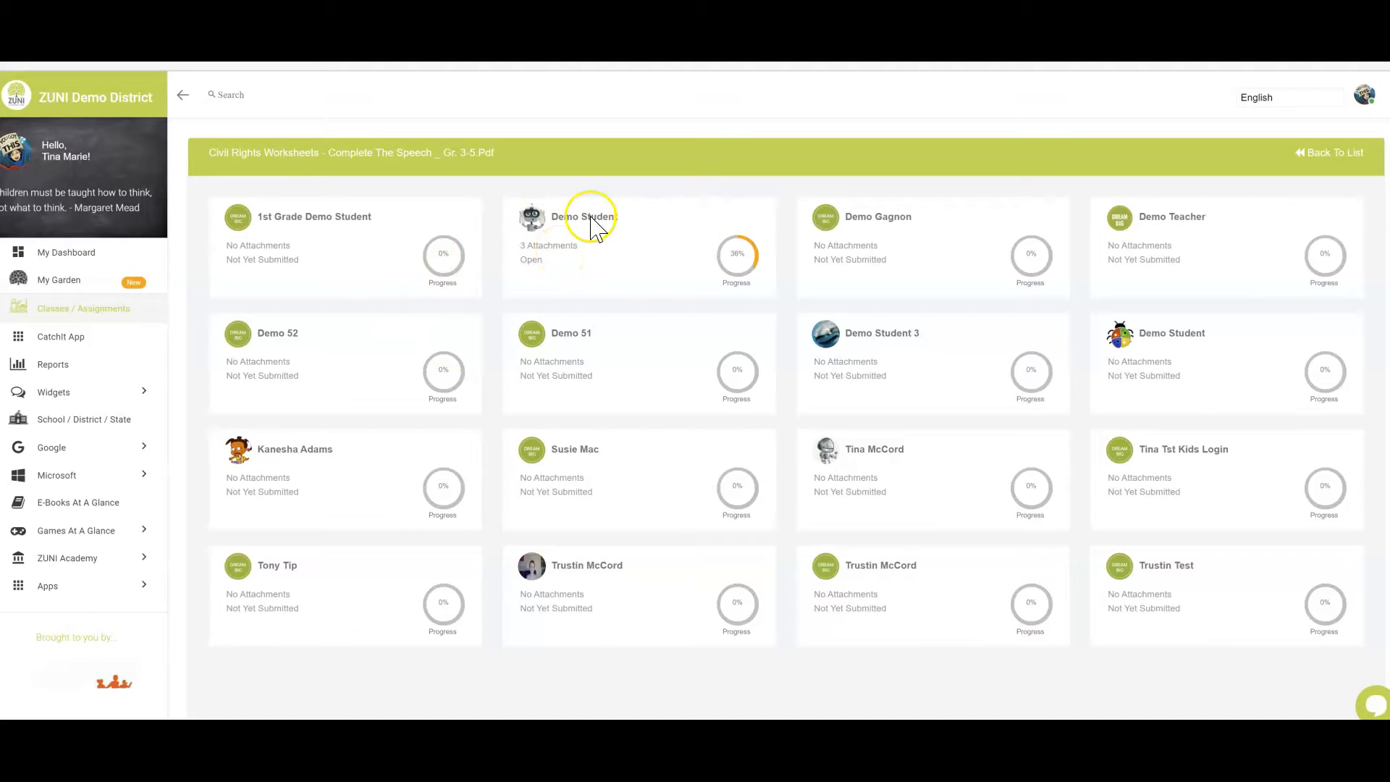
mouse_move(753, 272)
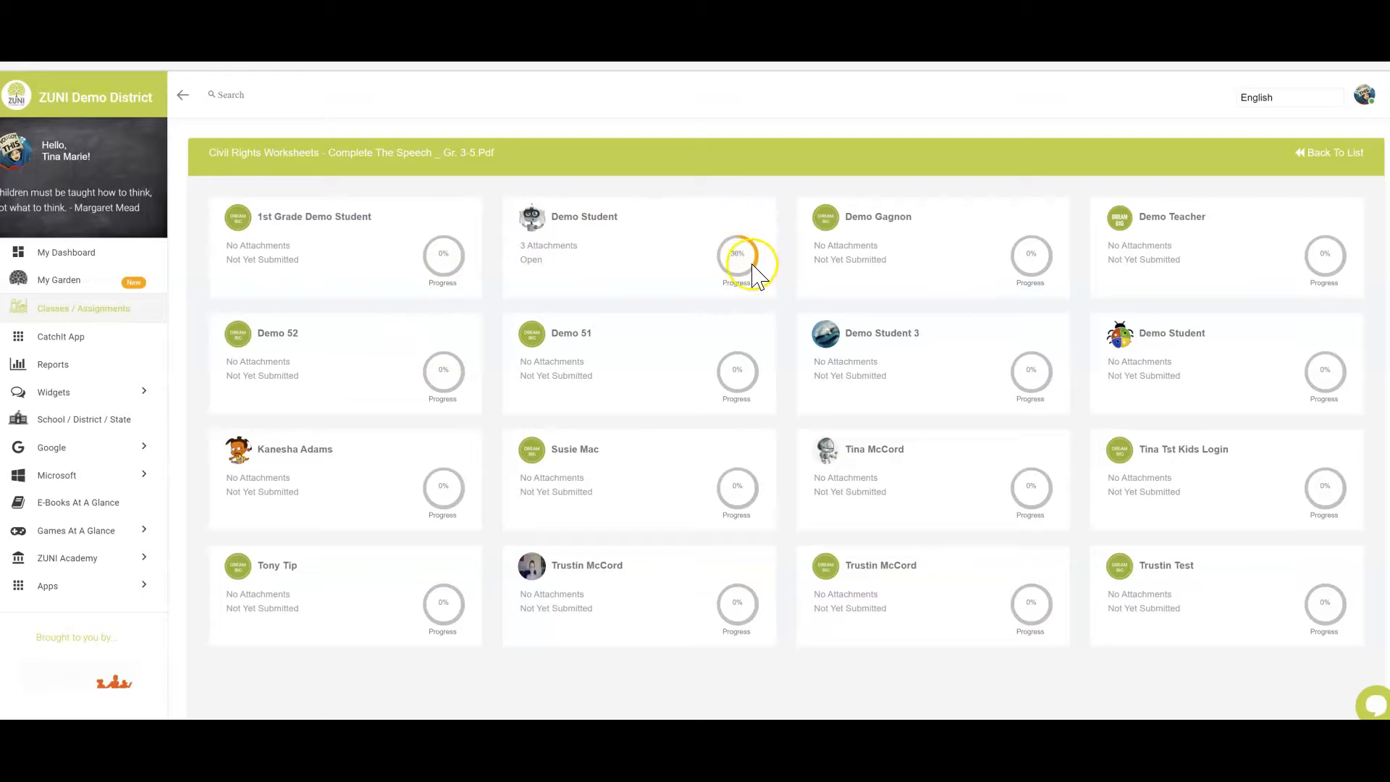
mouse_move(585, 288)
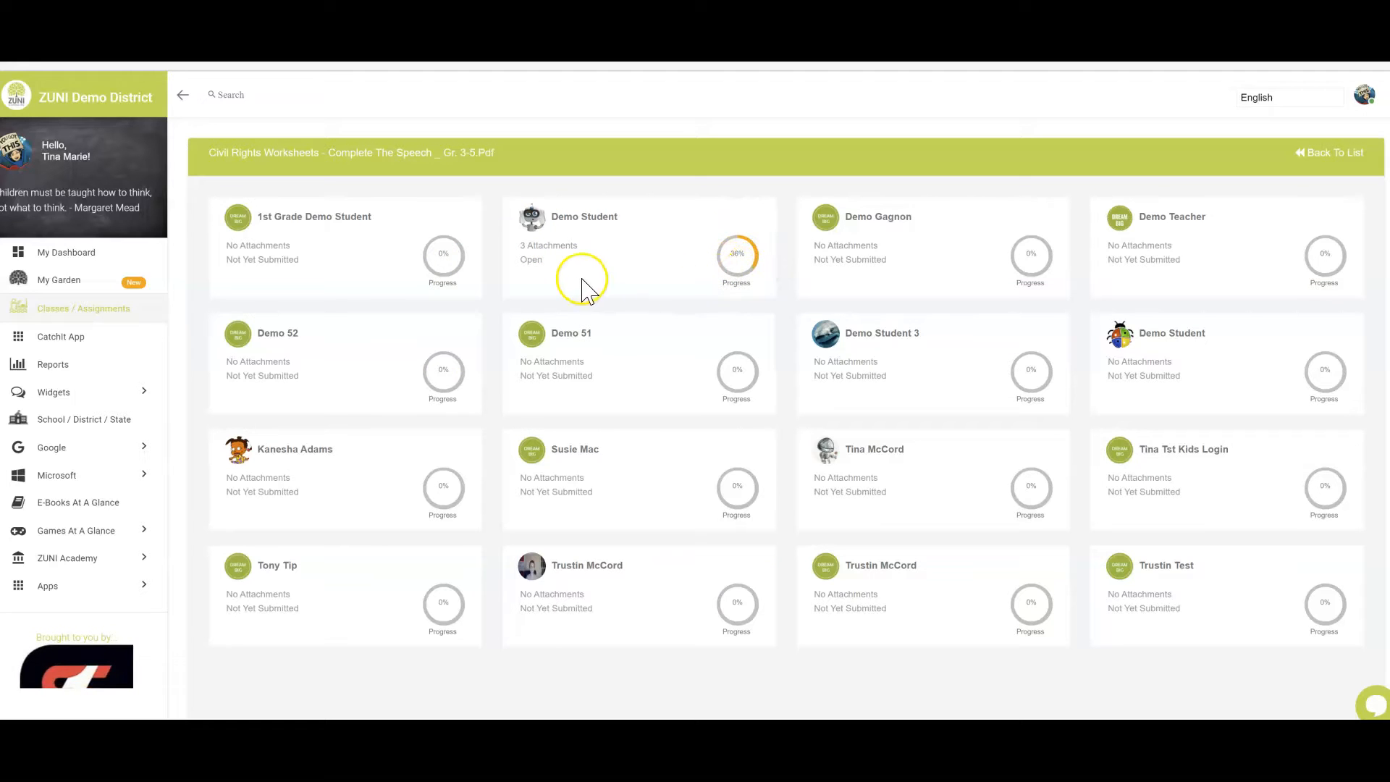
left_click(583, 248)
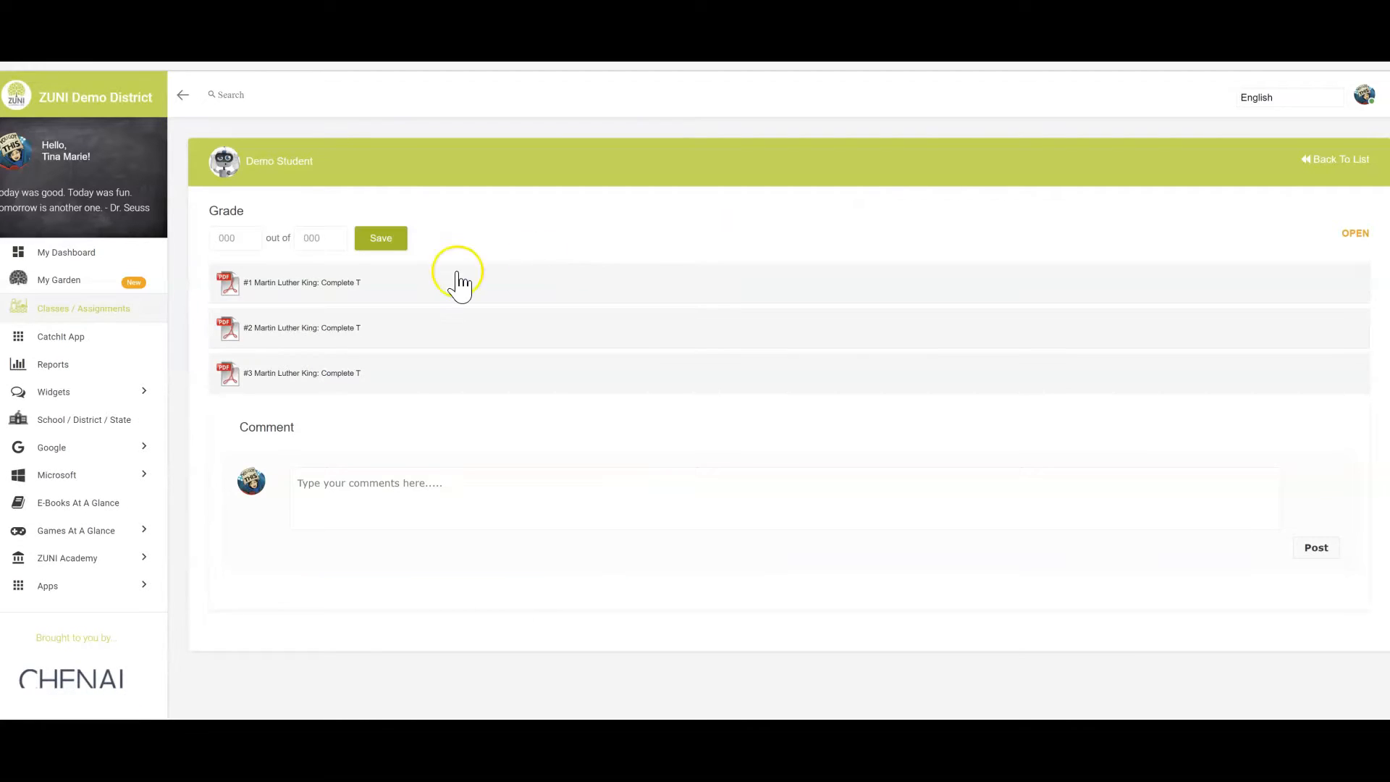
Step: Open the #1 Martin Luther King: Complete The Speech PDF attachment
left_click(301, 281)
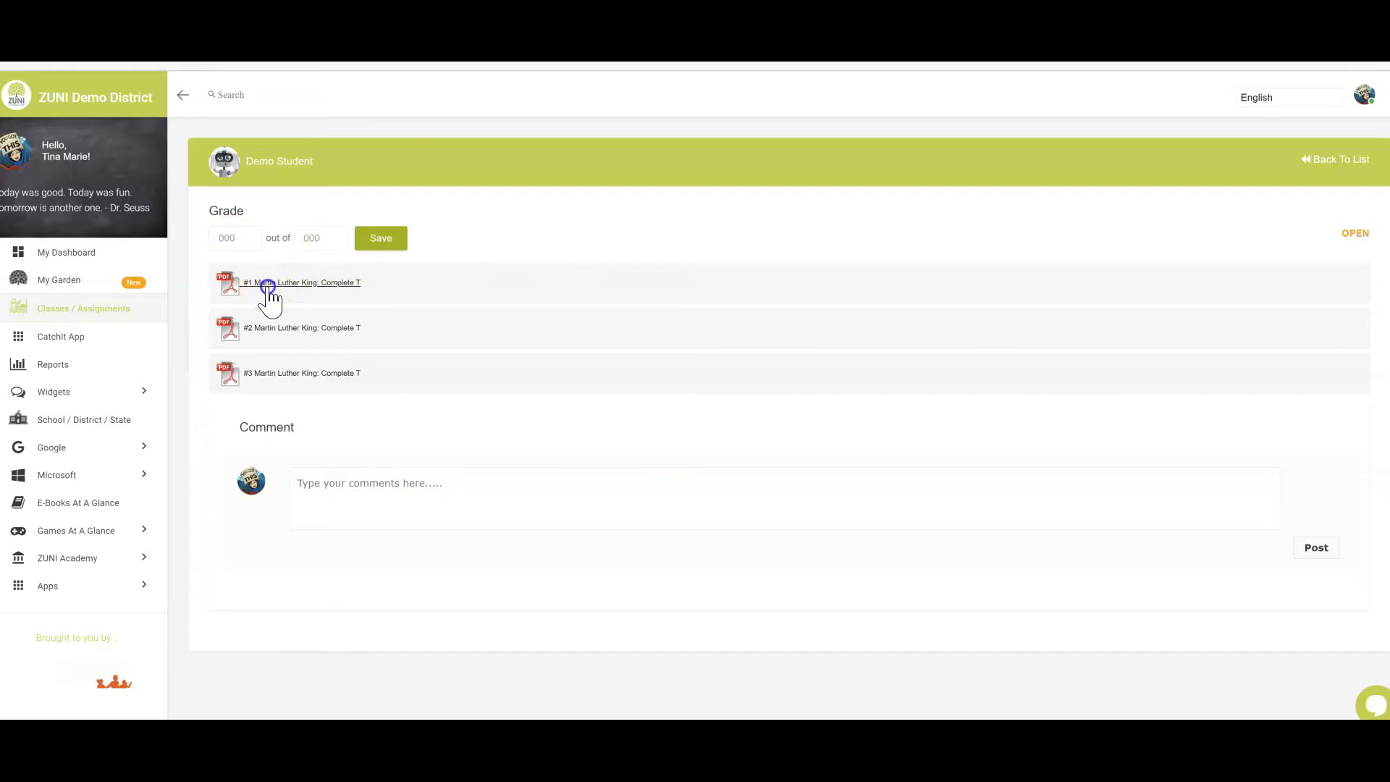
left_click(301, 281)
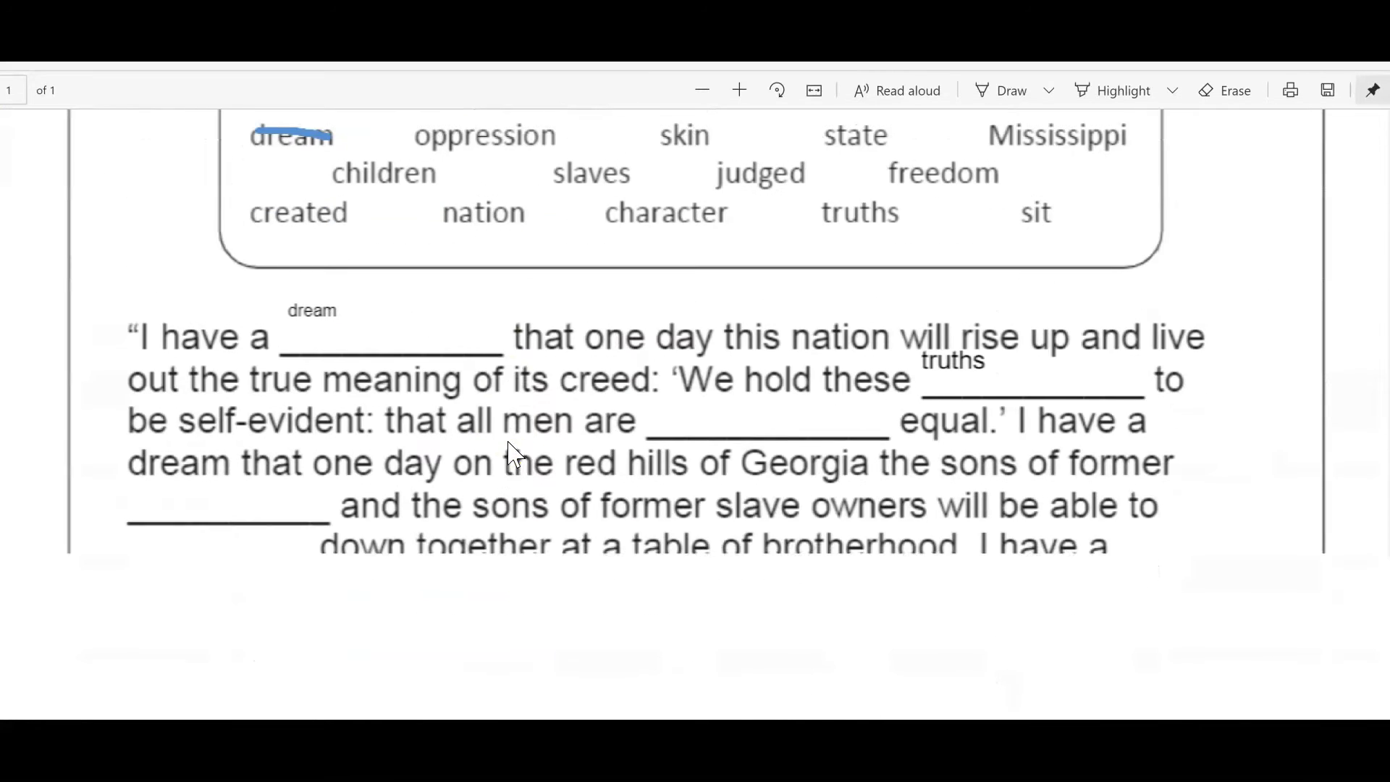